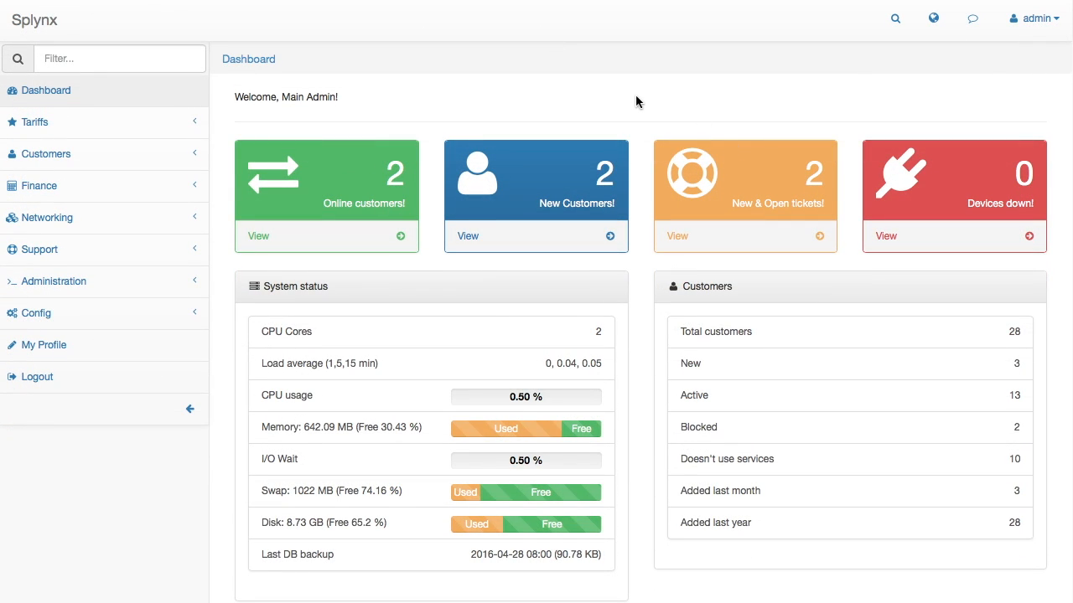
{"action": "mouse_move", "coordinate": [107, 128]}
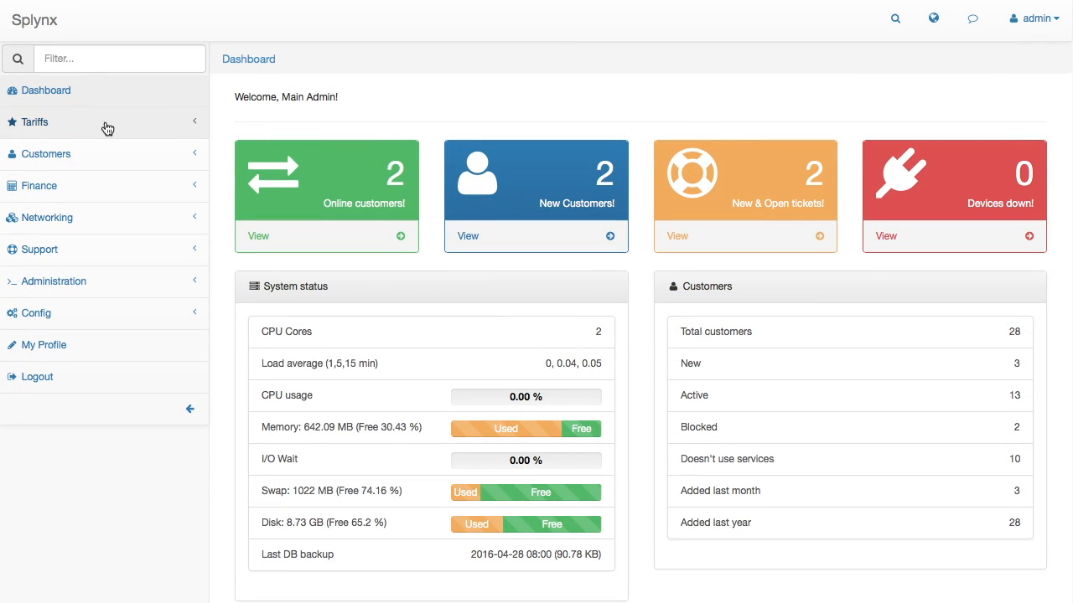
- Open the Internet tariffs list from the Tariffs menu in the sidebar
{"action": "left_click", "coordinate": [34, 121]}
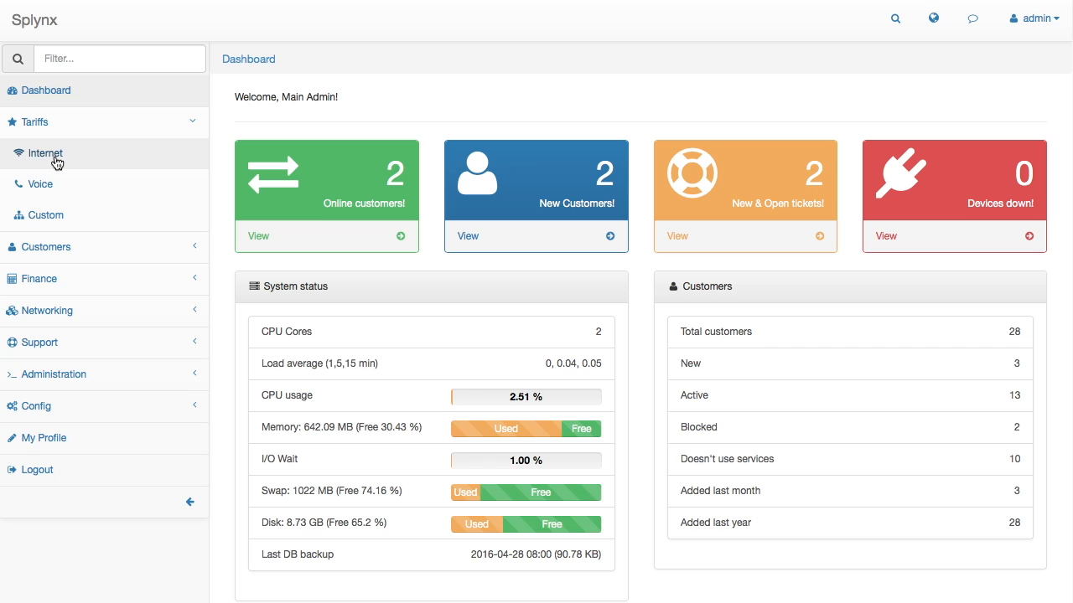
{"action": "left_click", "coordinate": [45, 152]}
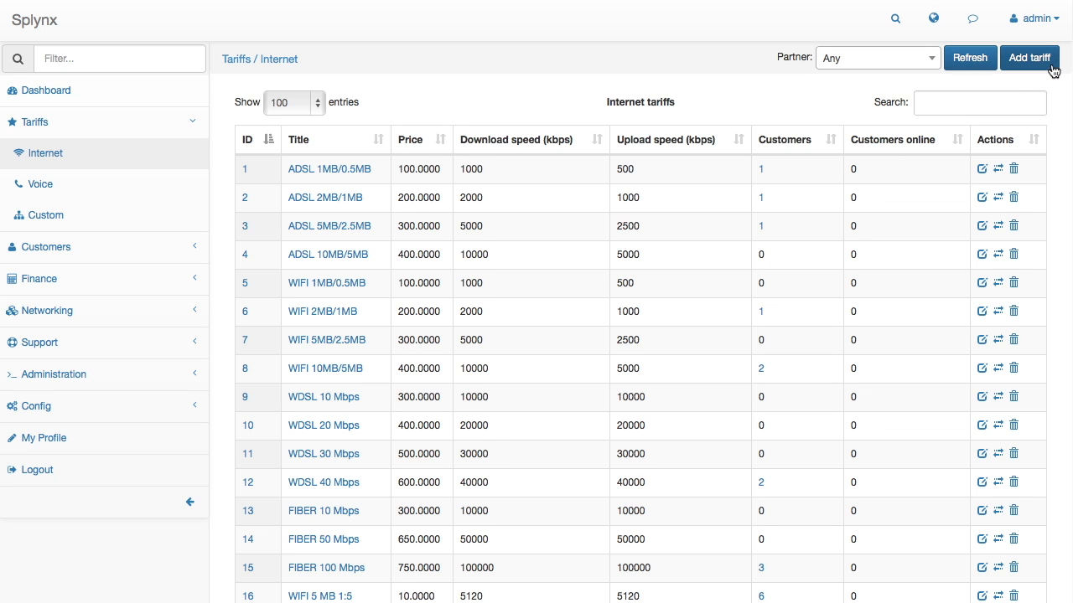
- Start a new Internet tariff titled 'Smart 2 MEG'
{"action": "left_click", "coordinate": [1029, 57]}
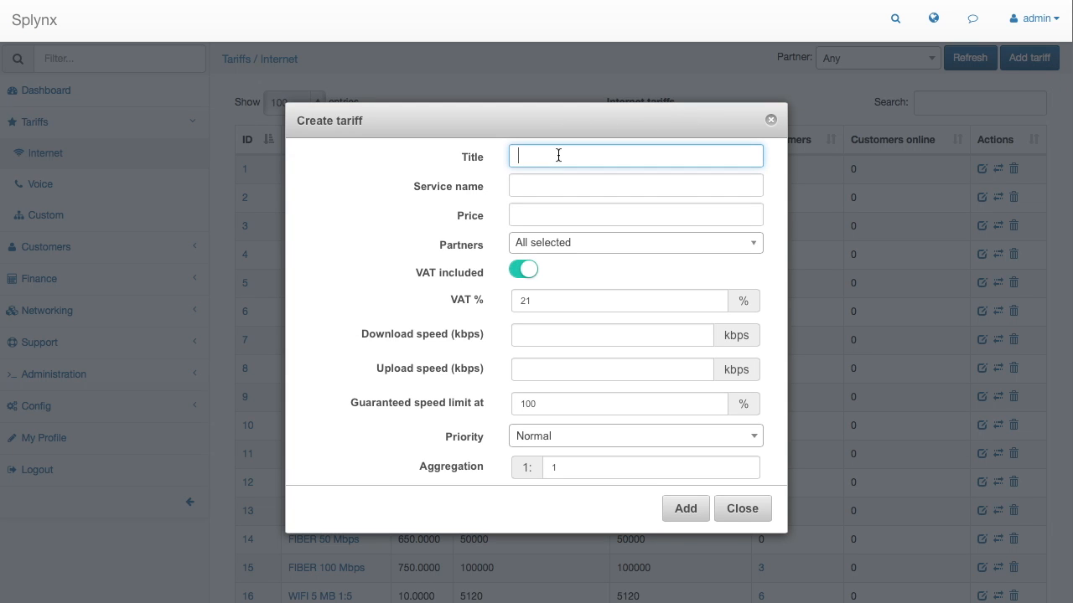
{"action": "type", "text": "Smart 2"}
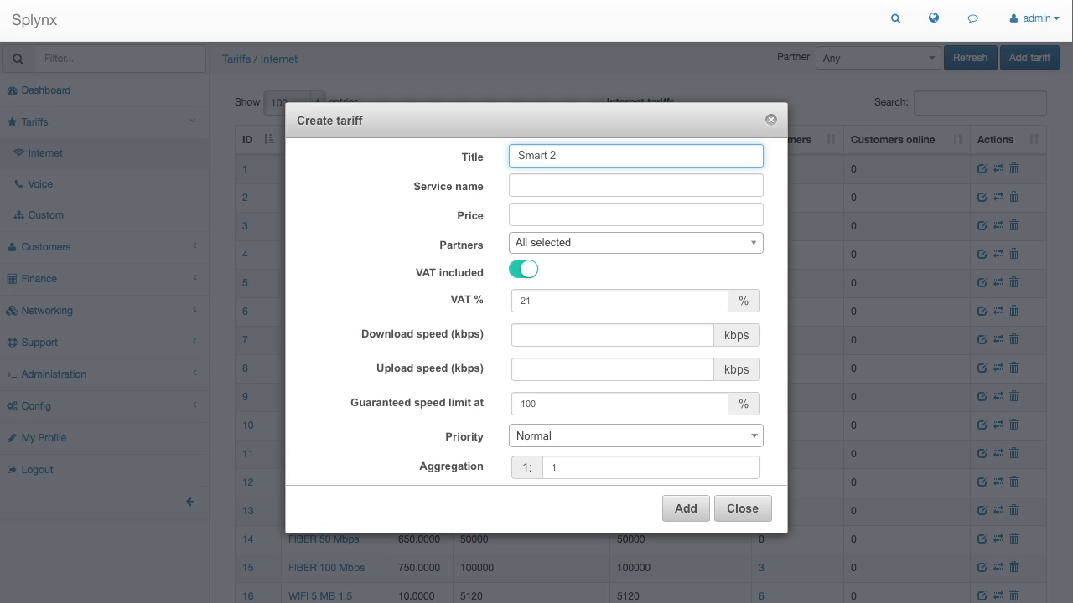
{"action": "type", "text": "M"}
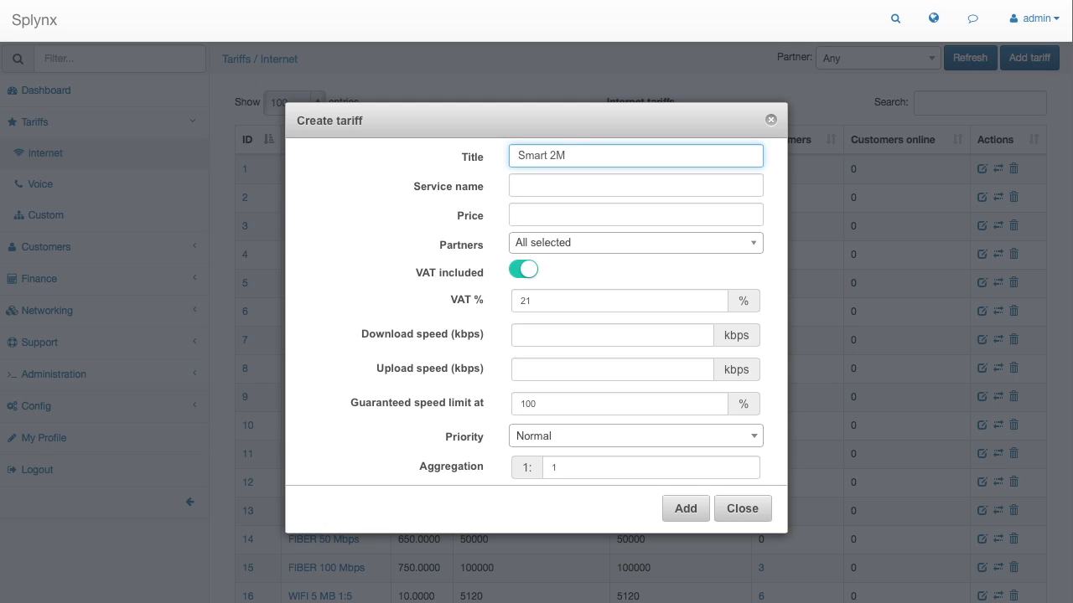
{"action": "type", "text": "EG"}
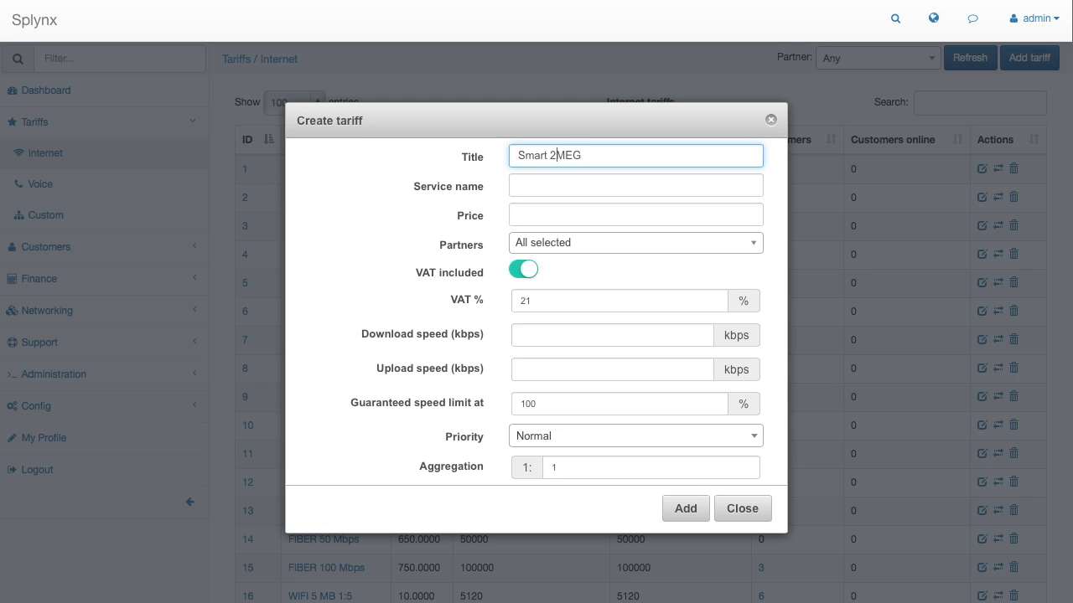
- Set price 10, 2048 kbps download and upload, burst limit 50%, threshold 70%, time 60 s
{"action": "left_click", "coordinate": [634, 185]}
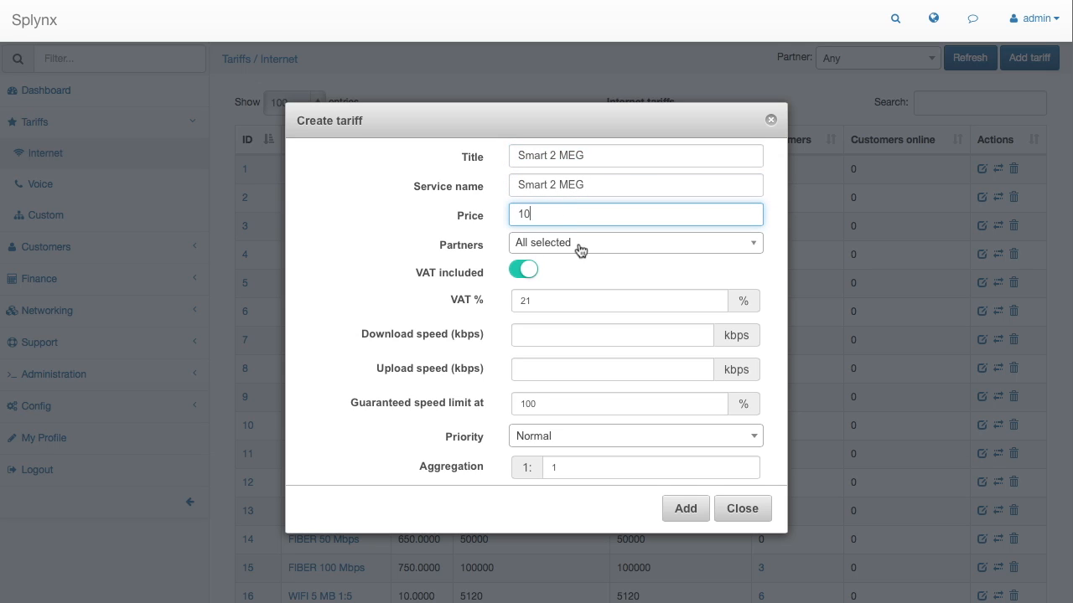
{"action": "type", "text": "2048"}
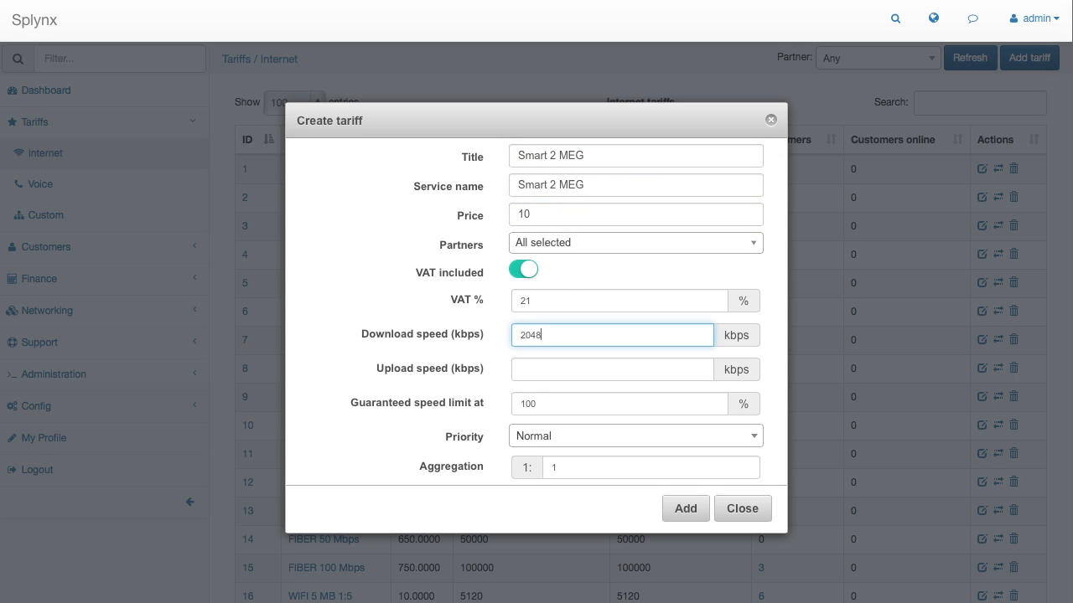
{"action": "type", "text": "2048"}
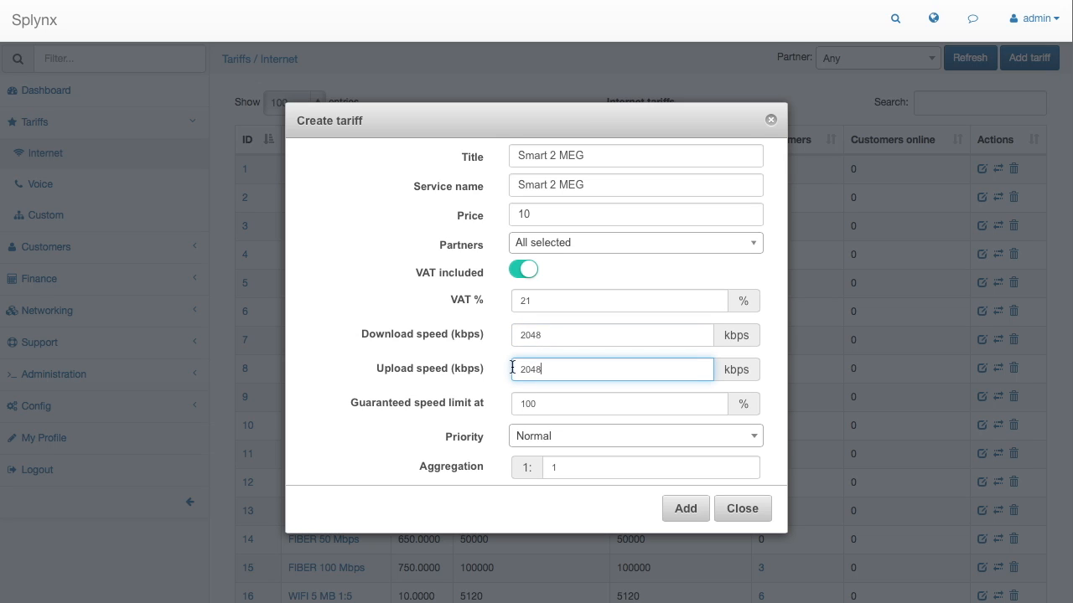
{"action": "scroll", "scroll_direction": "down", "scroll_amount": 3}
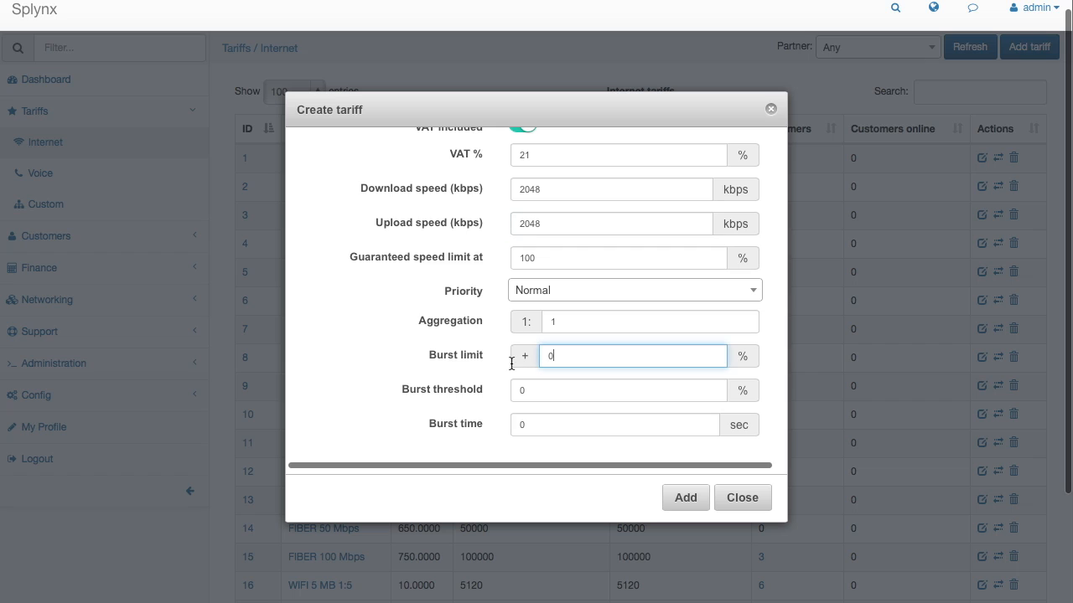
{"action": "type", "text": "50"}
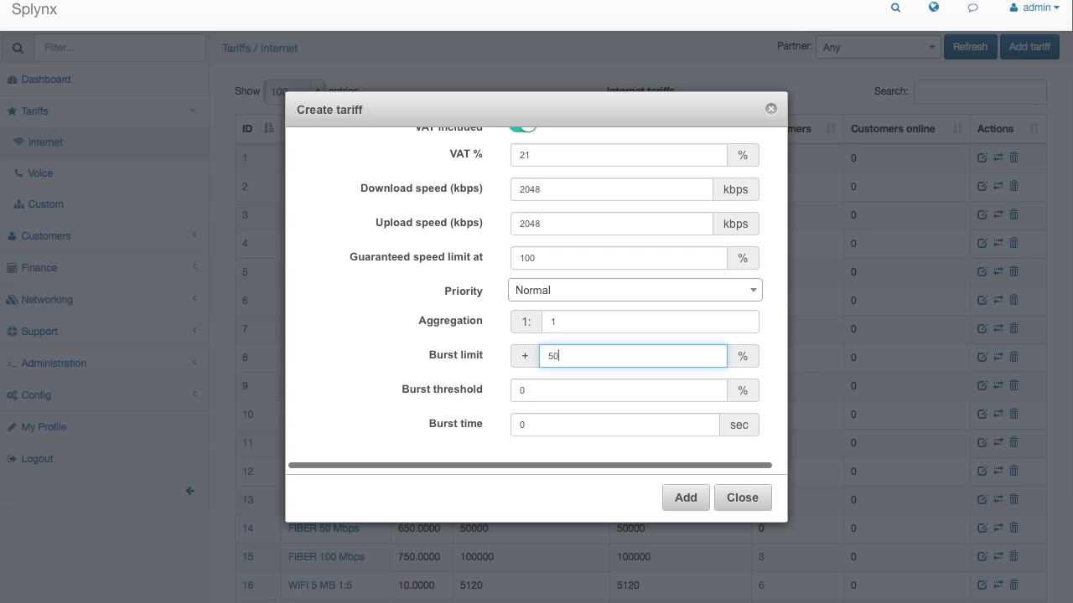
{"action": "left_click", "coordinate": [617, 391]}
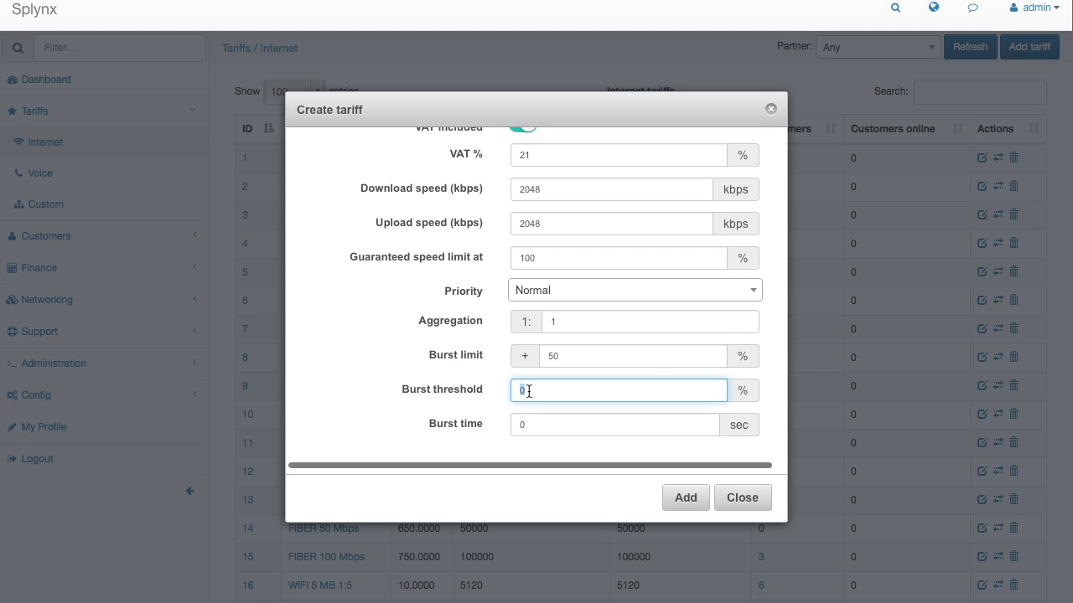
{"action": "type", "text": "70"}
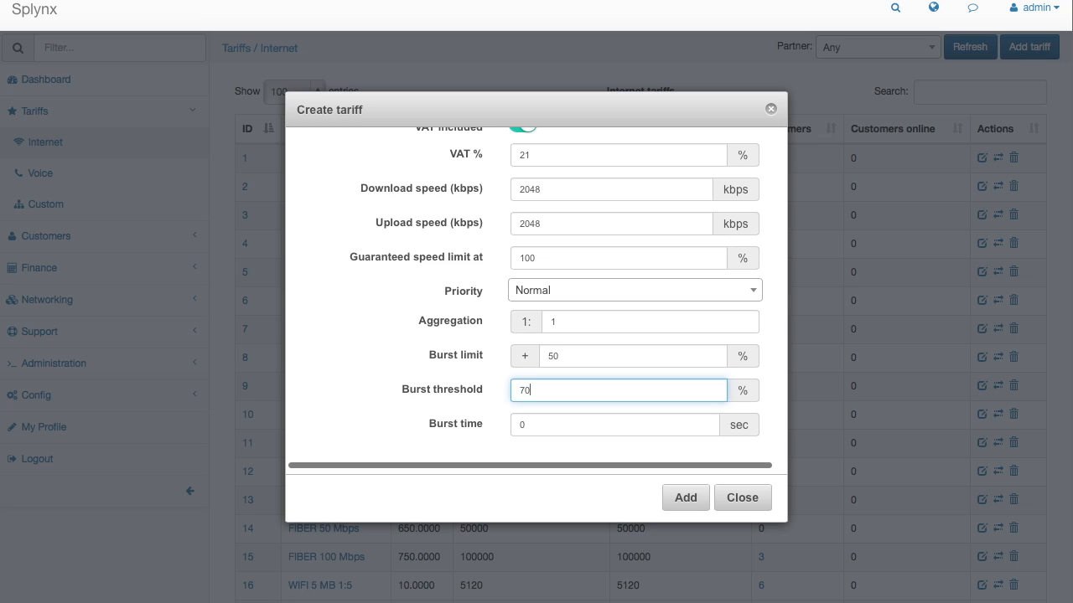
{"action": "left_click", "coordinate": [614, 425]}
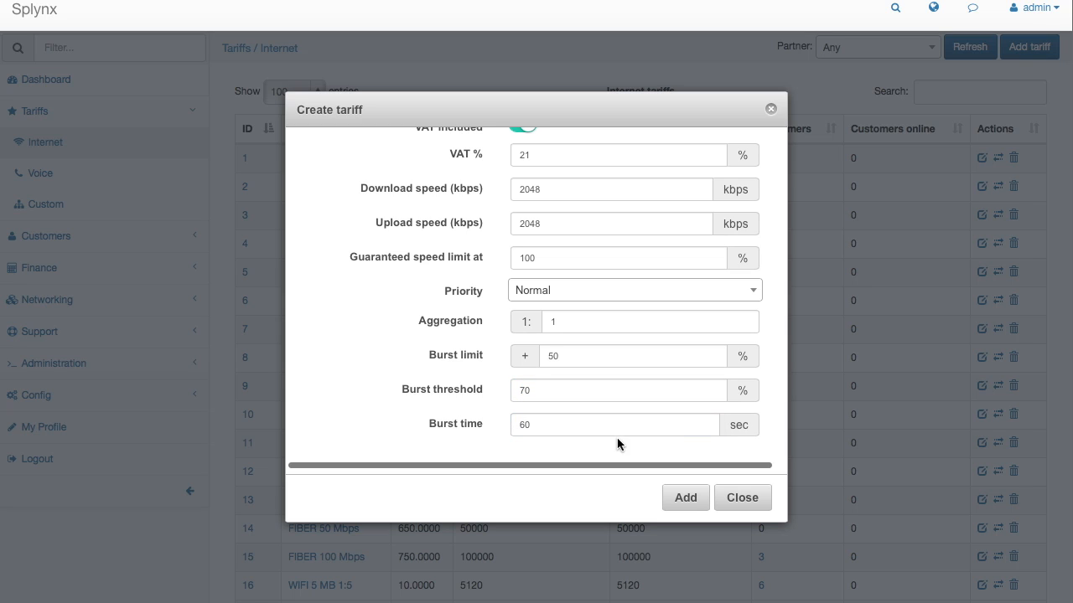
- Create the Smart 2 MEG tariff
{"action": "left_click", "coordinate": [685, 497]}
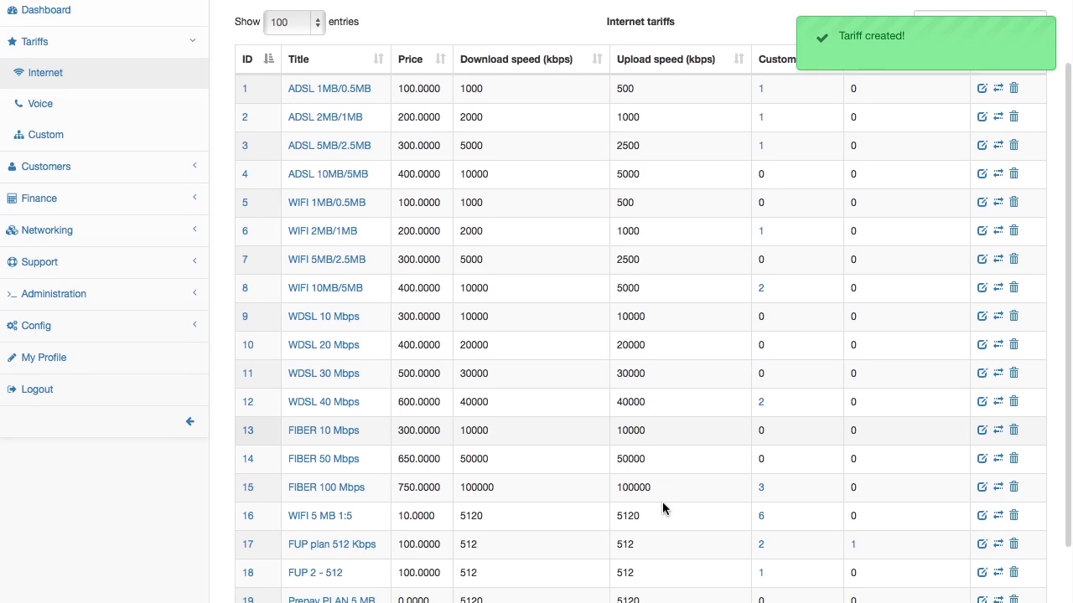
{"action": "scroll", "scroll_direction": "down", "scroll_amount": 3}
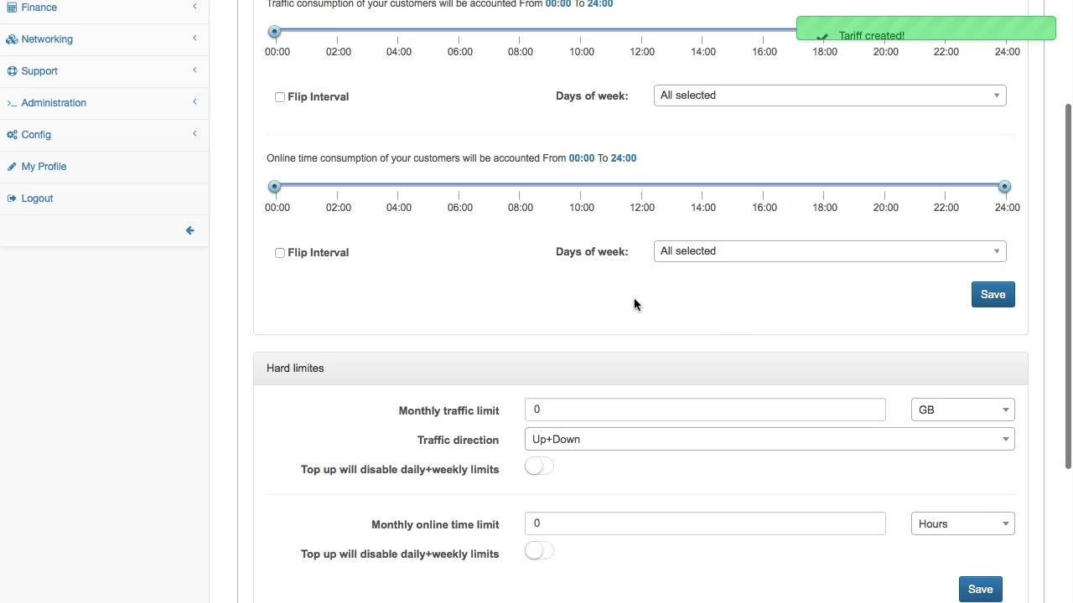
{"action": "scroll", "scroll_direction": "up", "scroll_amount": 3}
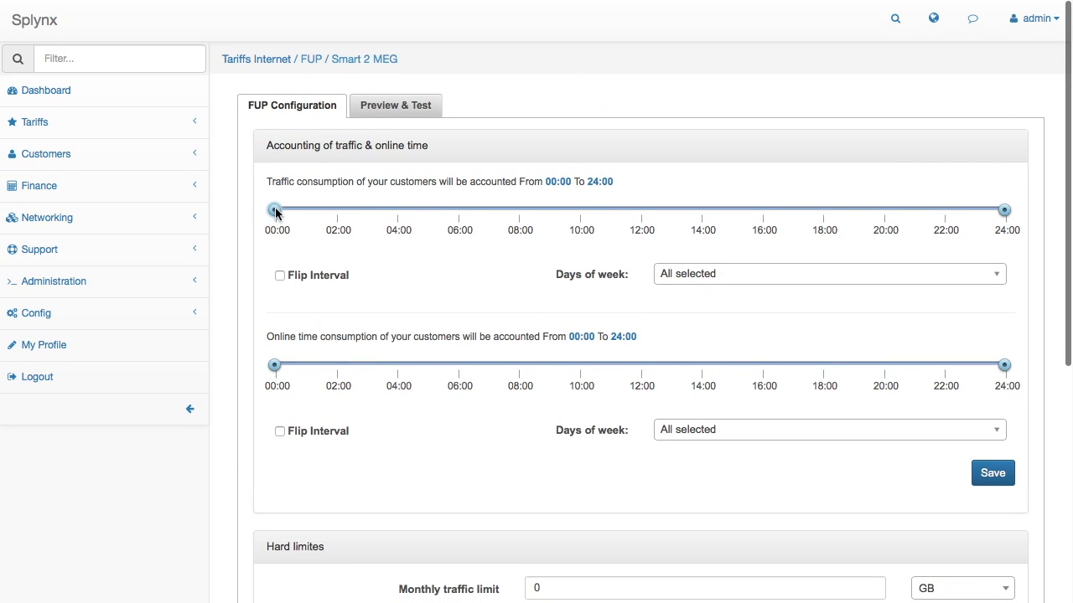
- Limit FUP traffic accounting to 06:00–22:00 on all days and save
{"action": "left_click_drag", "start_coordinate": [274, 210], "coordinate": [282, 210]}
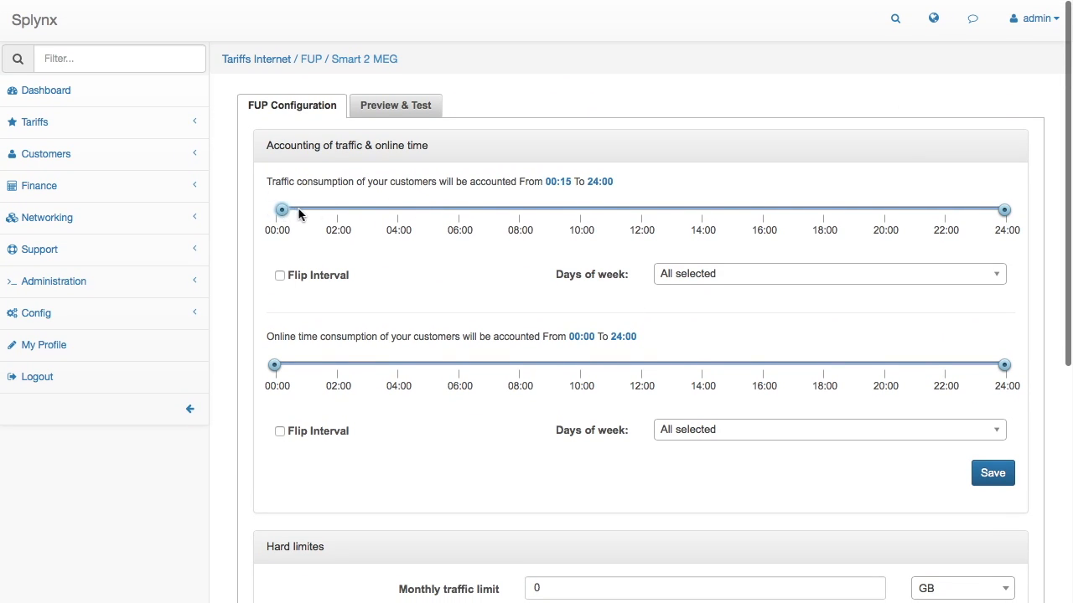
{"action": "left_click_drag", "start_coordinate": [283, 211], "coordinate": [396, 210]}
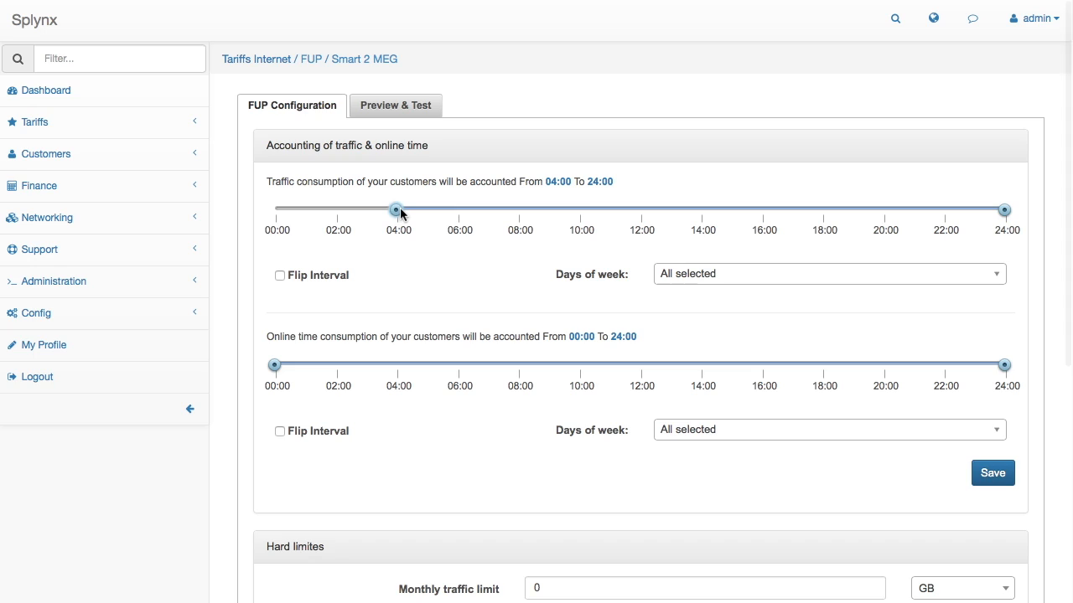
{"action": "left_click_drag", "start_coordinate": [395, 209], "coordinate": [456, 210]}
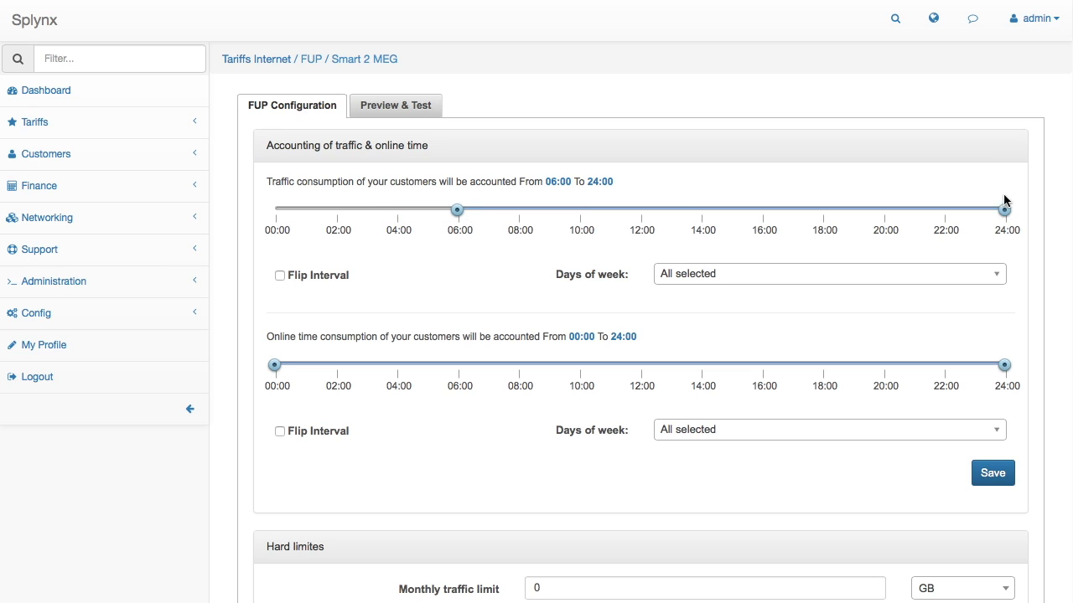
{"action": "left_click_drag", "start_coordinate": [1005, 209], "coordinate": [943, 209]}
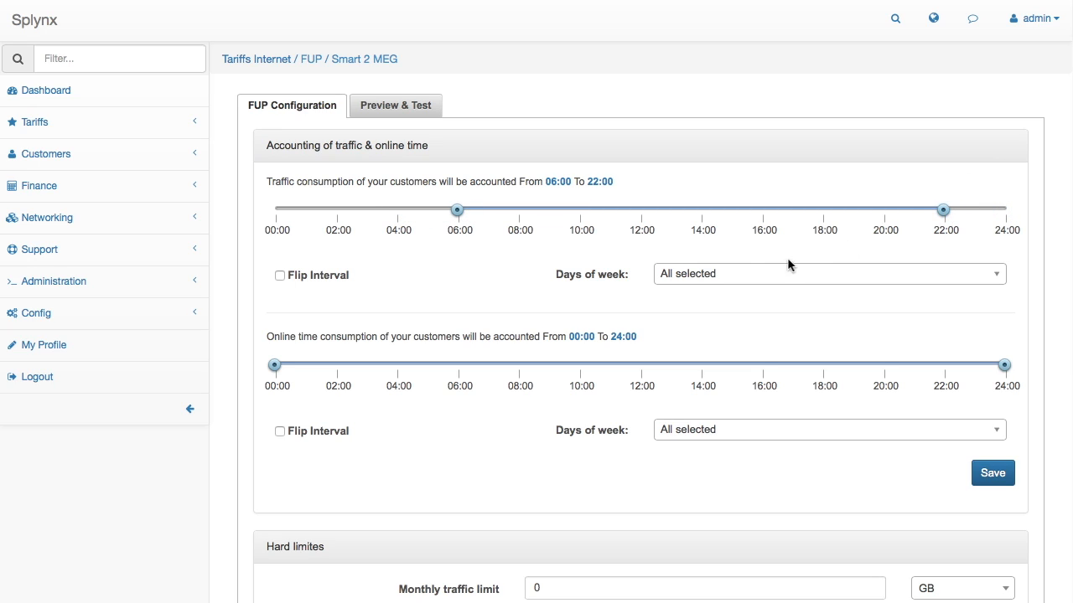
{"action": "left_click", "coordinate": [828, 273]}
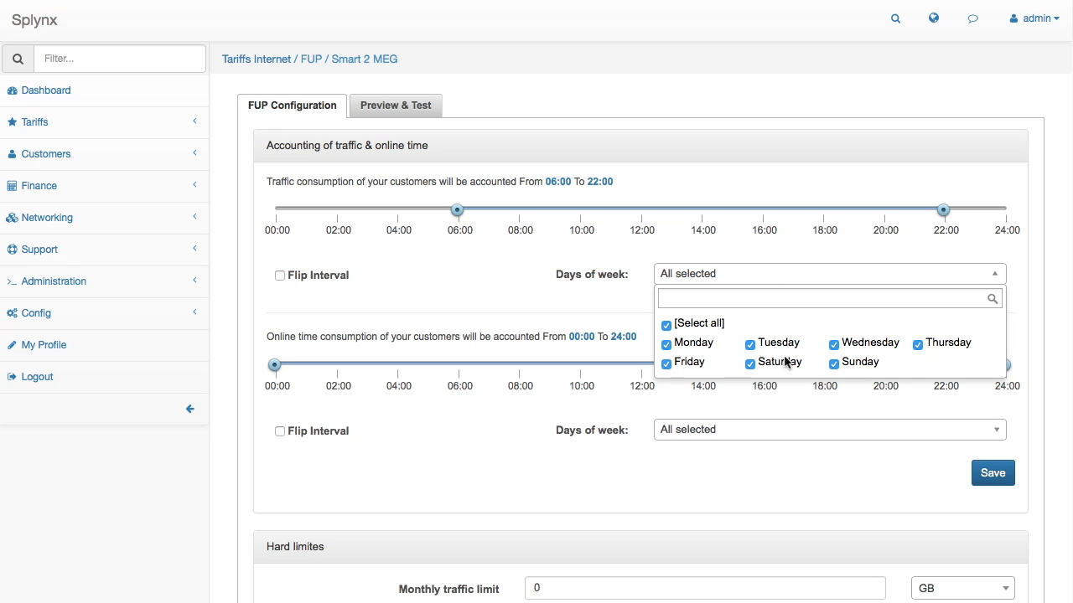
{"action": "left_click", "coordinate": [491, 239]}
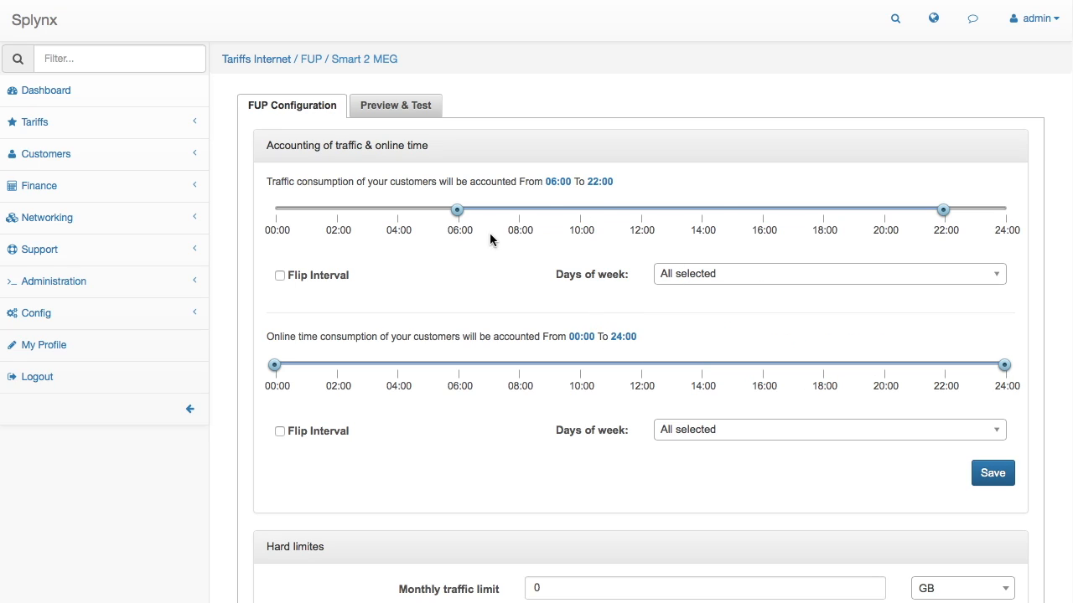
{"action": "left_click", "coordinate": [992, 472]}
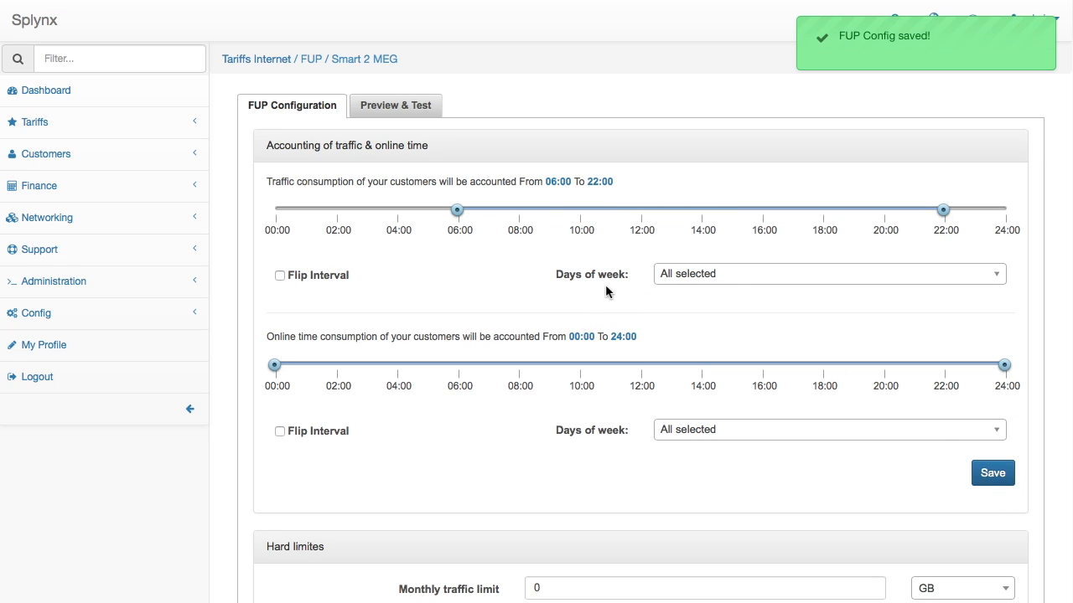
- Name the new FUP rule 'Night traffic +100 %'
{"action": "scroll", "scroll_direction": "down", "scroll_amount": 3}
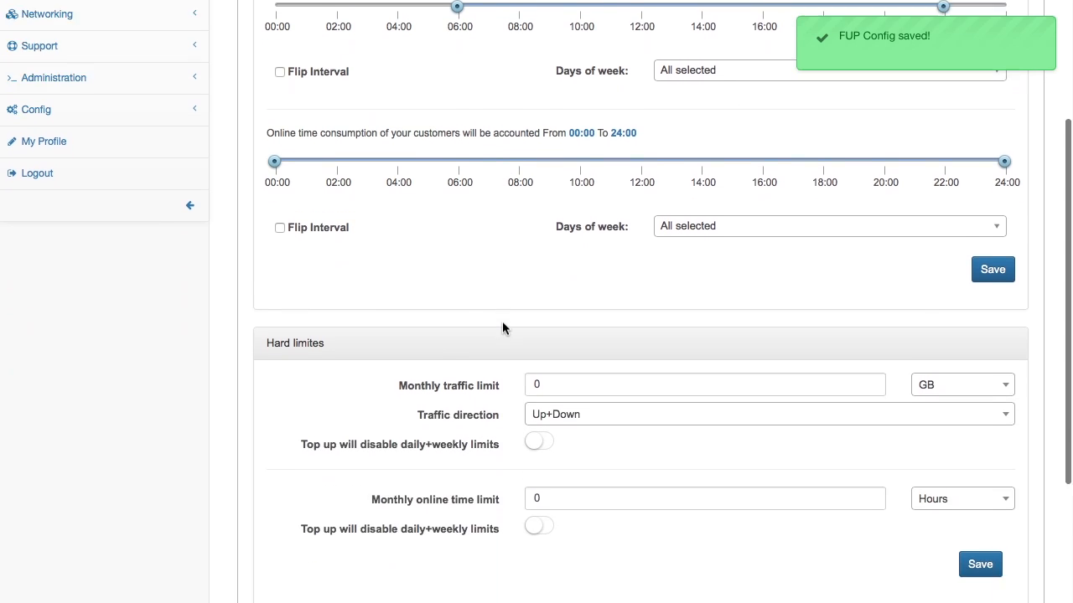
{"action": "scroll", "scroll_direction": "down", "scroll_amount": 3}
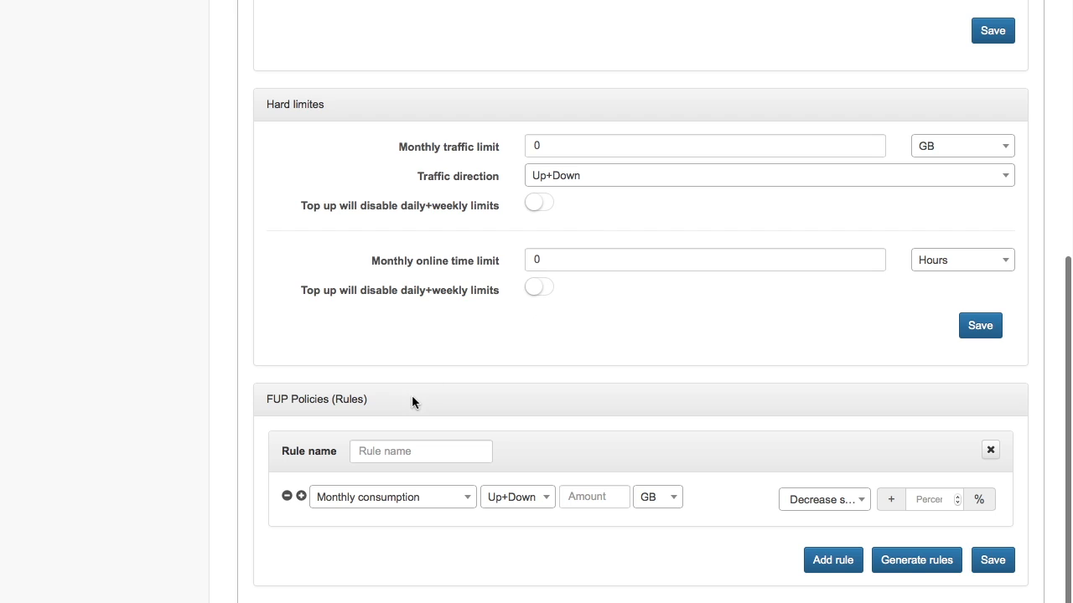
{"action": "left_click", "coordinate": [420, 451]}
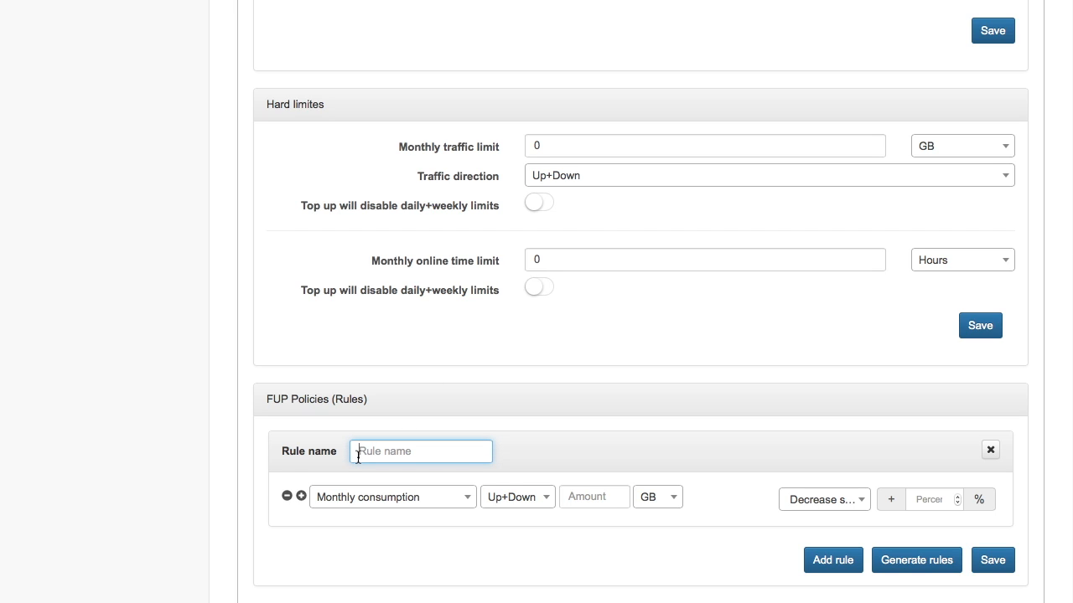
{"action": "type", "text": "Night tra"}
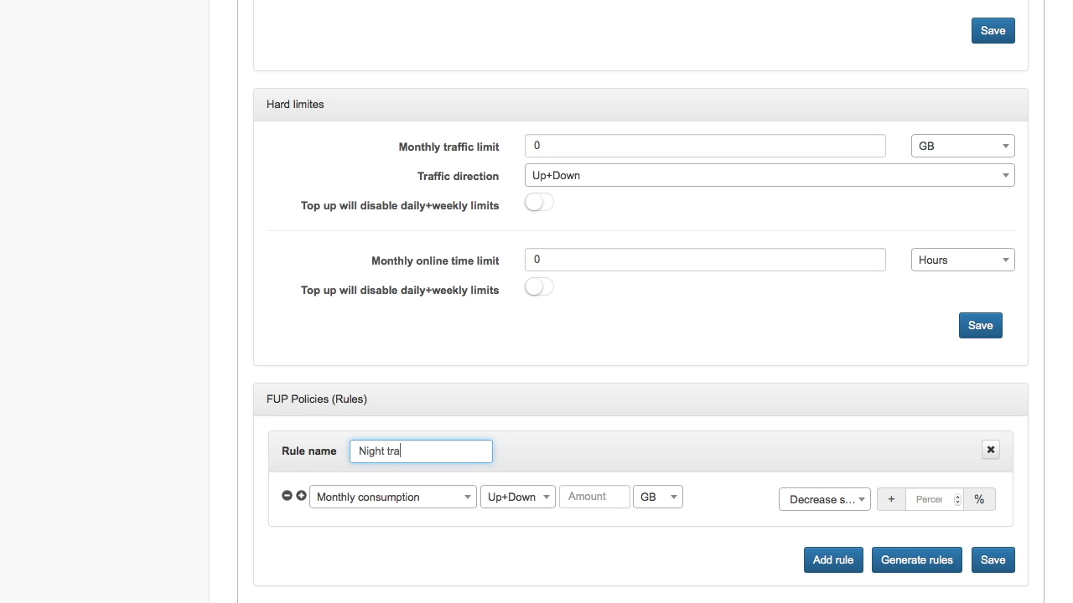
{"action": "type", "text": "ffic +"}
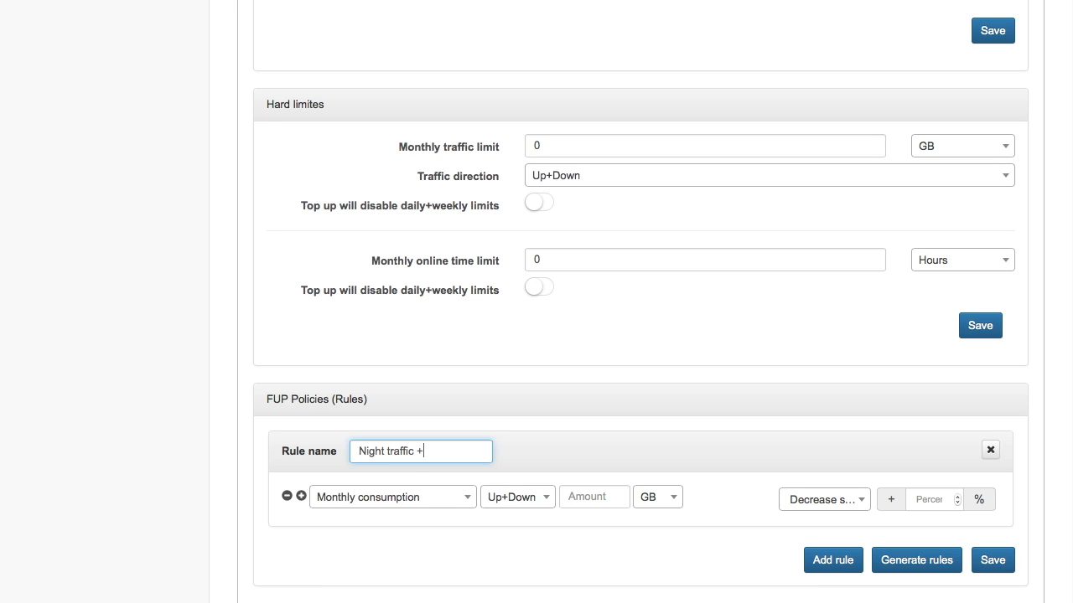
{"action": "type", "text": "100 %"}
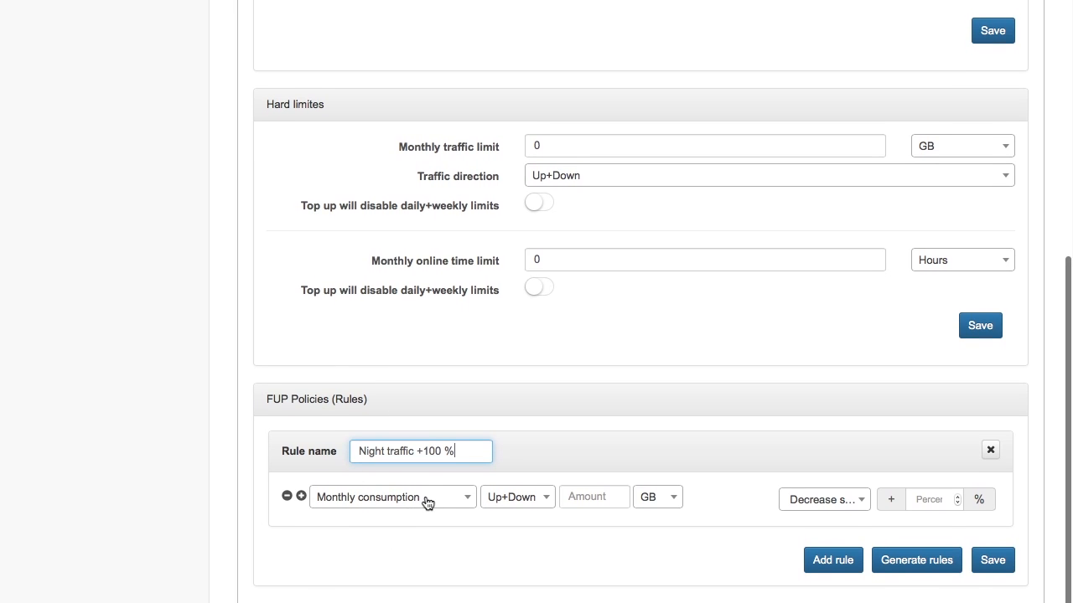
- Set the rule to Time Of Day 22:00–06:00 with a 100% speed increase
{"action": "left_click", "coordinate": [391, 497]}
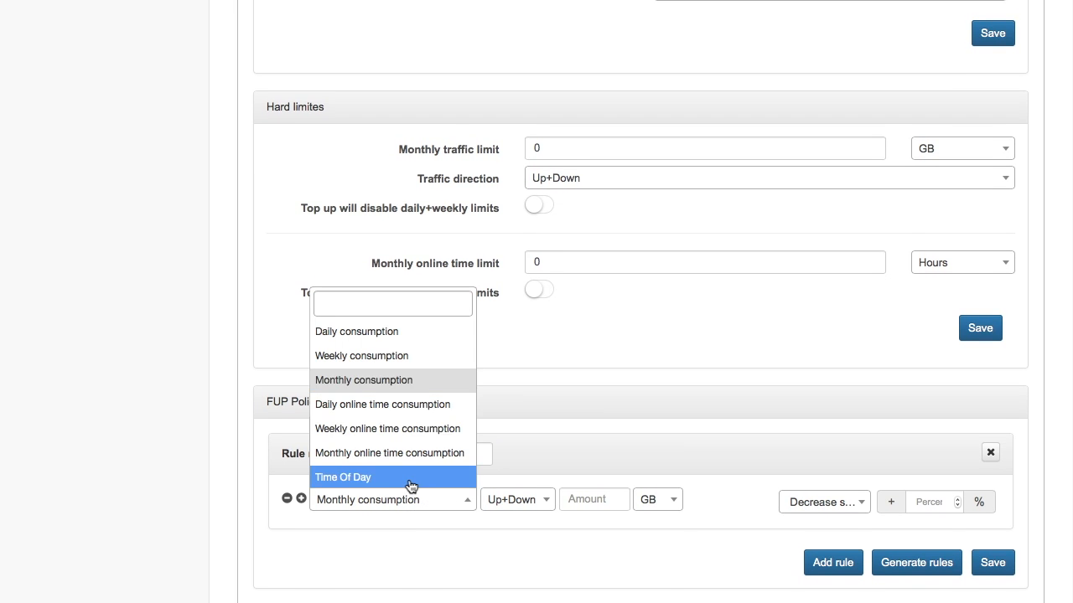
{"action": "left_click", "coordinate": [342, 477]}
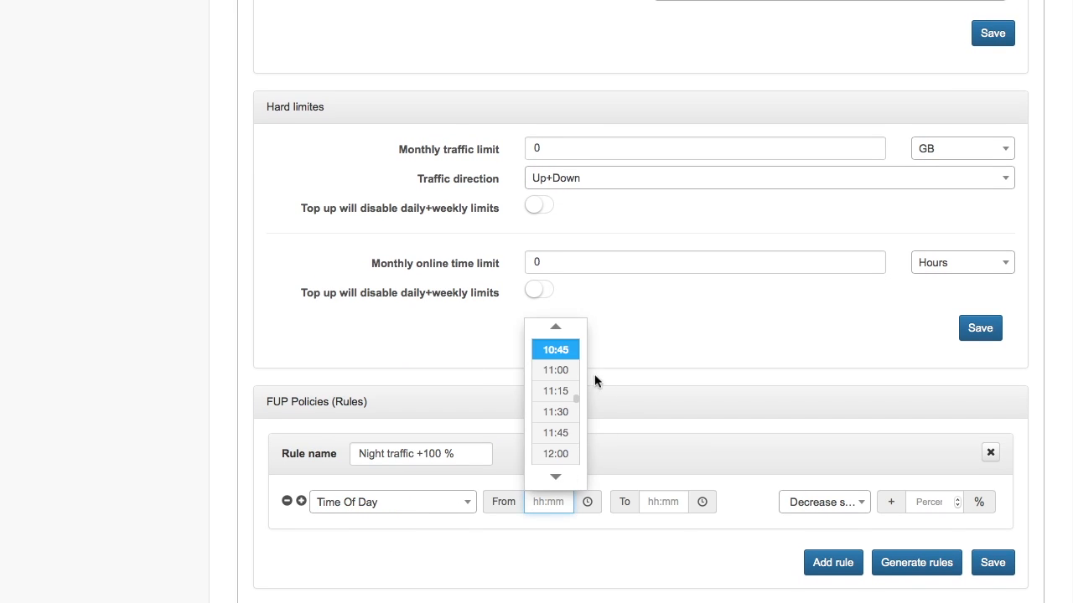
{"action": "scroll", "scroll_direction": "down", "scroll_amount": 3}
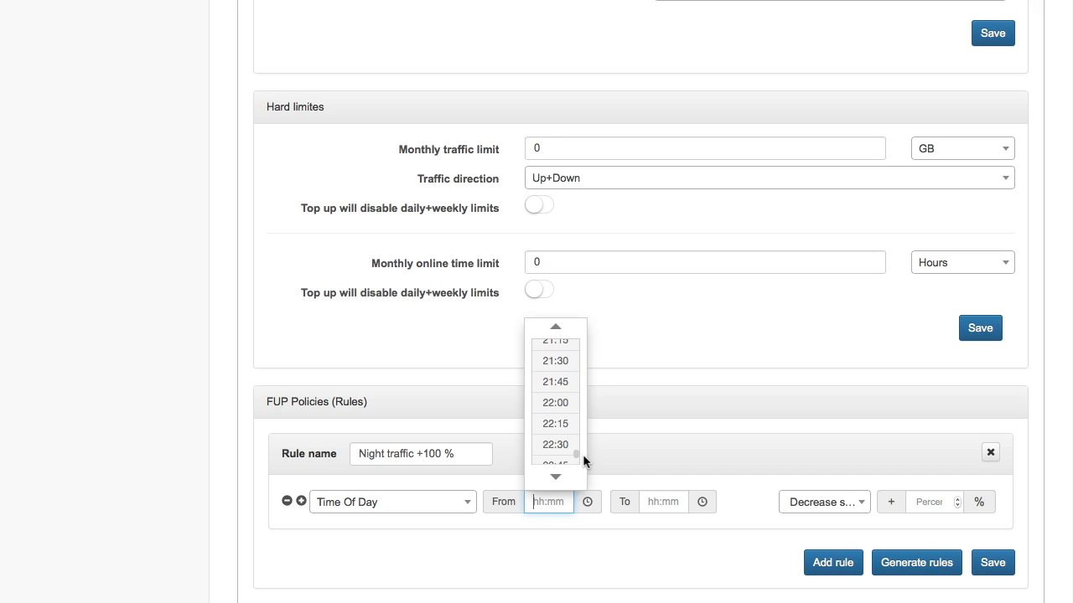
{"action": "left_click", "coordinate": [554, 402]}
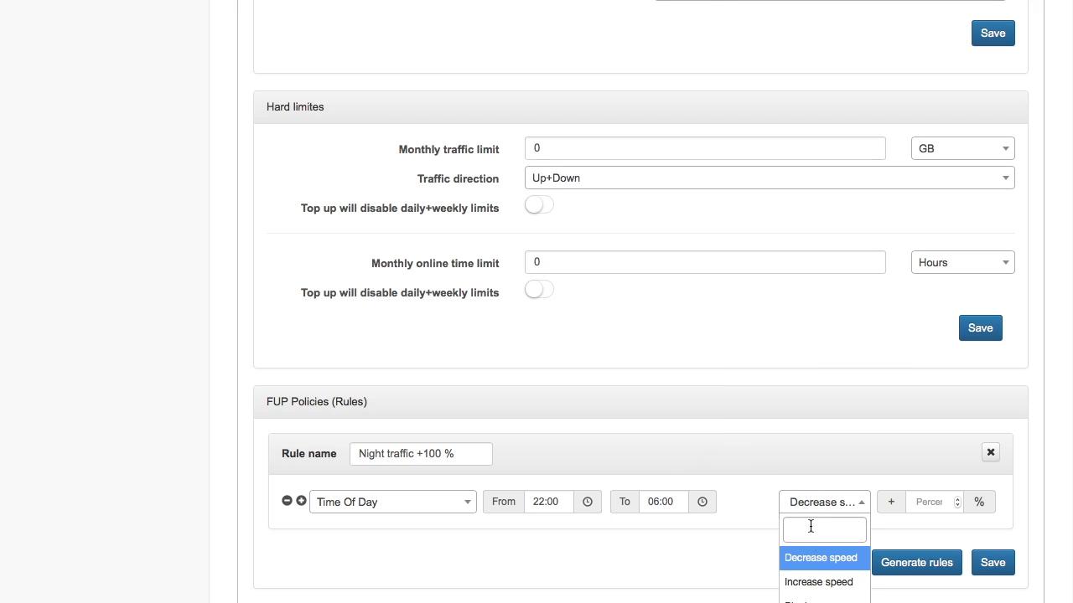
{"action": "left_click", "coordinate": [817, 581]}
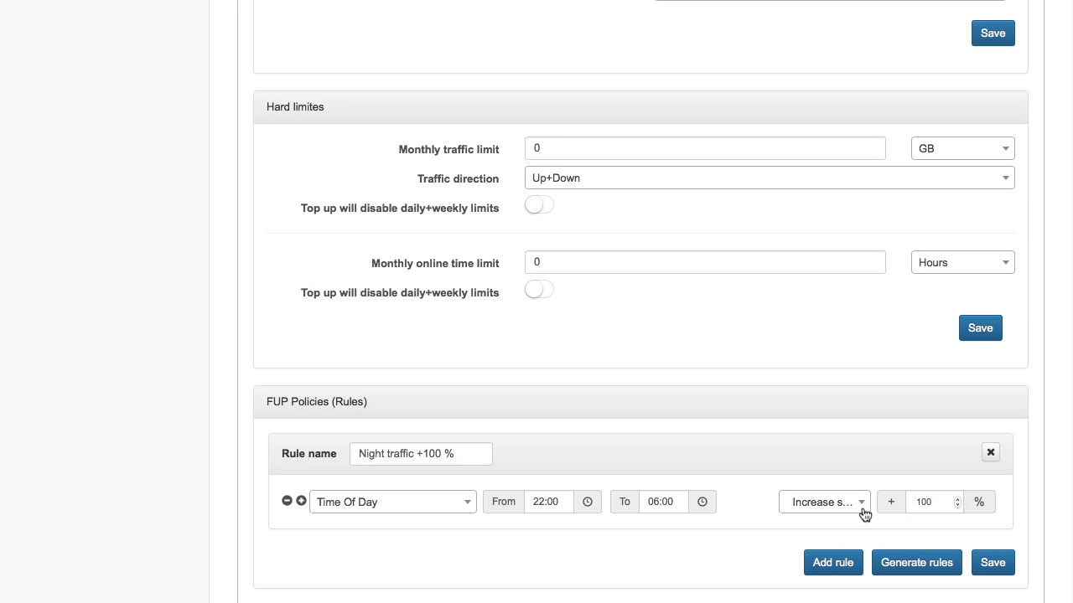
{"action": "left_click", "coordinate": [832, 562]}
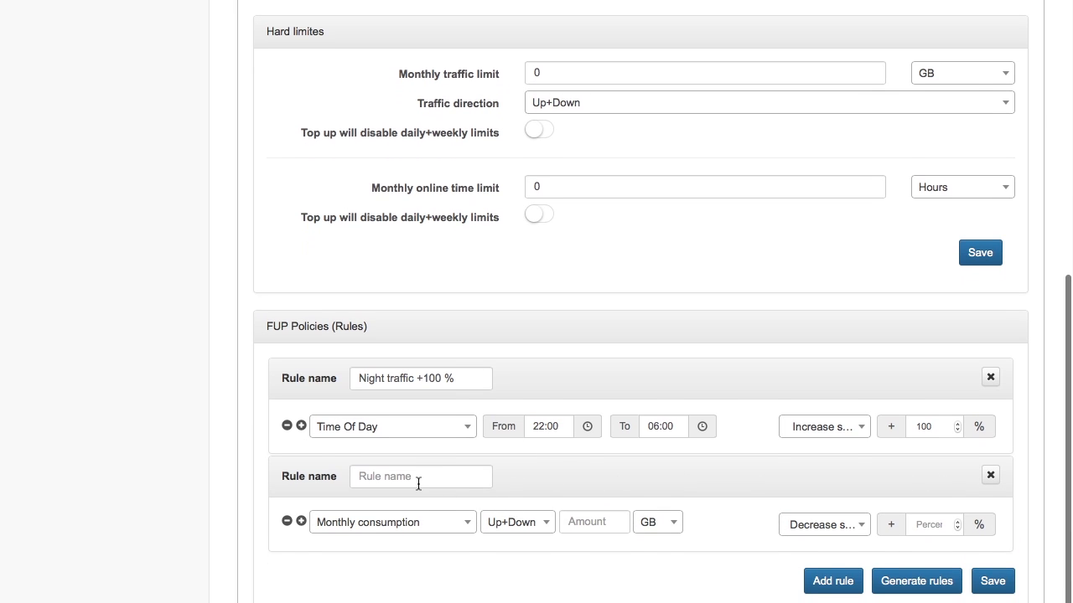
- Make rule 'Limit high downloaders' decrease speed 50% after 1 GB daily consumption
{"action": "type", "text": "Limit h"}
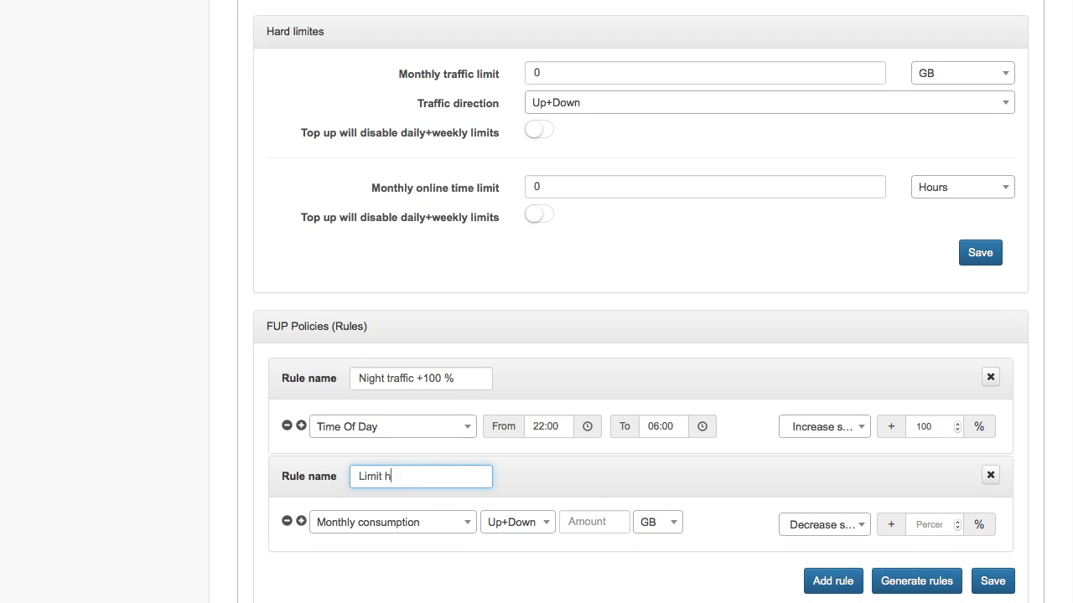
{"action": "type", "text": "igh downloa"}
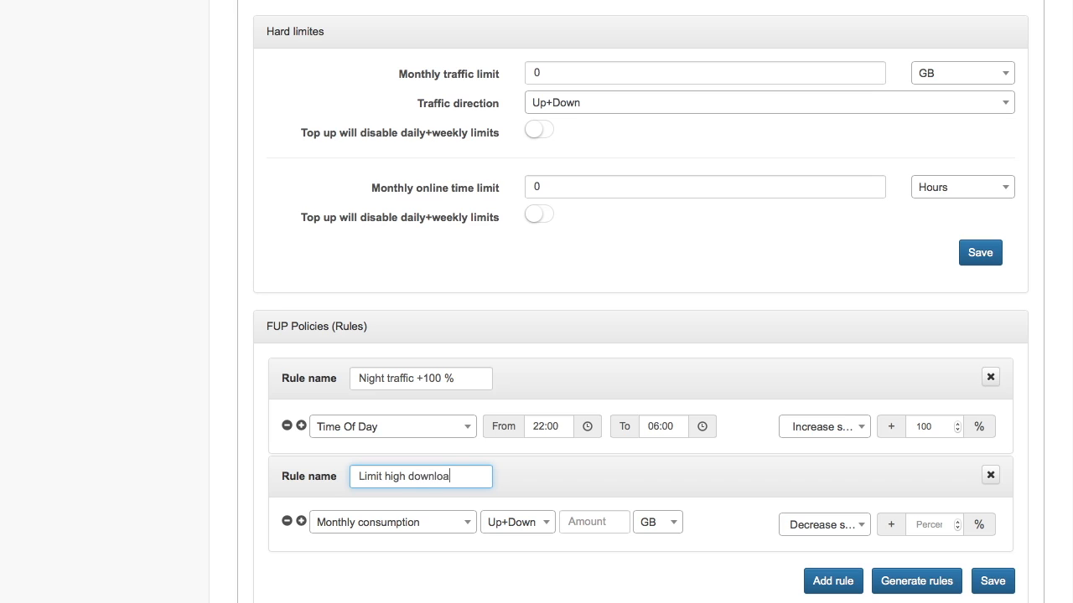
{"action": "type", "text": "ders"}
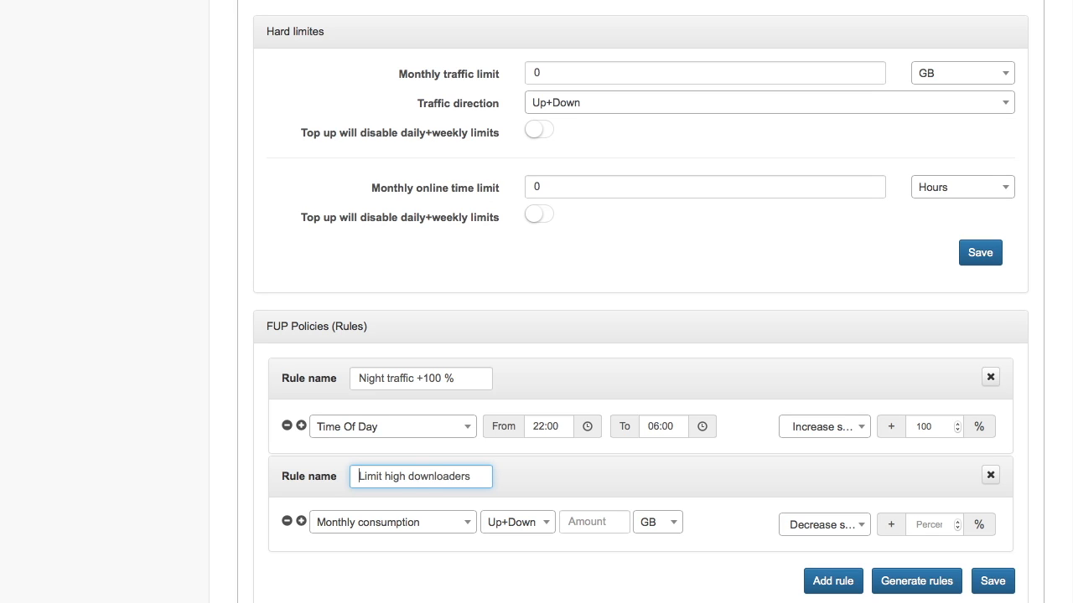
{"action": "left_click", "coordinate": [391, 522]}
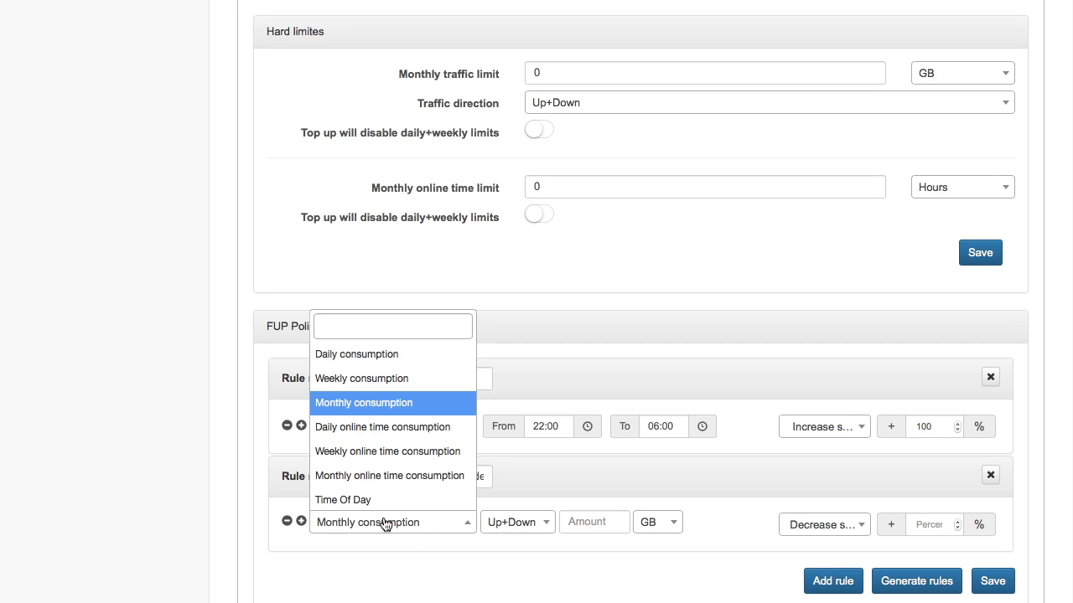
{"action": "left_click", "coordinate": [361, 353]}
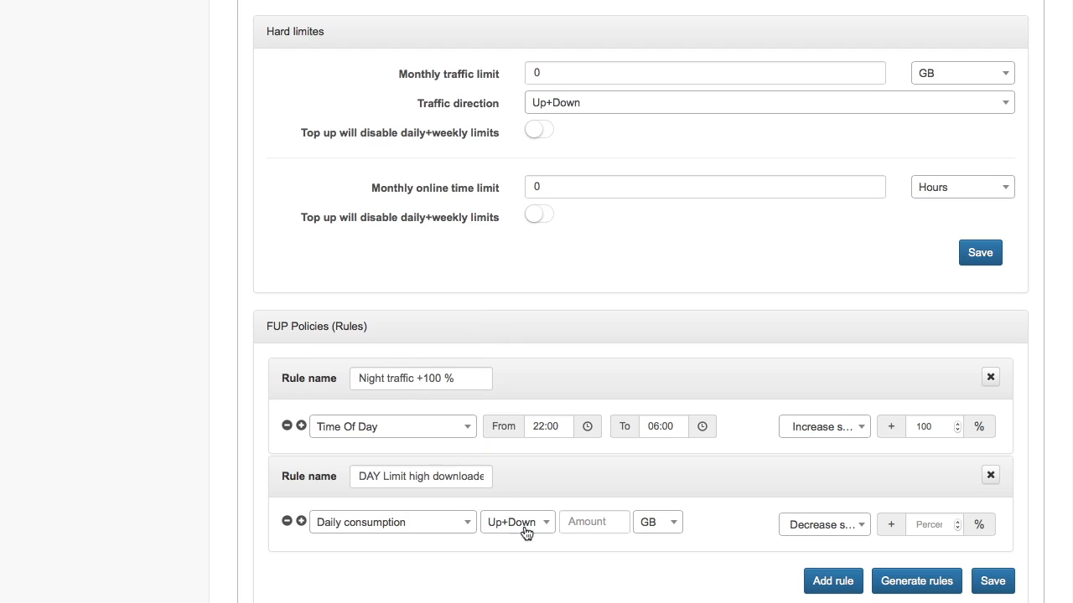
{"action": "left_click", "coordinate": [594, 521]}
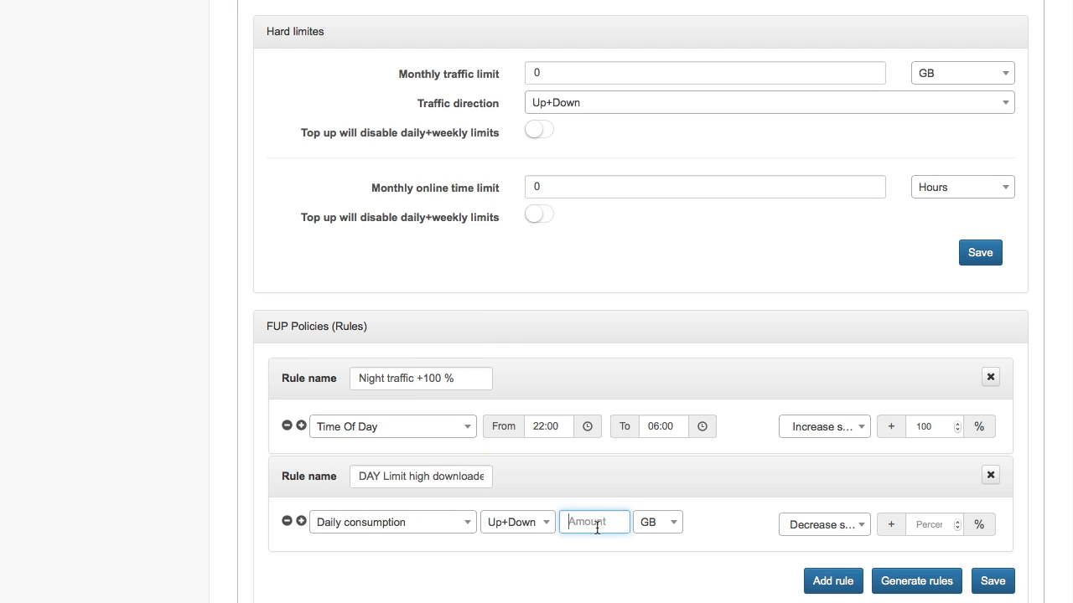
{"action": "type", "text": "1"}
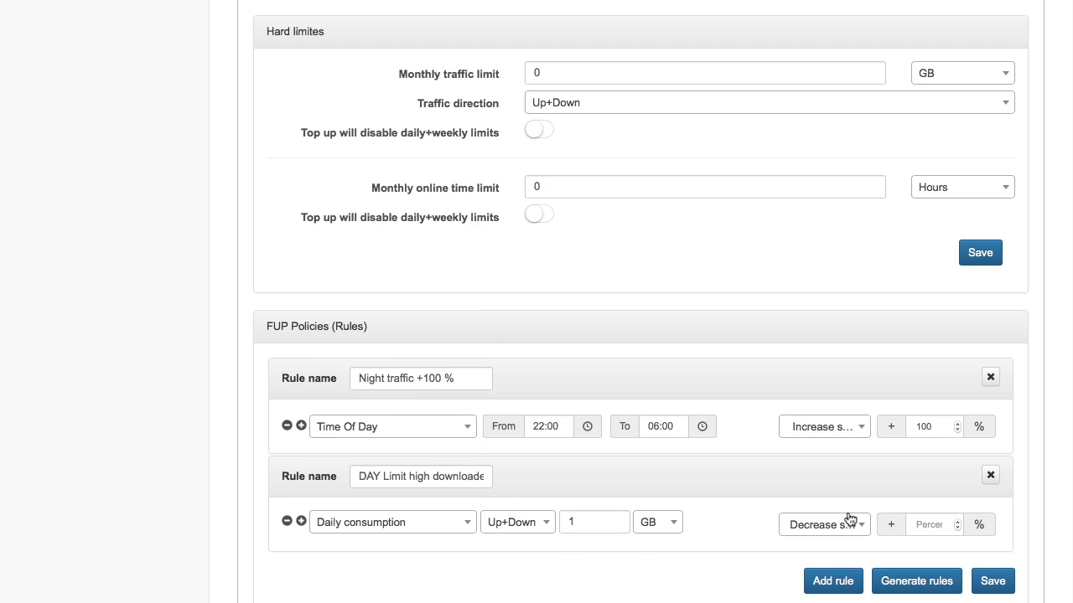
{"action": "mouse_move", "coordinate": [823, 524]}
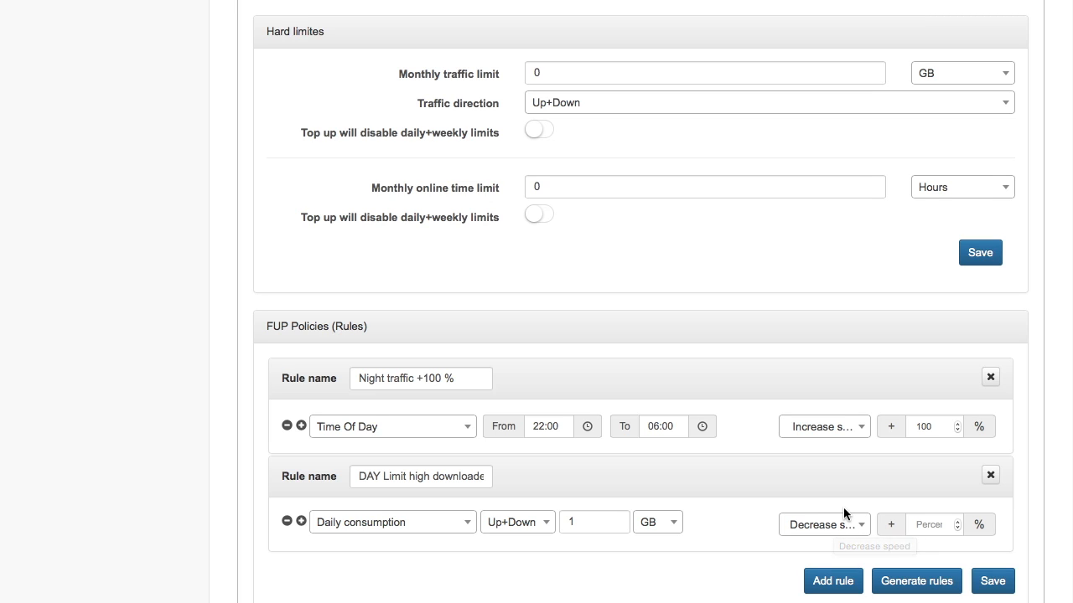
{"action": "mouse_move", "coordinate": [838, 532]}
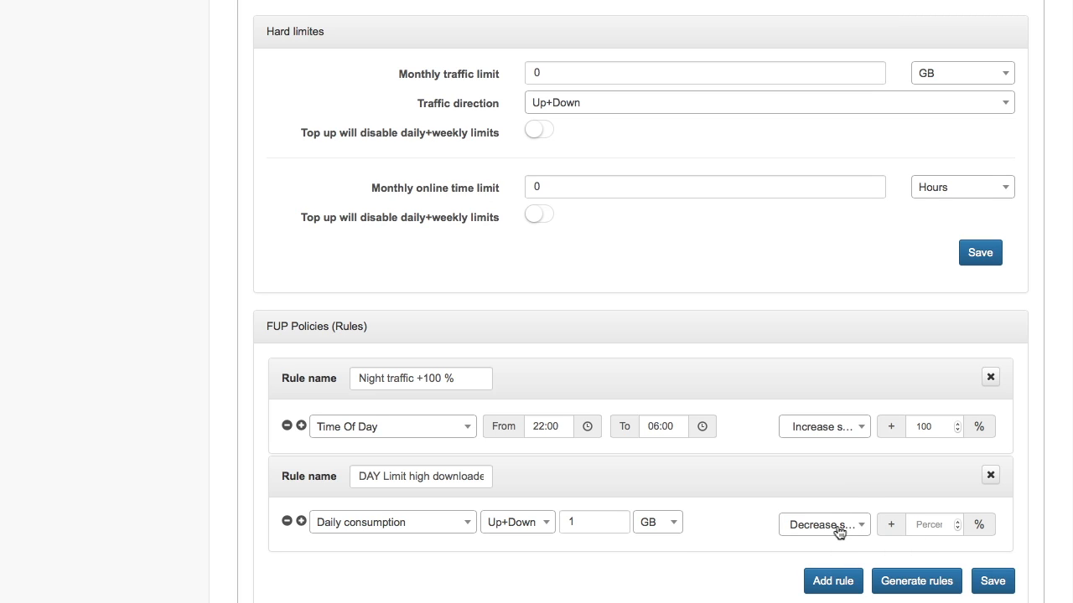
{"action": "left_click", "coordinate": [933, 524]}
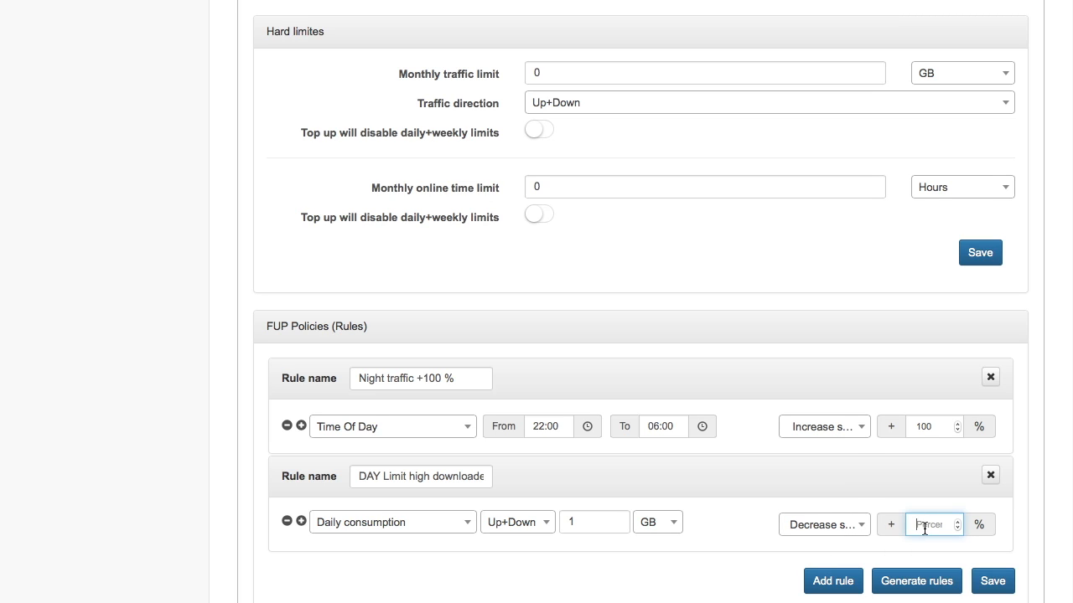
{"action": "type", "text": "50"}
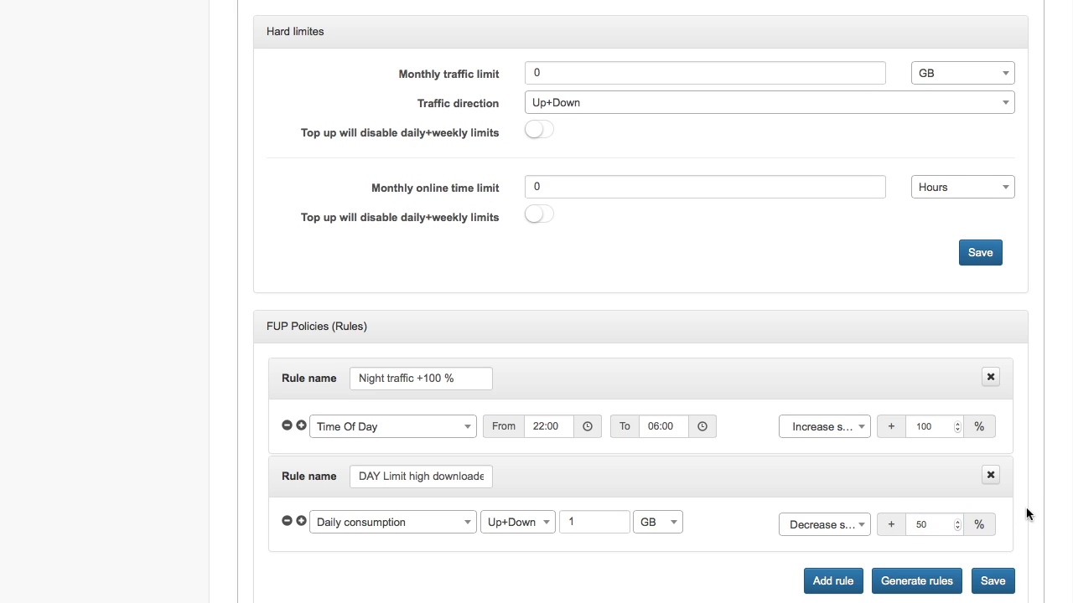
- Add a third FUP rule named 'Maximum Month limit'
{"action": "left_click", "coordinate": [833, 581]}
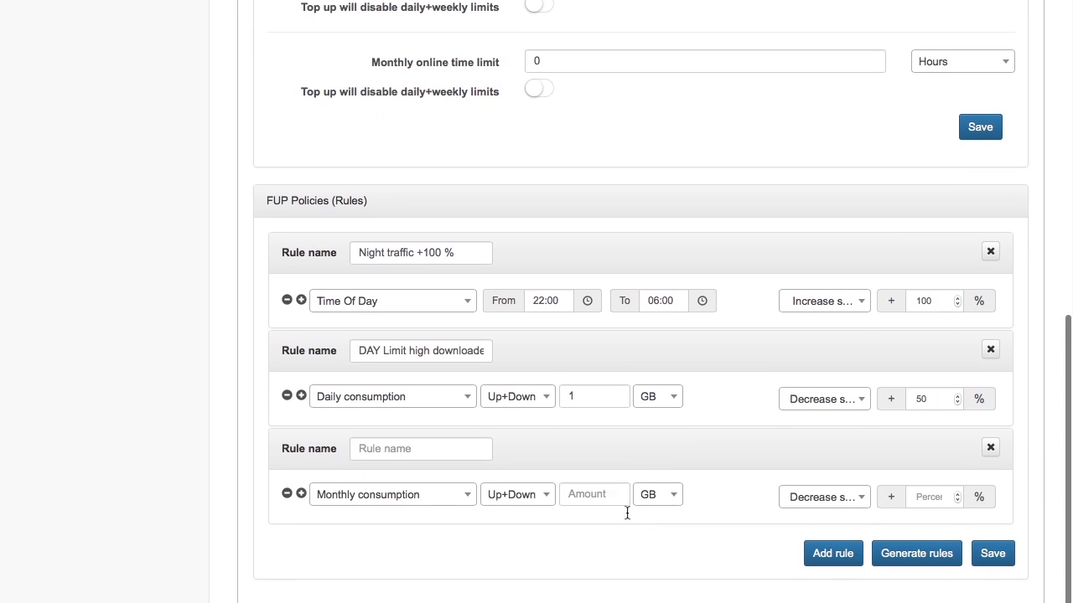
{"action": "type", "text": "Ma"}
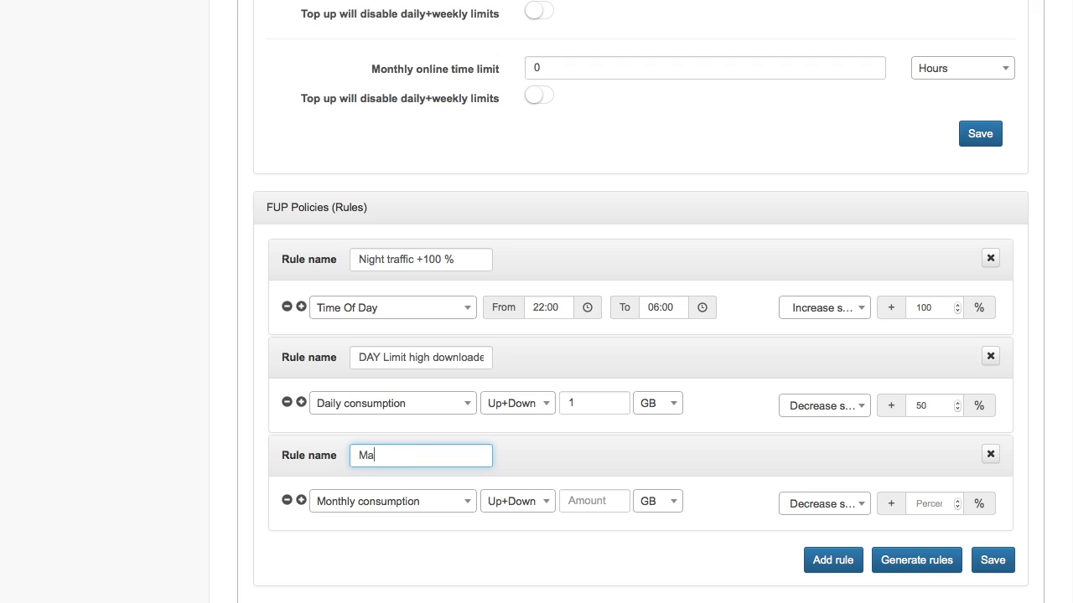
{"action": "type", "text": "ximum"}
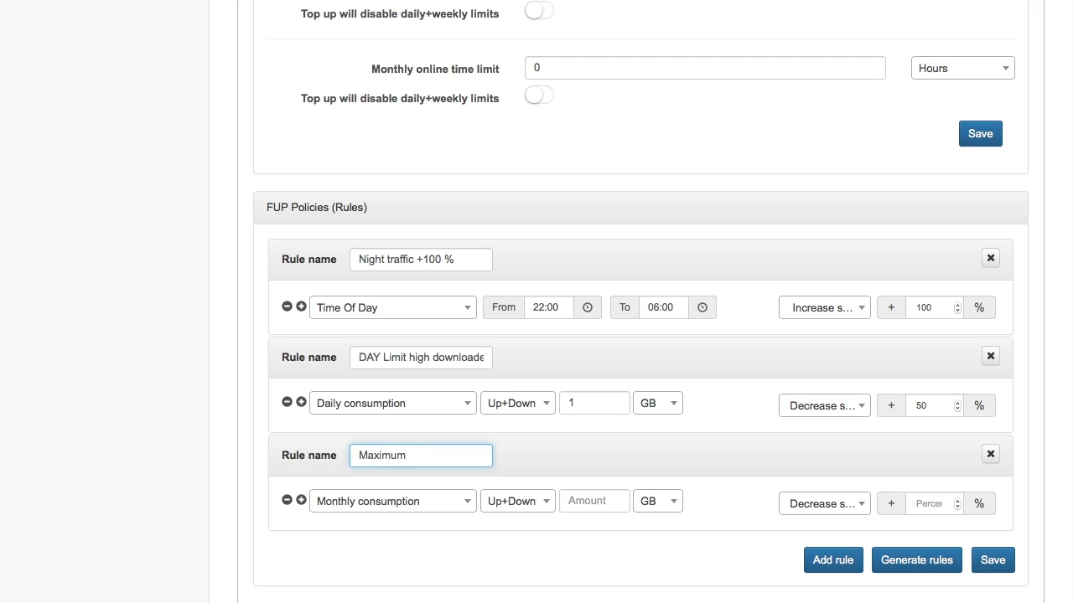
{"action": "type", "text": "Month limit"}
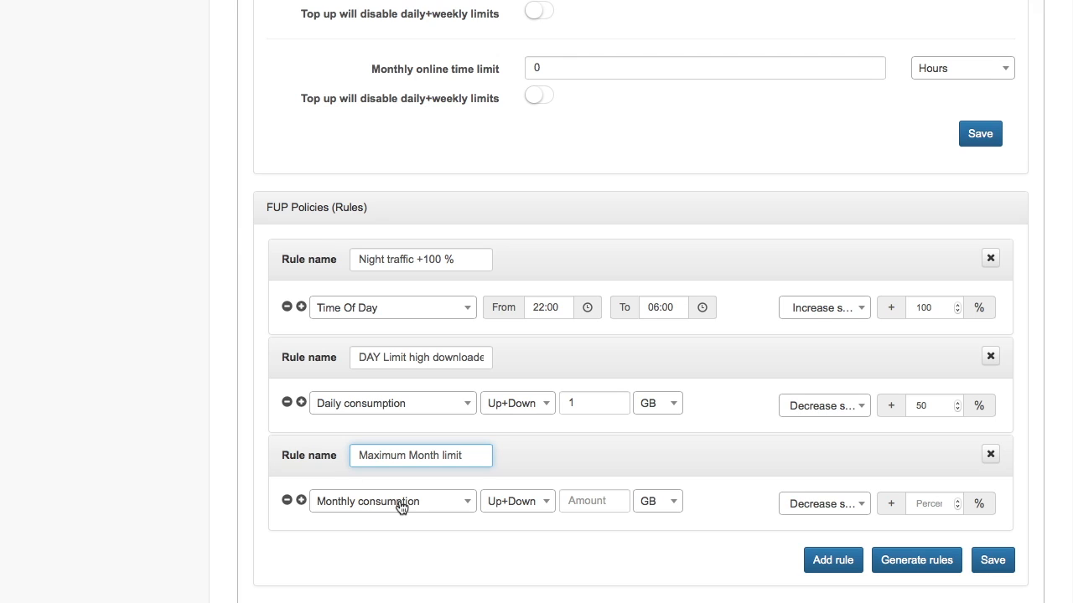
{"action": "mouse_move", "coordinate": [410, 394]}
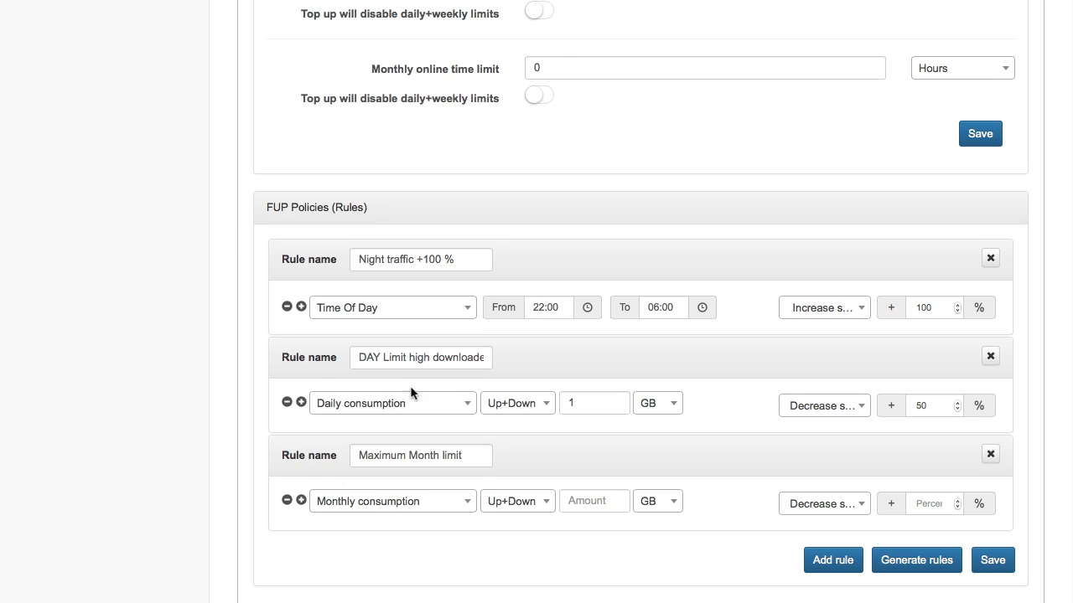
- Set it to decrease speed 99% after 10 GB monthly, and save the configuration
{"action": "left_click", "coordinate": [517, 500]}
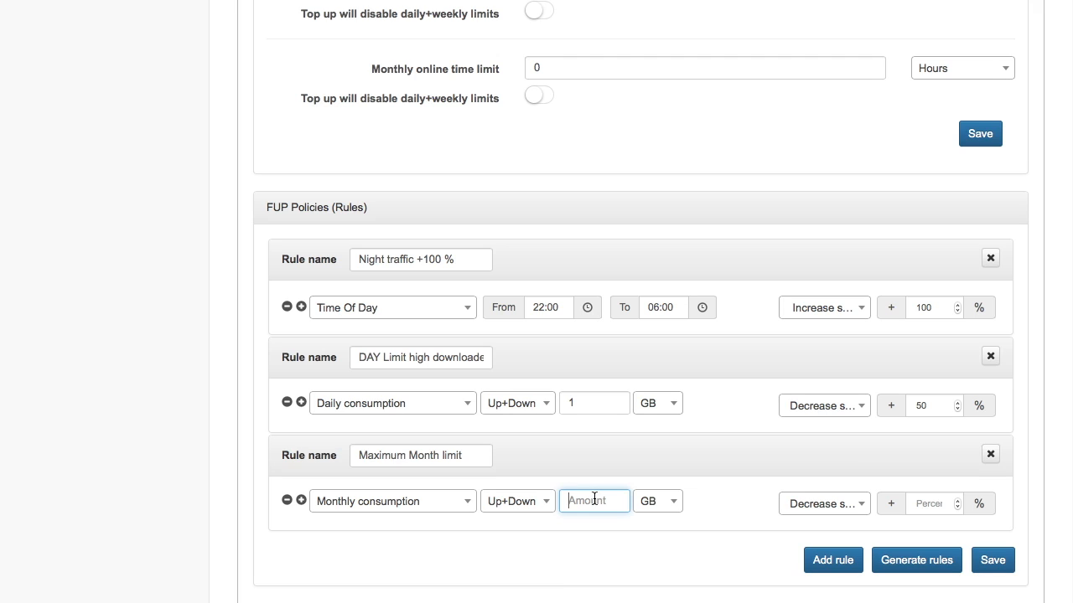
{"action": "type", "text": "10"}
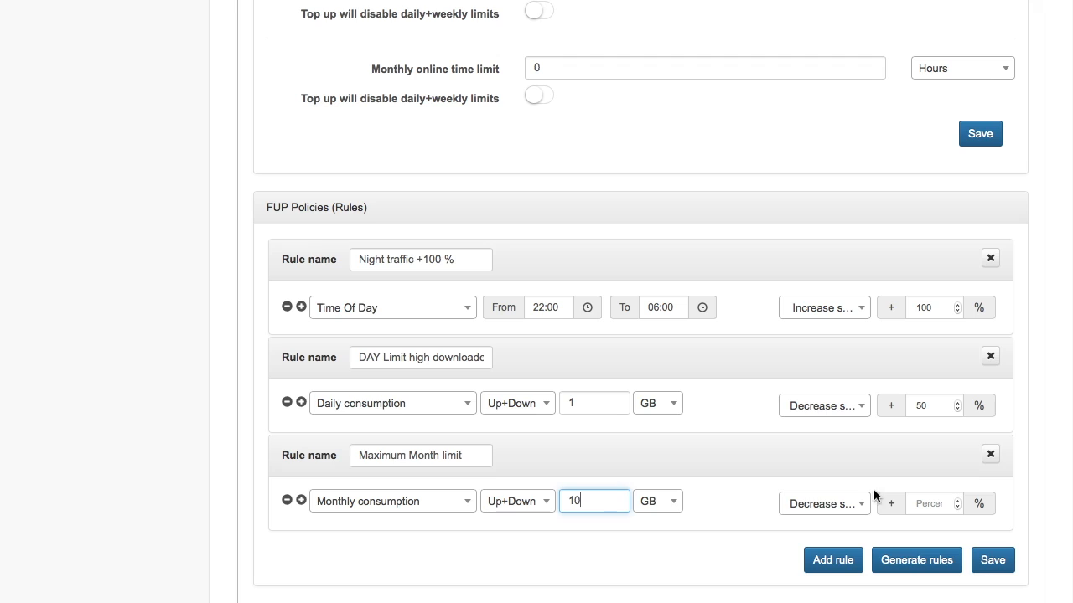
{"action": "left_click", "coordinate": [823, 504]}
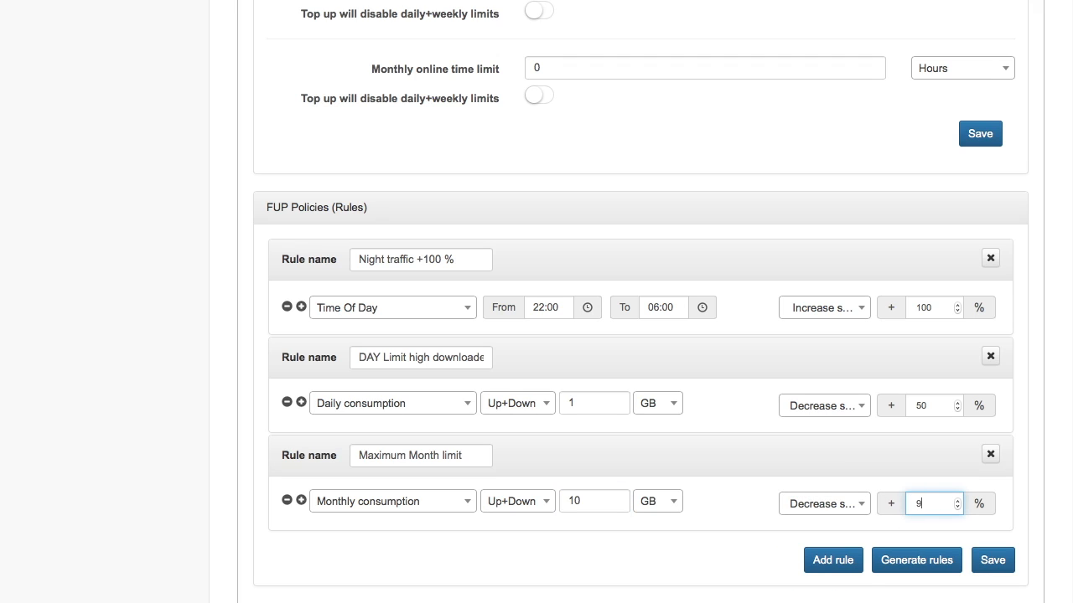
{"action": "type", "text": "0"}
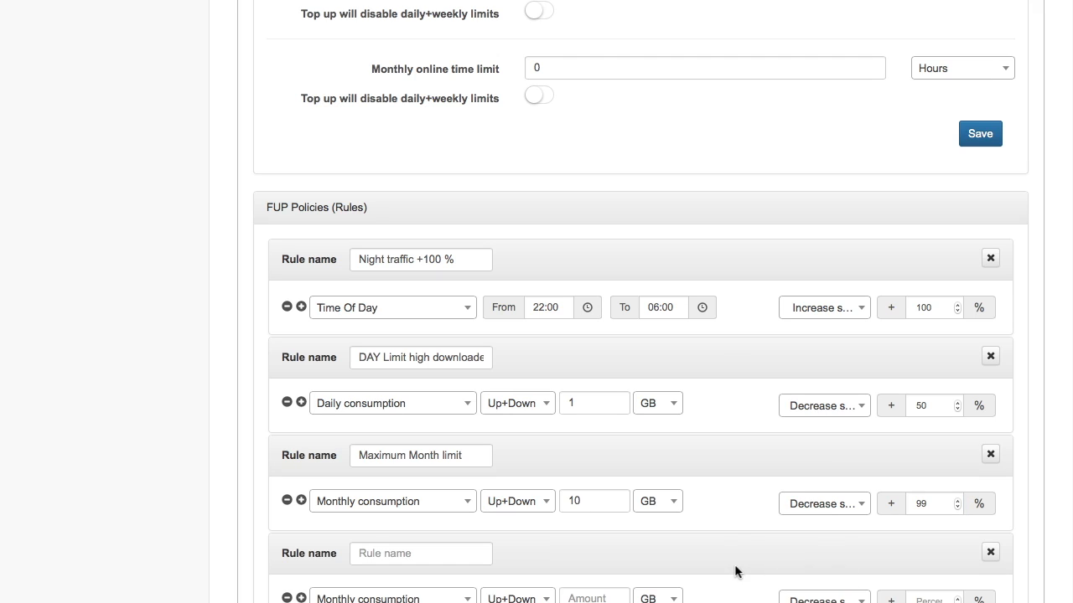
{"action": "left_click", "coordinate": [990, 552]}
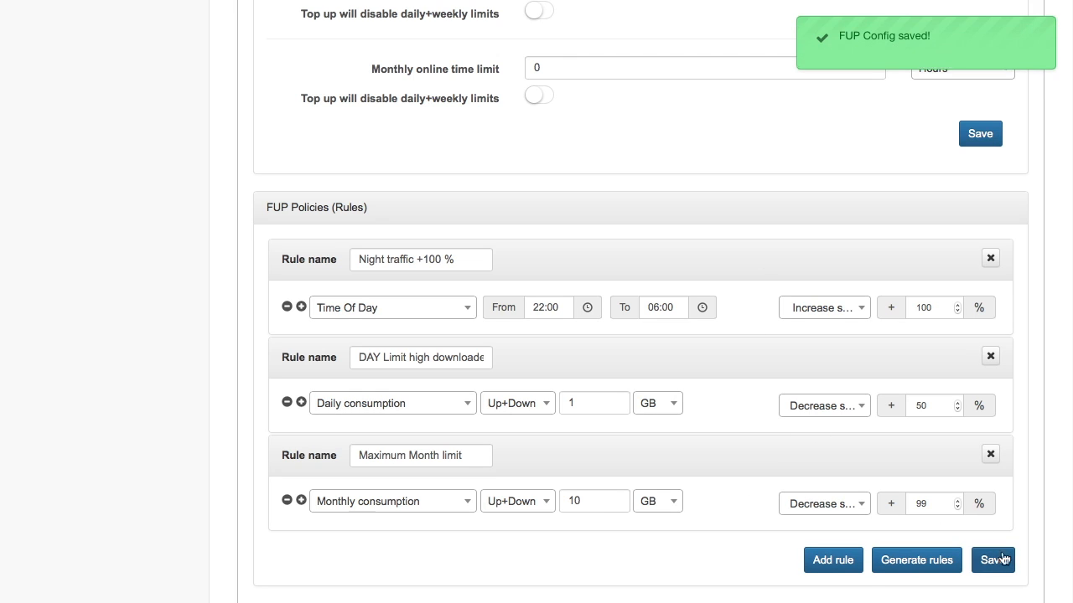
{"action": "scroll", "scroll_direction": "up", "scroll_amount": 3}
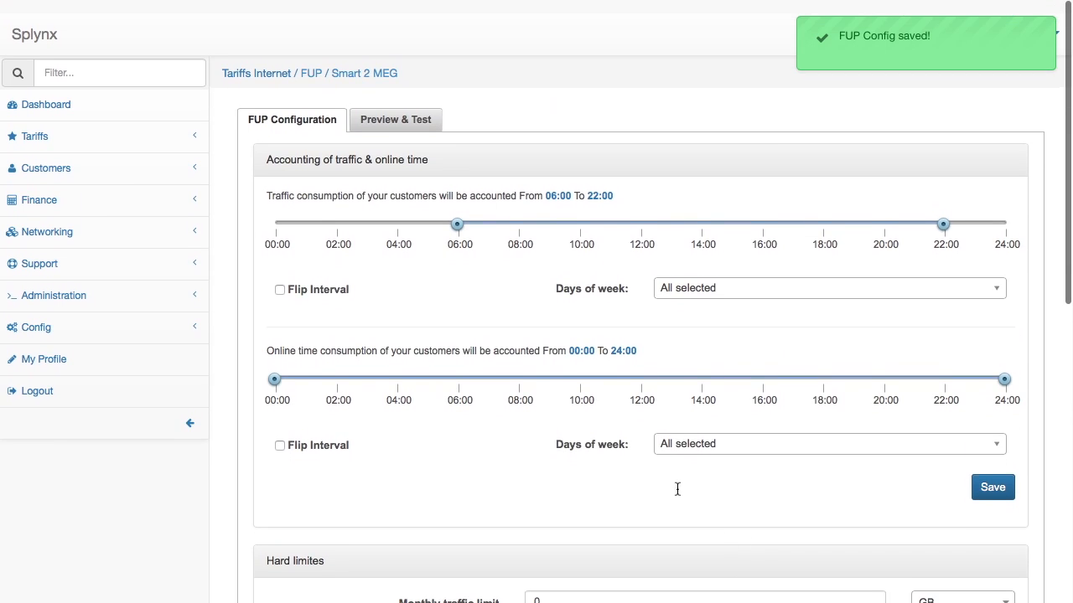
- Simulate Thursday in Preview & Test, sliding time to 22:55 to show Night traffic +100%
{"action": "left_click", "coordinate": [394, 119]}
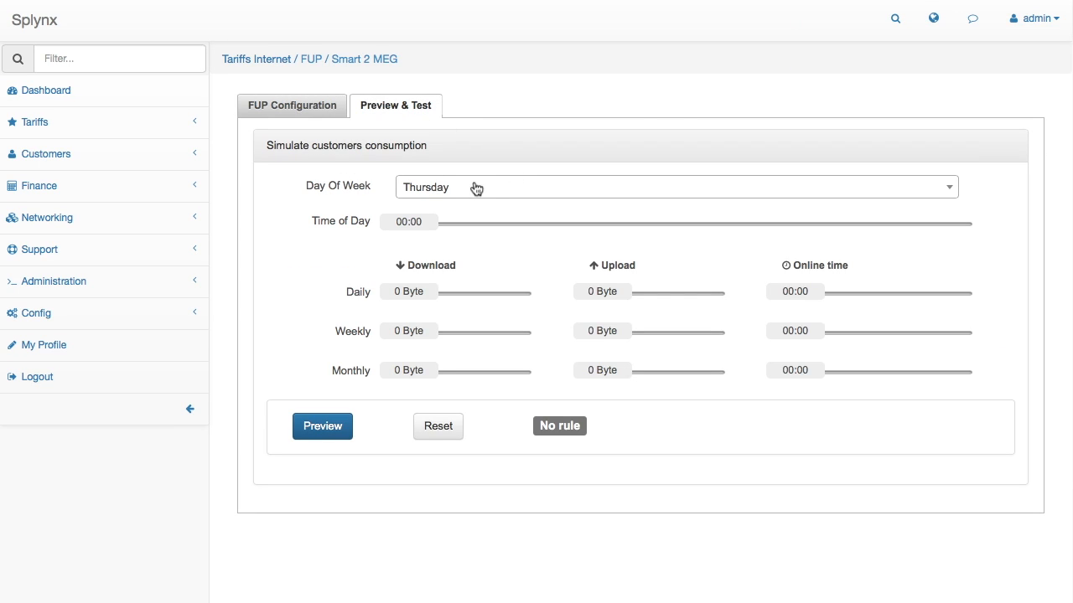
{"action": "left_click", "coordinate": [322, 425]}
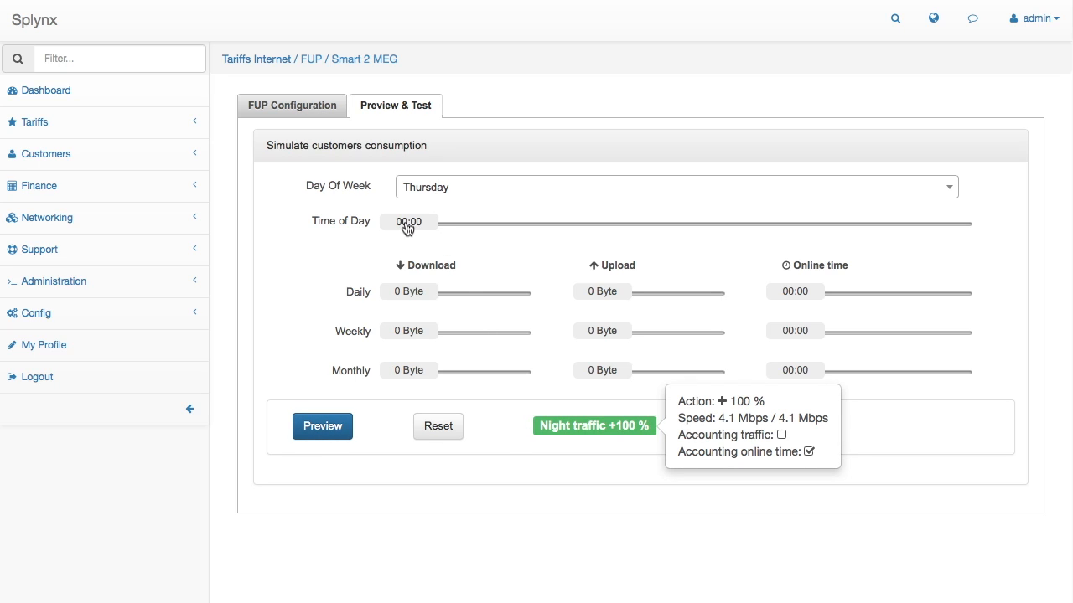
{"action": "left_click_drag", "start_coordinate": [408, 223], "coordinate": [455, 223]}
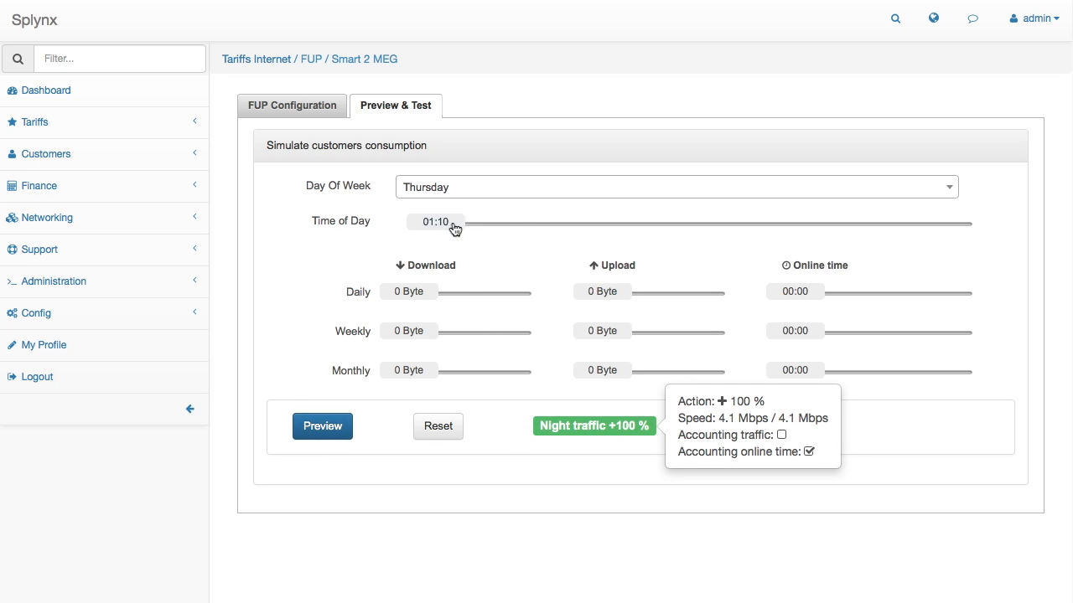
{"action": "left_click_drag", "start_coordinate": [434, 223], "coordinate": [602, 223]}
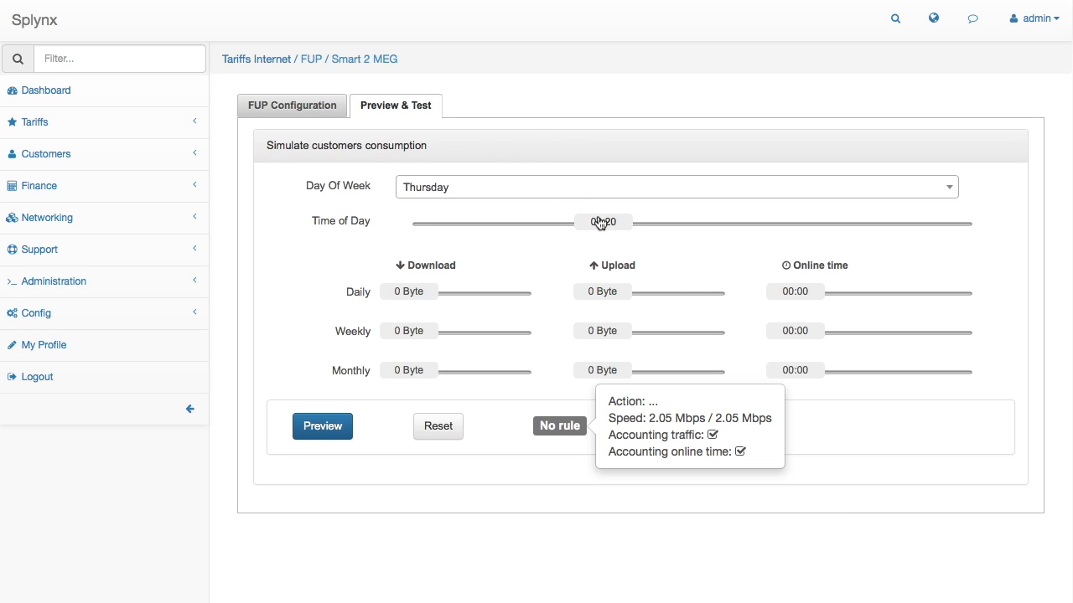
{"action": "left_click_drag", "start_coordinate": [603, 222], "coordinate": [911, 222]}
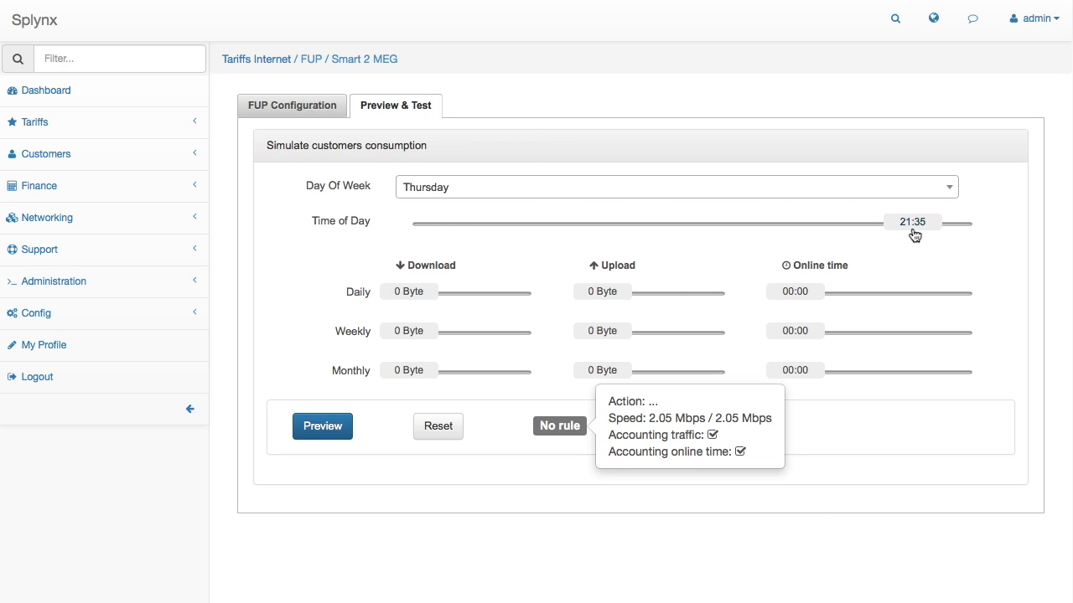
{"action": "left_click_drag", "start_coordinate": [913, 222], "coordinate": [942, 222]}
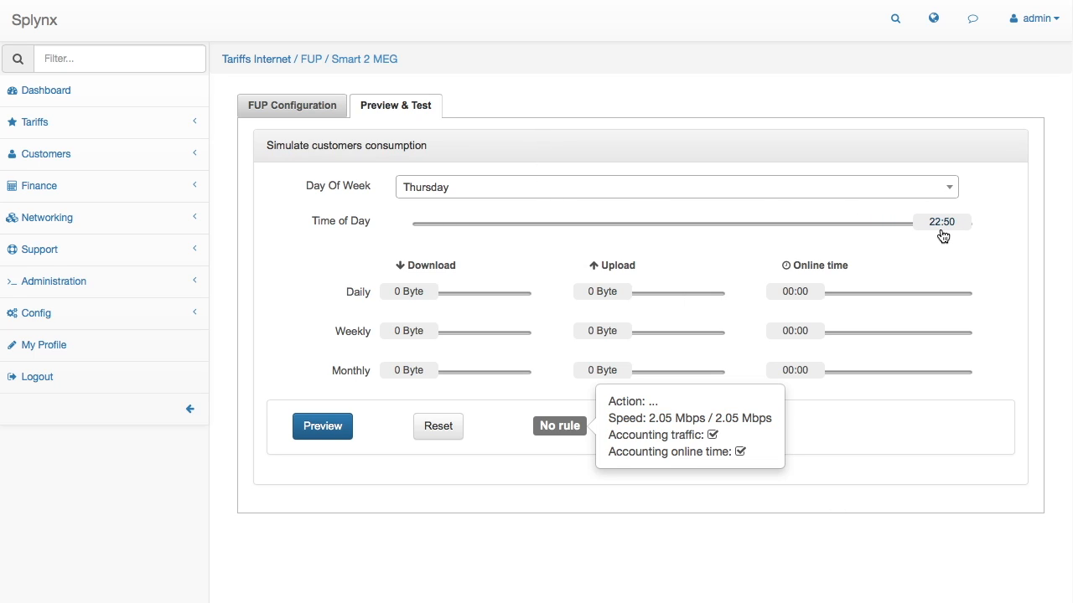
{"action": "left_click_drag", "start_coordinate": [941, 222], "coordinate": [947, 222]}
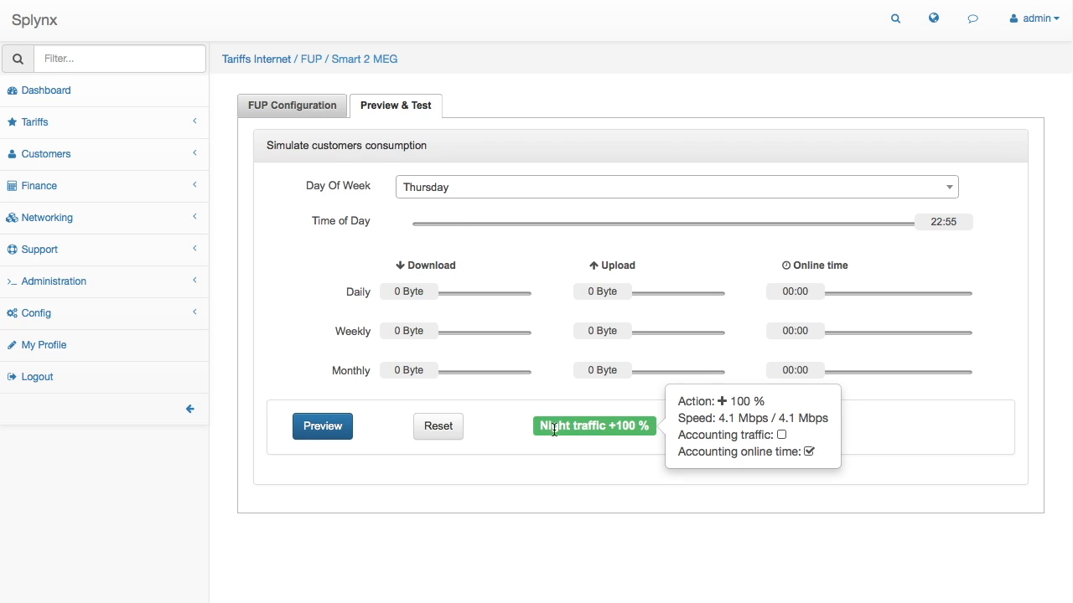
{"action": "mouse_move", "coordinate": [627, 421]}
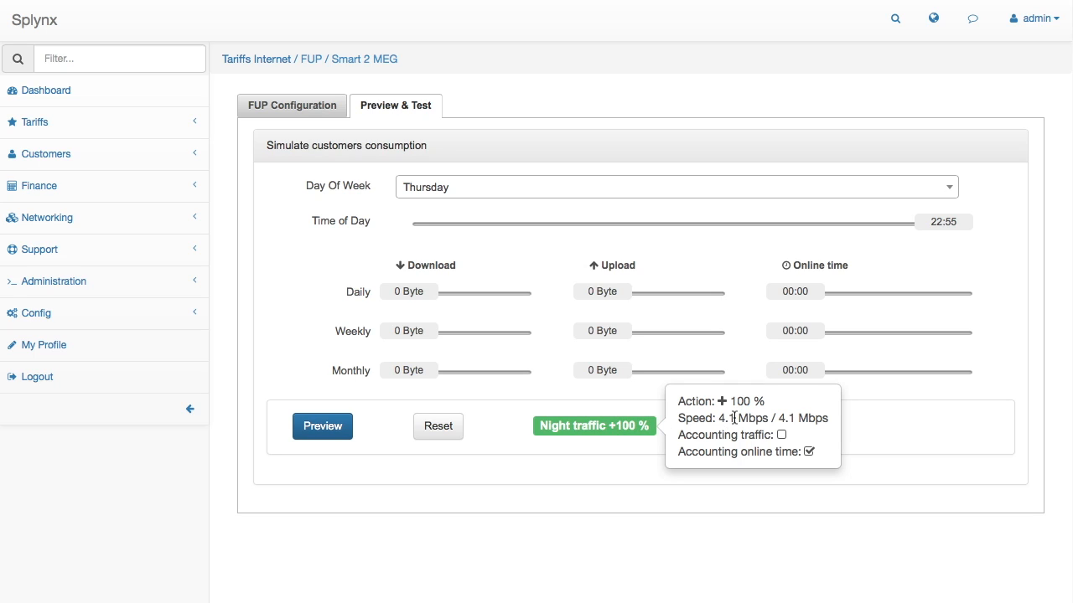
{"action": "mouse_move", "coordinate": [820, 420]}
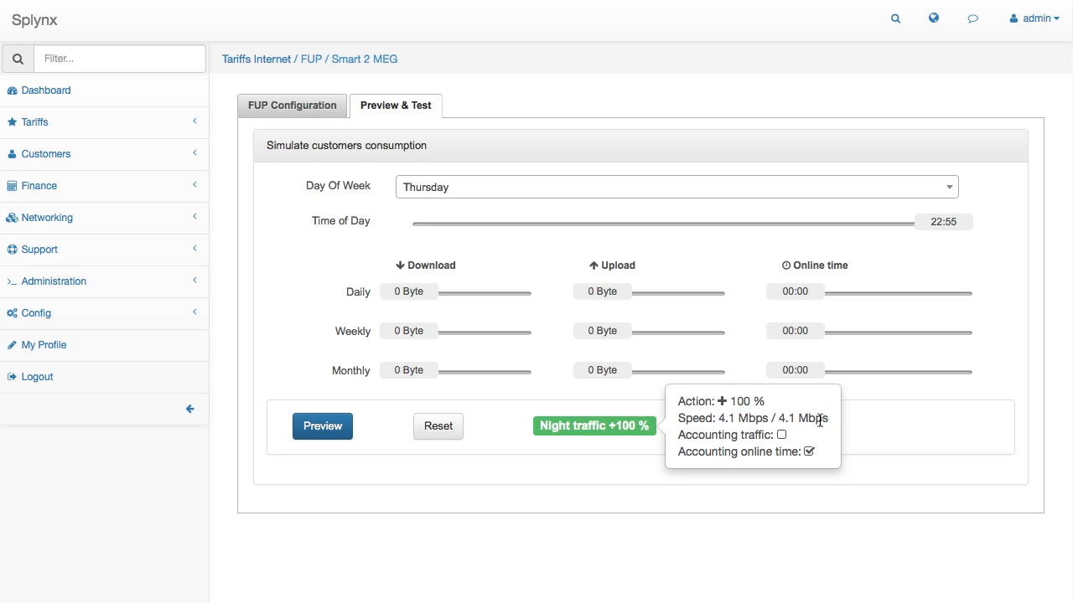
{"action": "mouse_move", "coordinate": [779, 475]}
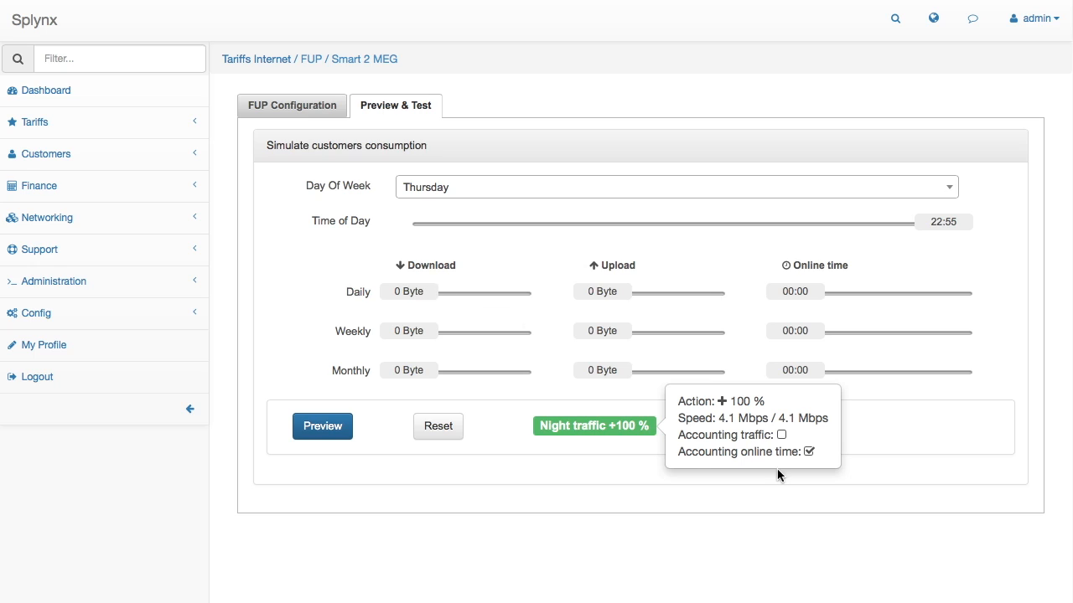
{"action": "mouse_move", "coordinate": [780, 439]}
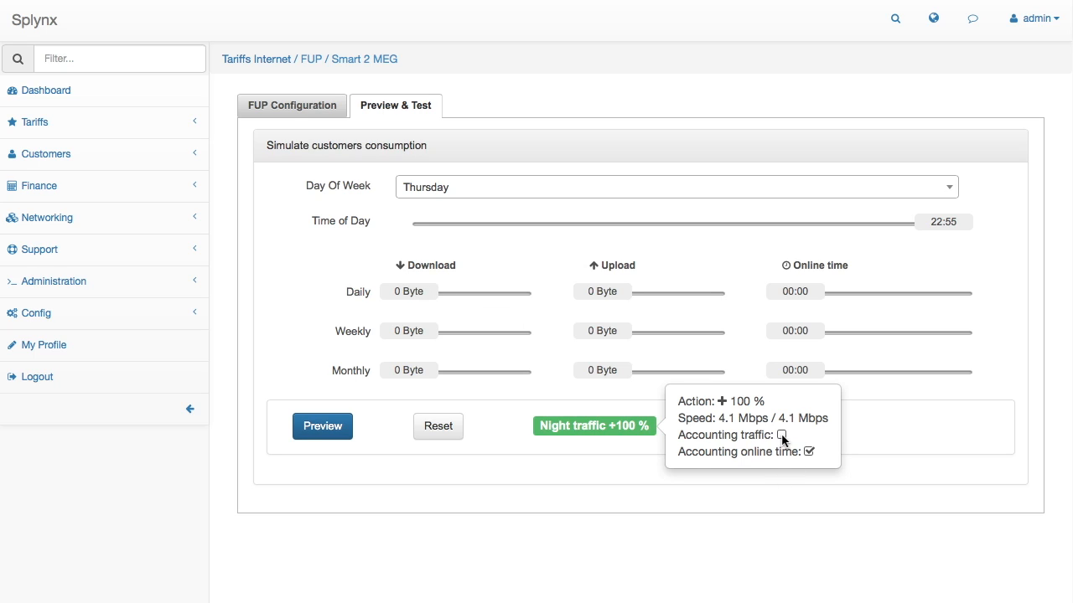
{"action": "mouse_move", "coordinate": [408, 293]}
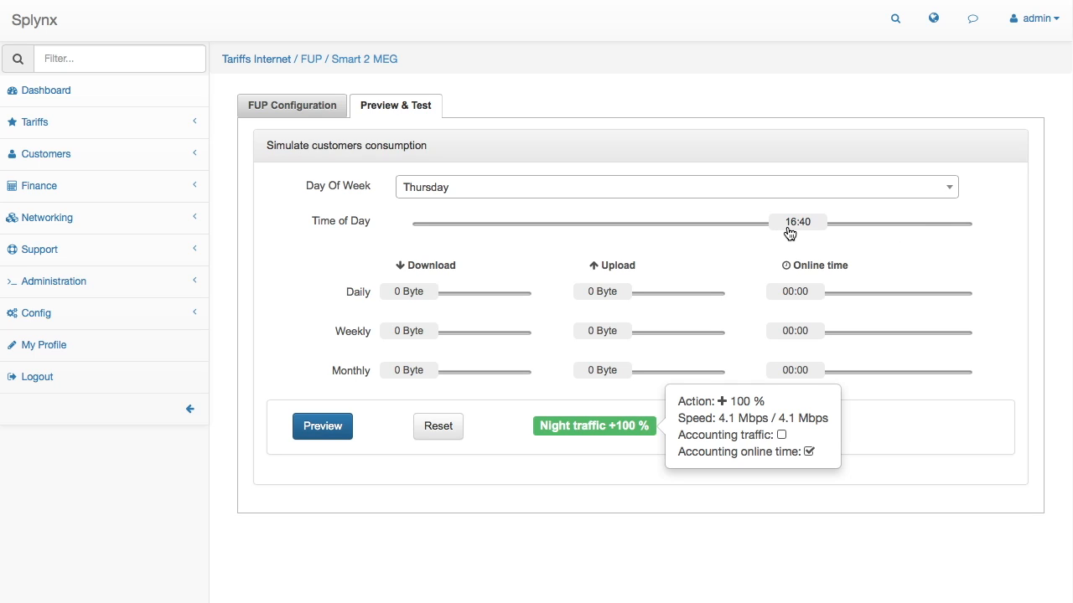
- Simulate 146.67 GB monthly download and rerun the preview, triggering Maximum Month limit
{"action": "left_click", "coordinate": [322, 426]}
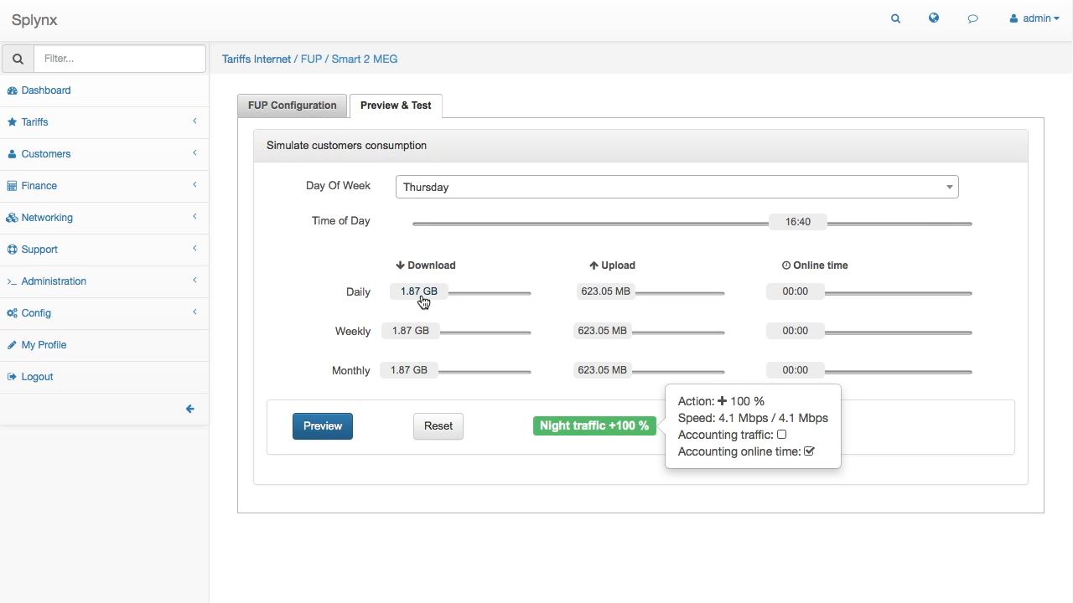
{"action": "left_click", "coordinate": [322, 426]}
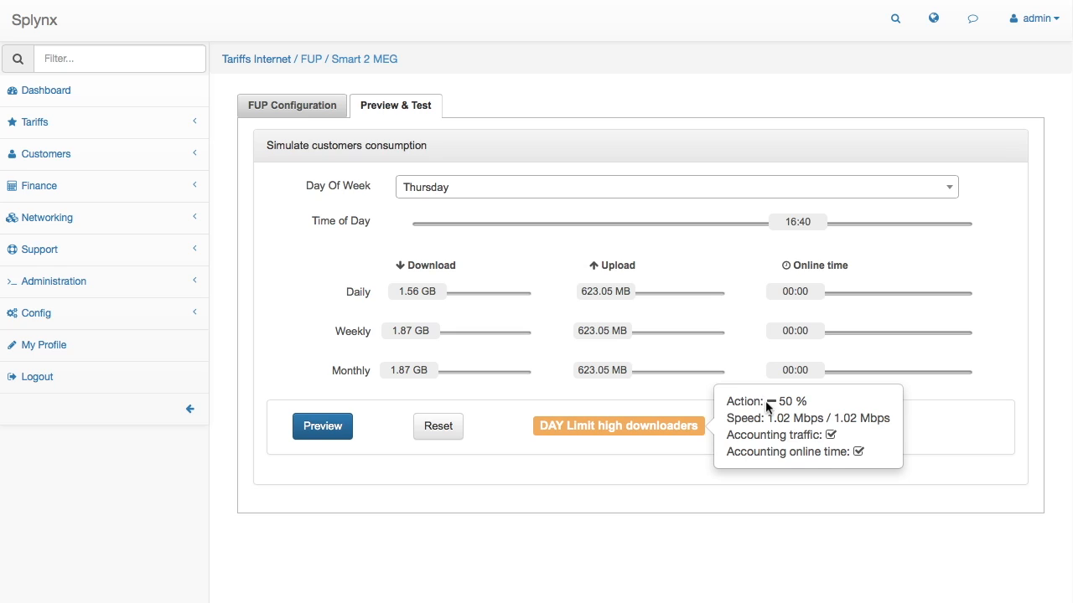
{"action": "mouse_move", "coordinate": [772, 418]}
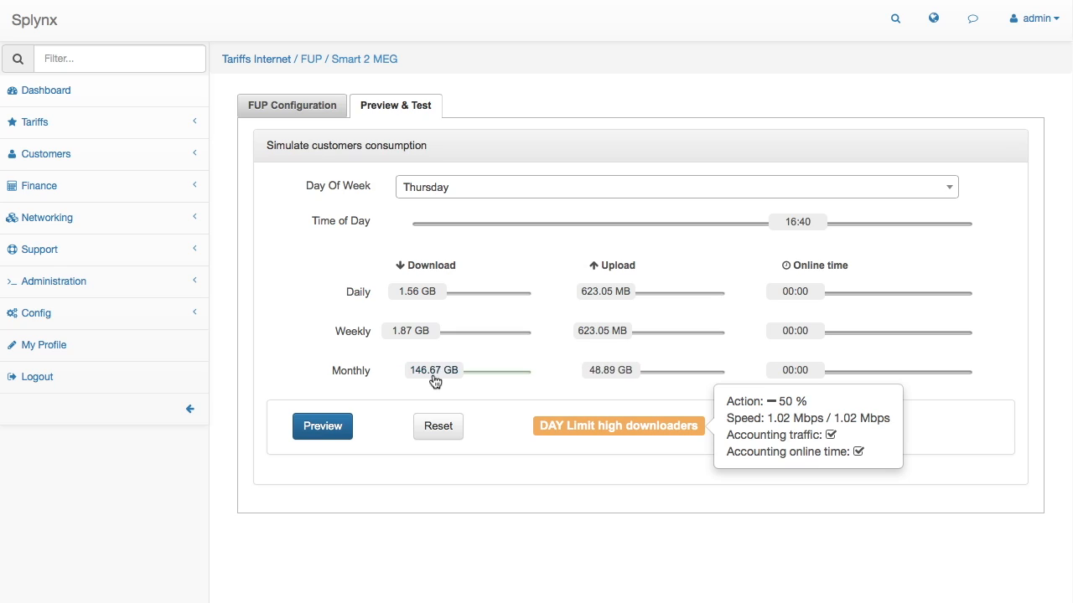
{"action": "left_click", "coordinate": [322, 426]}
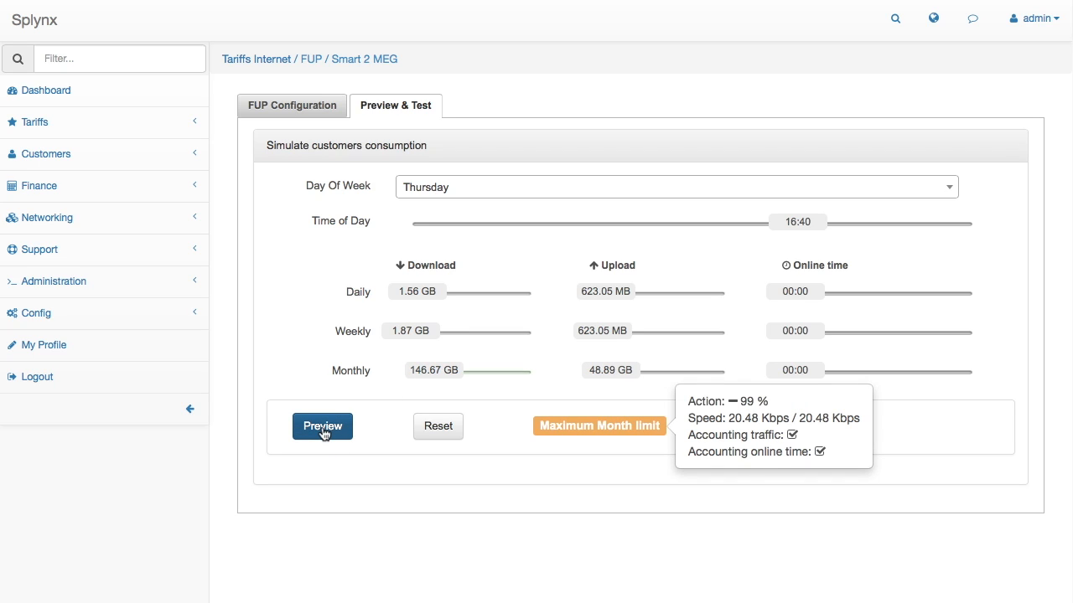
{"action": "mouse_move", "coordinate": [698, 403]}
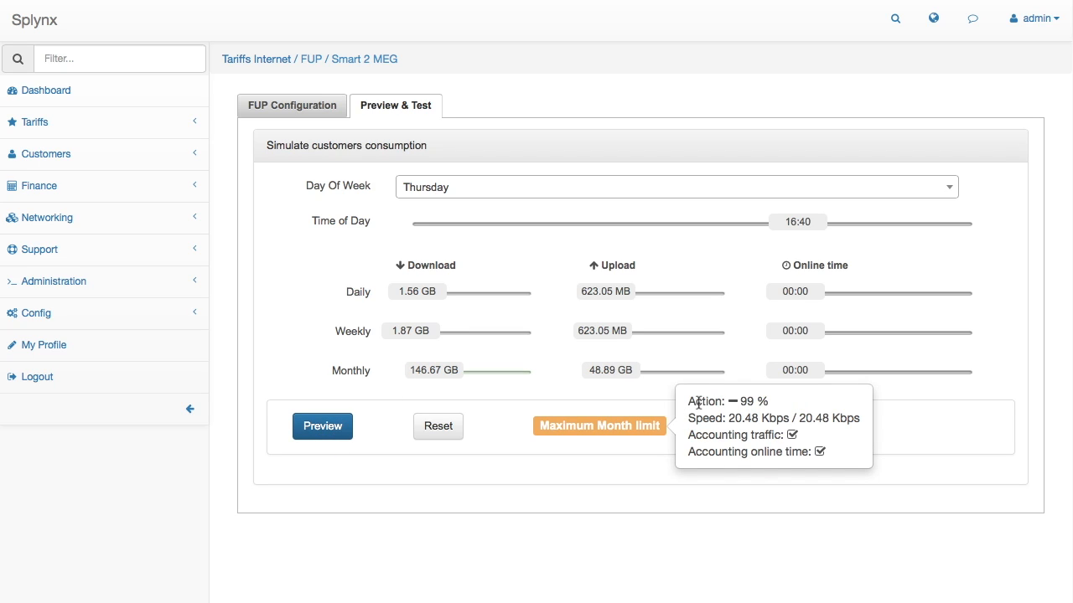
{"action": "mouse_move", "coordinate": [732, 419]}
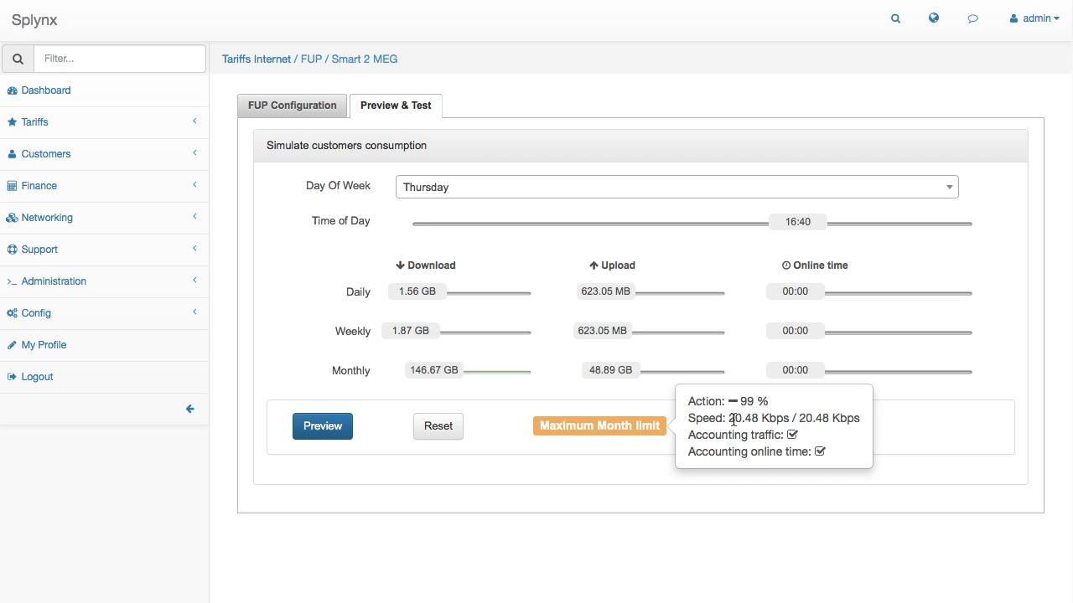
{"action": "mouse_move", "coordinate": [913, 420]}
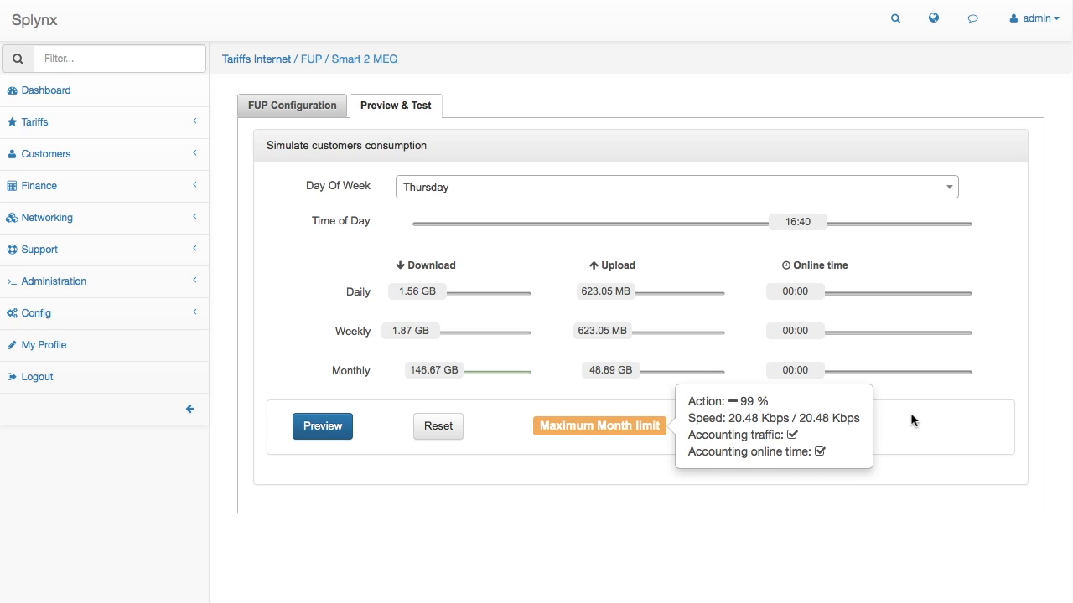
{"action": "mouse_move", "coordinate": [403, 341]}
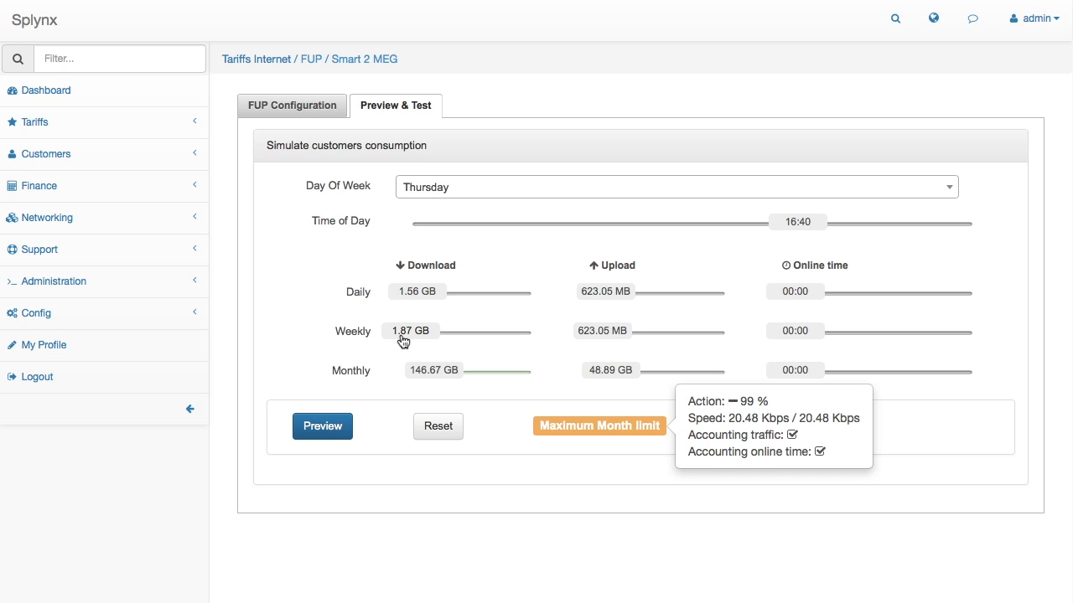
{"action": "mouse_move", "coordinate": [222, 509]}
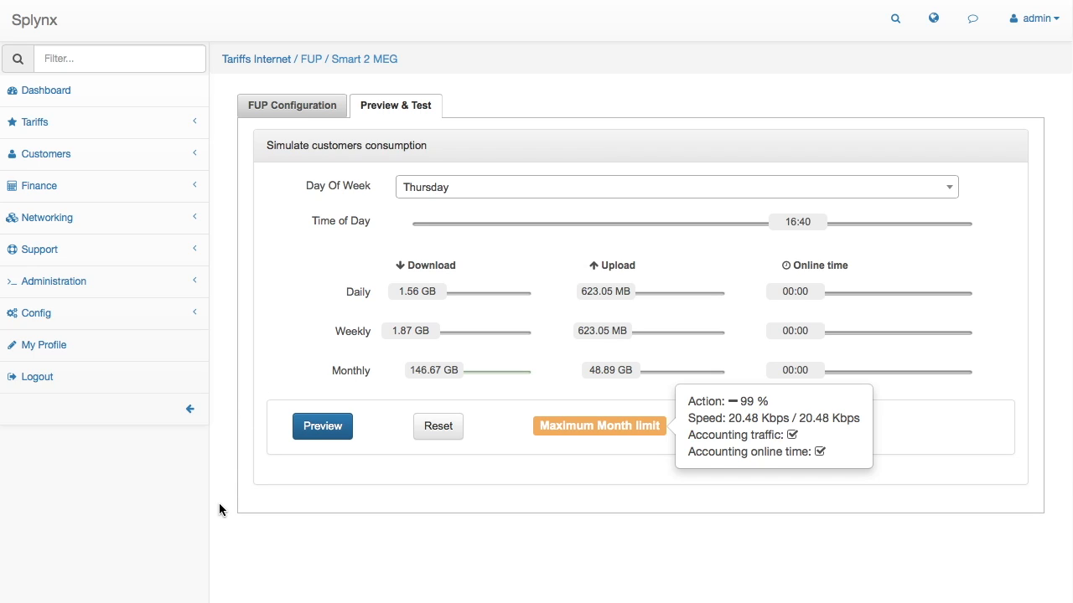
{"action": "mouse_move", "coordinate": [536, 459]}
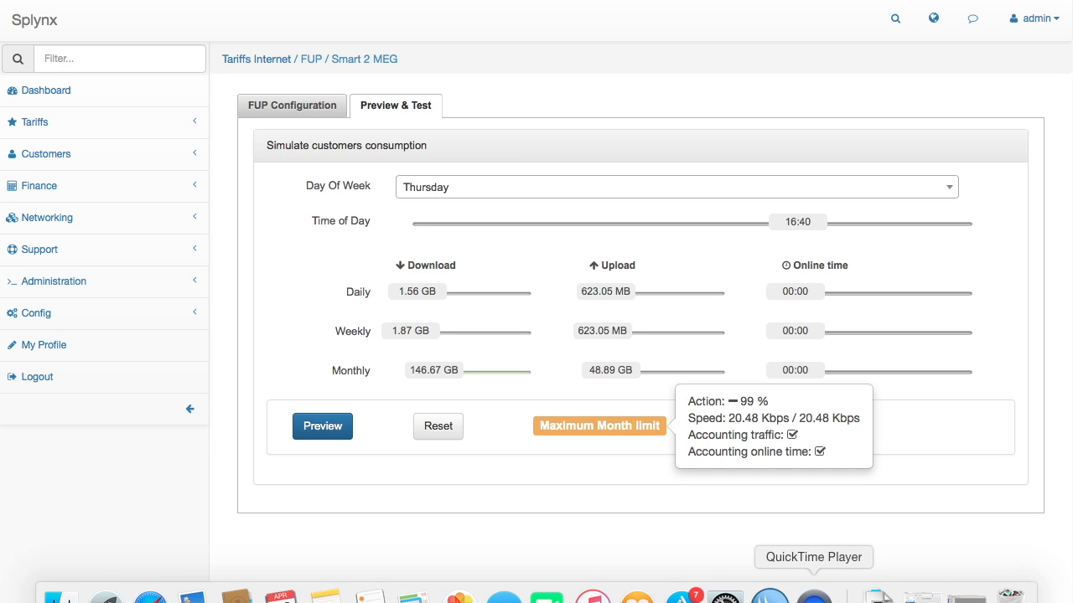
{"action": "mouse_move", "coordinate": [105, 596]}
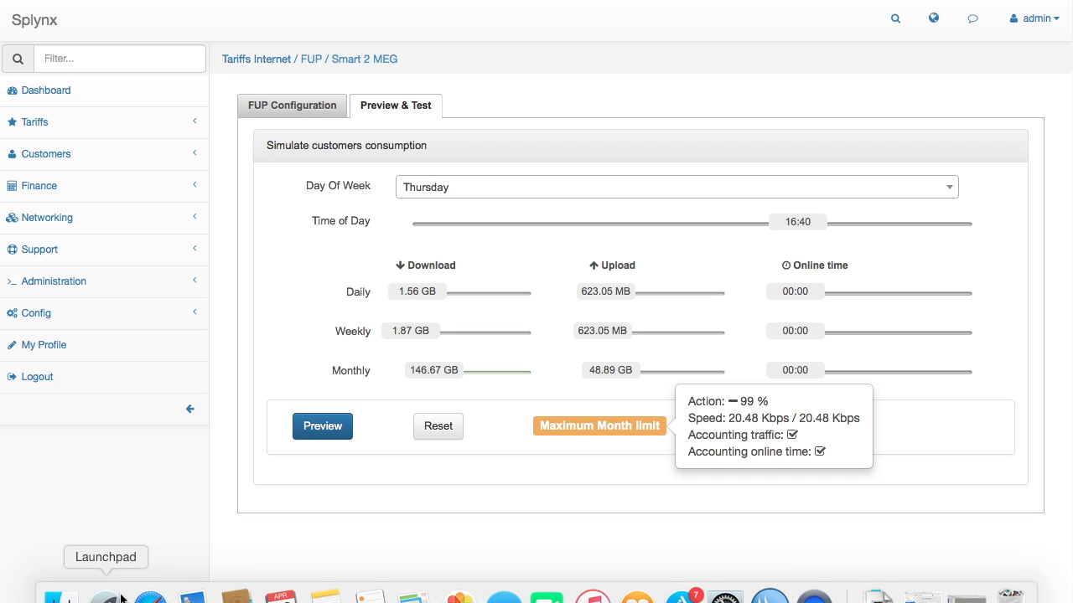
{"action": "mouse_move", "coordinate": [72, 171]}
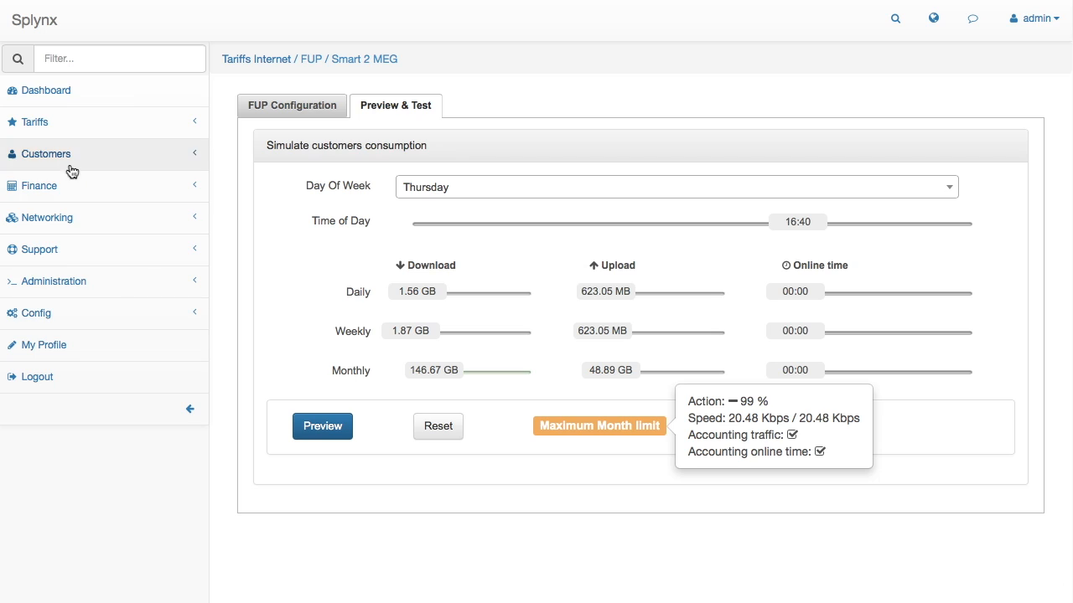
- Find customer Alex Bandwidth management and view their services
{"action": "left_click", "coordinate": [45, 153]}
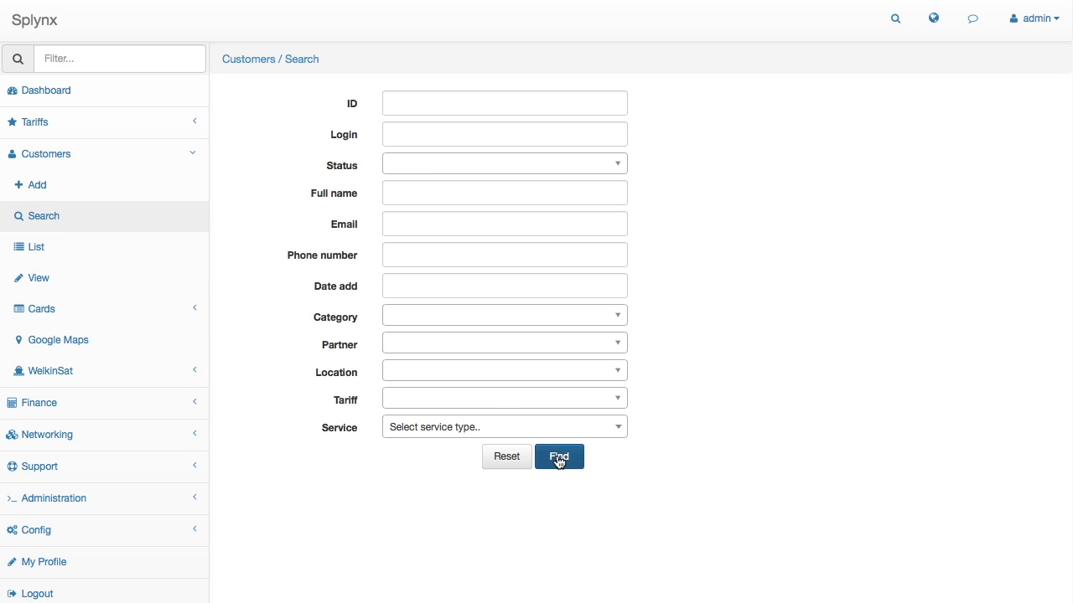
{"action": "left_click", "coordinate": [558, 457]}
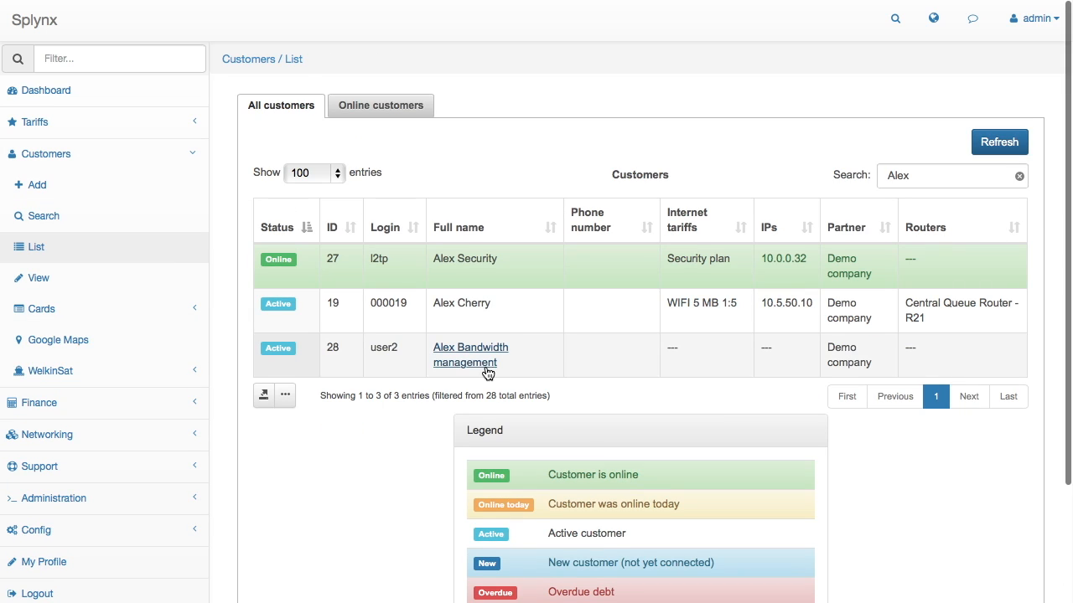
{"action": "left_click", "coordinate": [470, 354]}
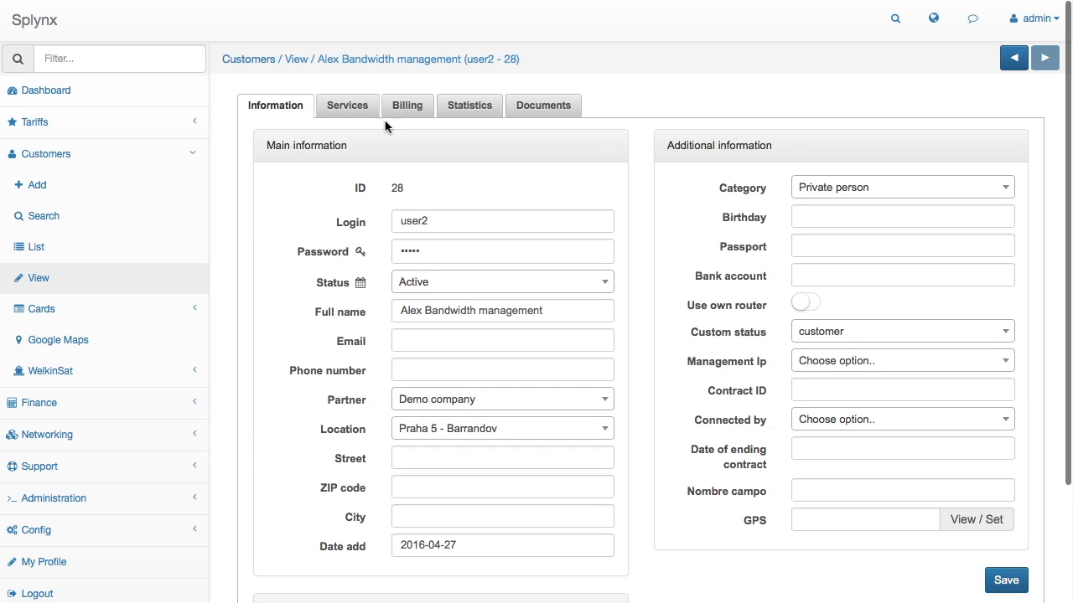
{"action": "left_click", "coordinate": [346, 105]}
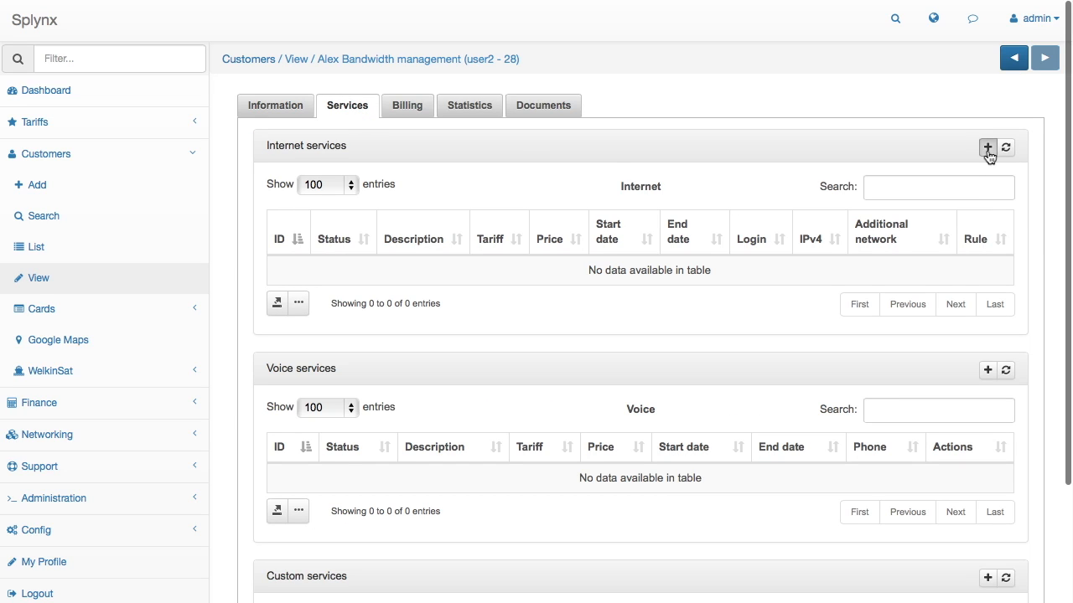
- Start a new internet service on the Smart 2 MEG tariff
{"action": "left_click", "coordinate": [987, 147]}
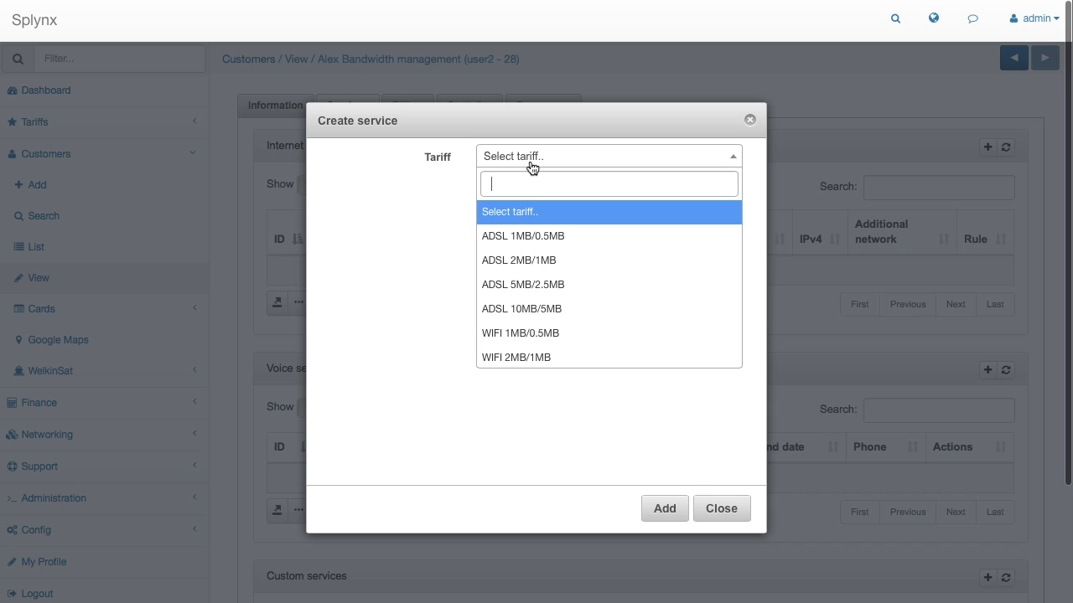
{"action": "type", "text": "sma"}
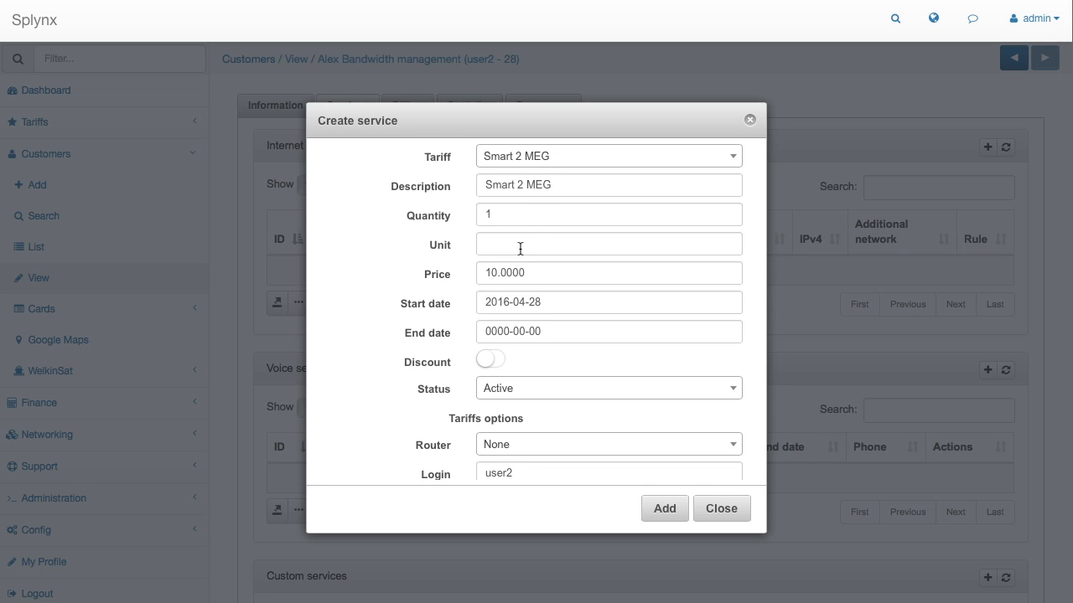
{"action": "scroll", "scroll_direction": "down", "scroll_amount": 3}
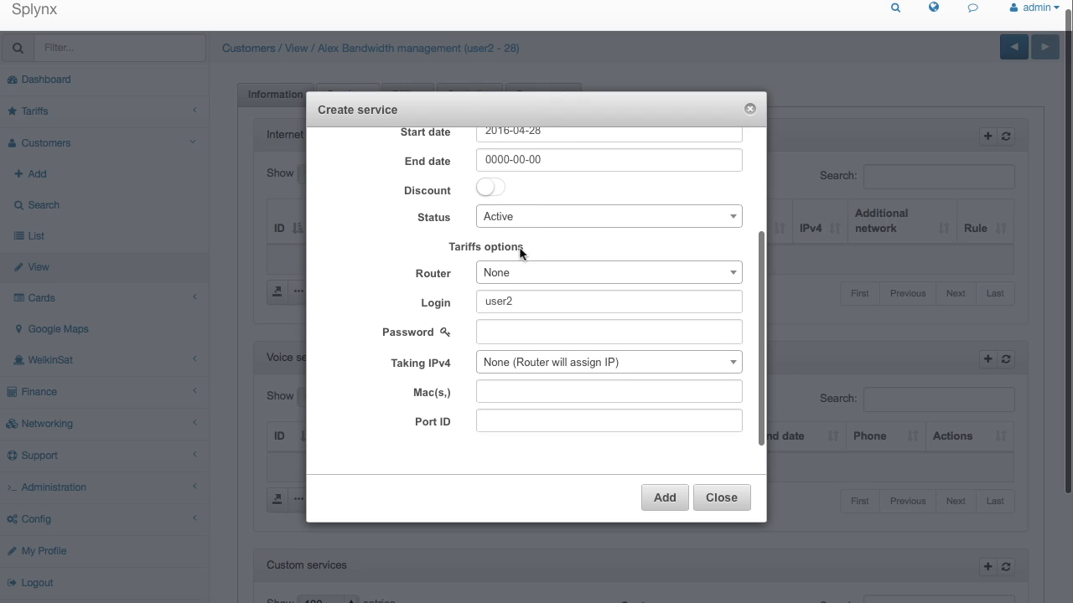
{"action": "scroll", "scroll_direction": "down", "scroll_amount": 3}
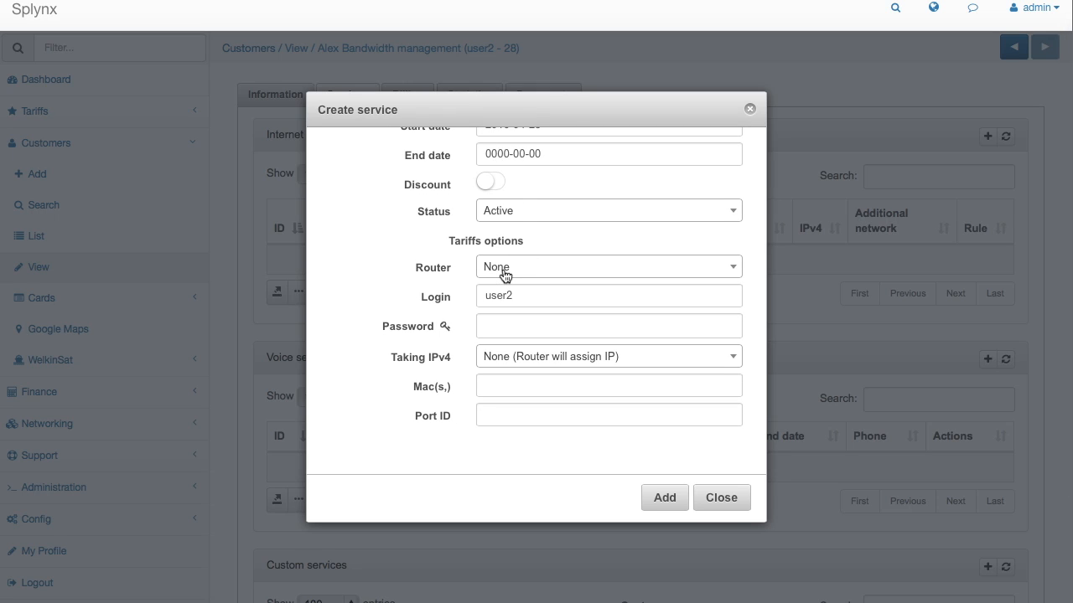
{"action": "left_click", "coordinate": [608, 267]}
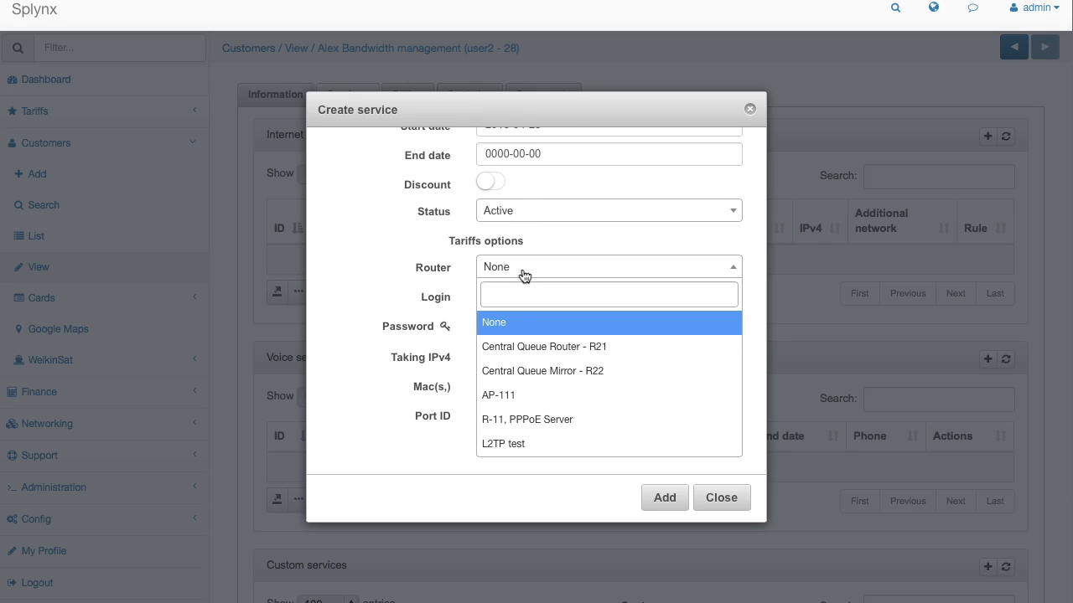
{"action": "mouse_move", "coordinate": [519, 419]}
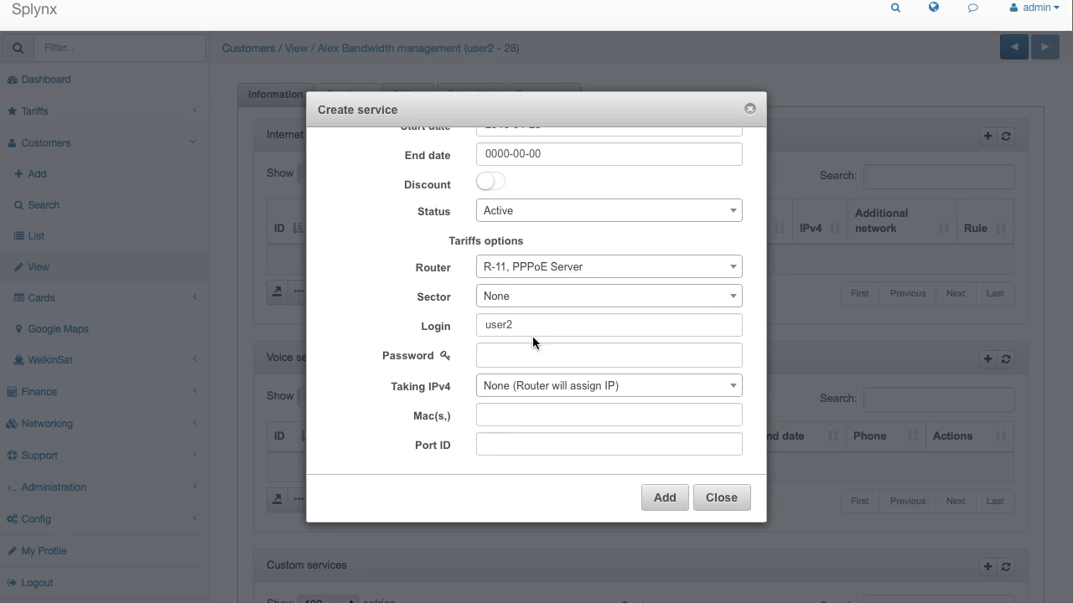
{"action": "left_click", "coordinate": [607, 354]}
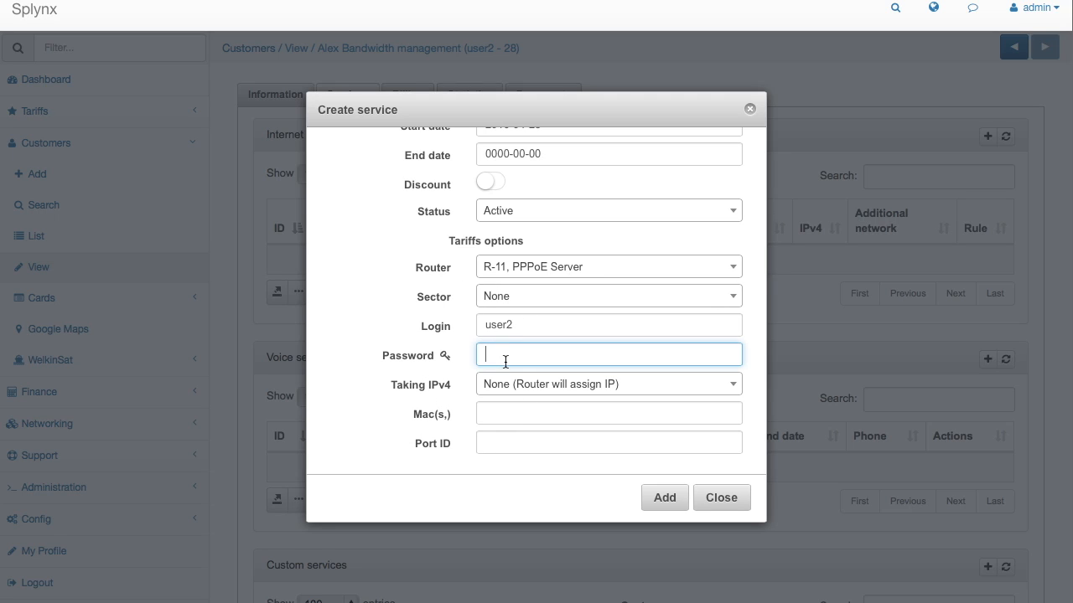
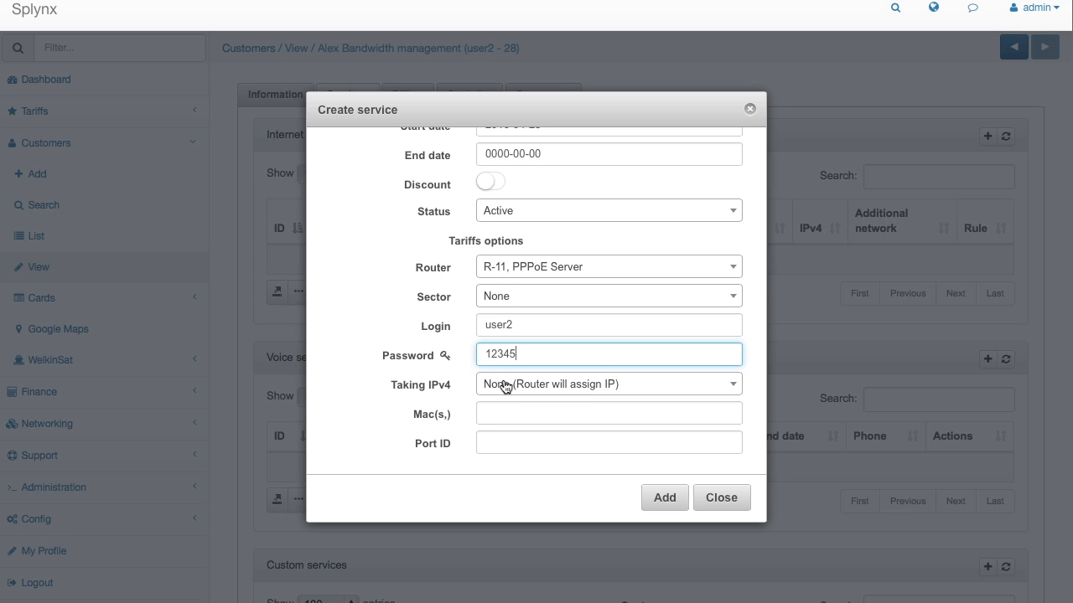
{"action": "left_click", "coordinate": [608, 384]}
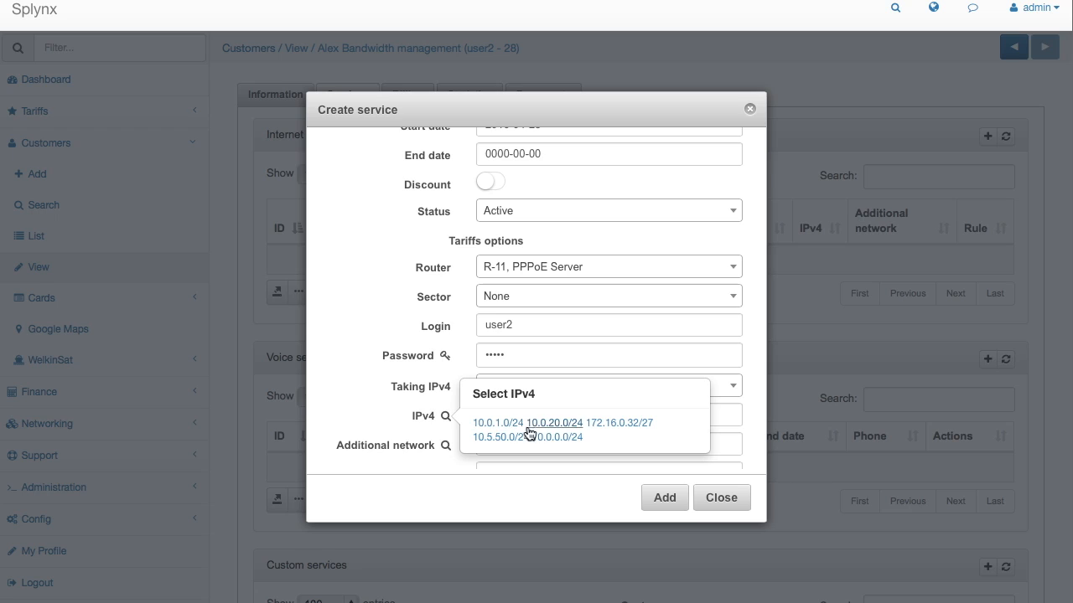
{"action": "left_click", "coordinate": [504, 437]}
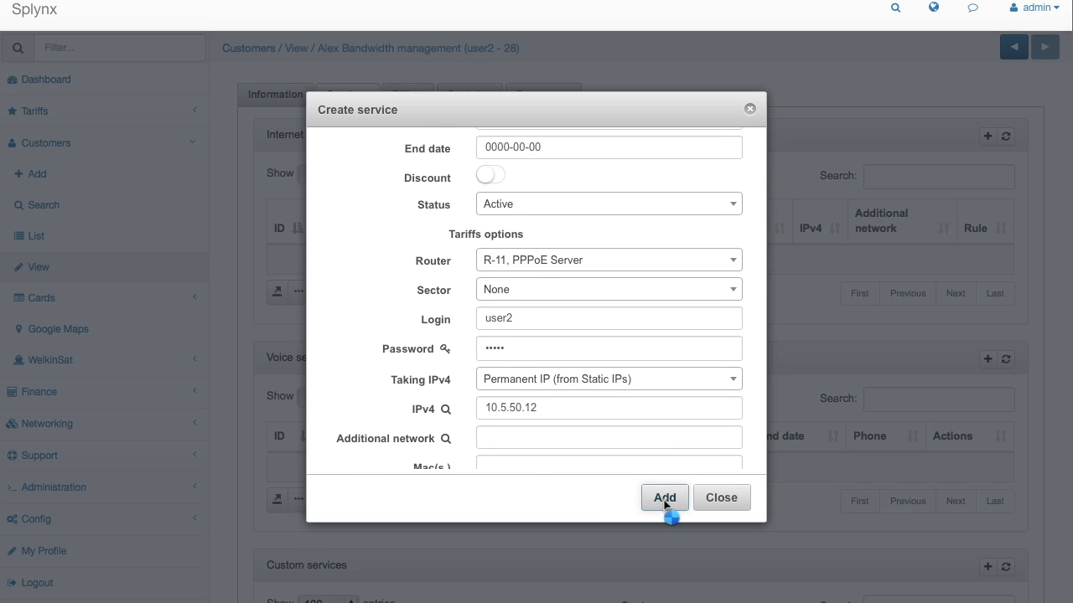
{"action": "left_click", "coordinate": [663, 497]}
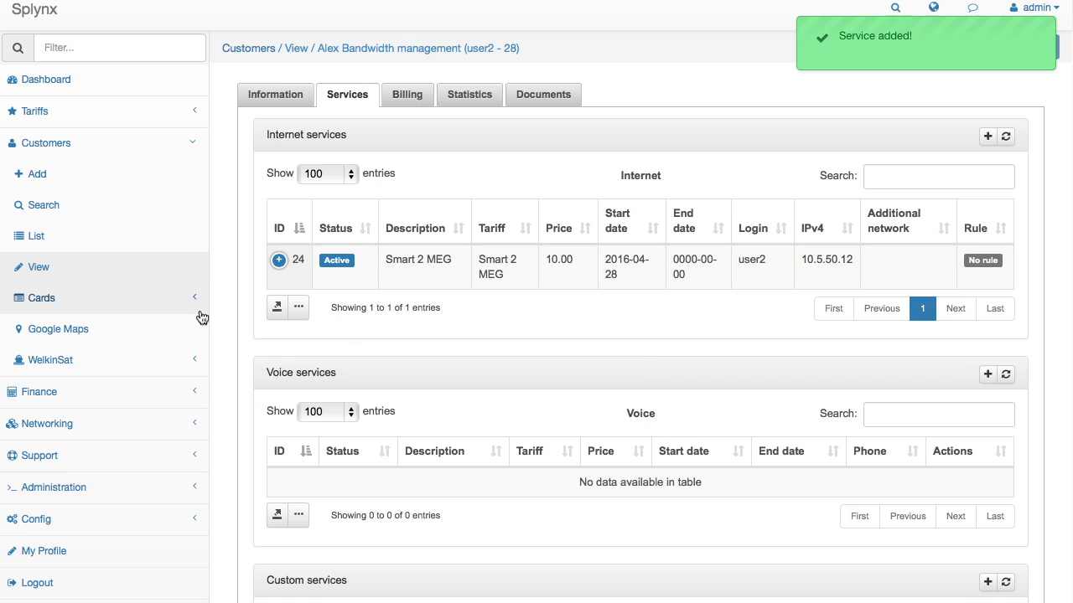
{"action": "mouse_move", "coordinate": [80, 428]}
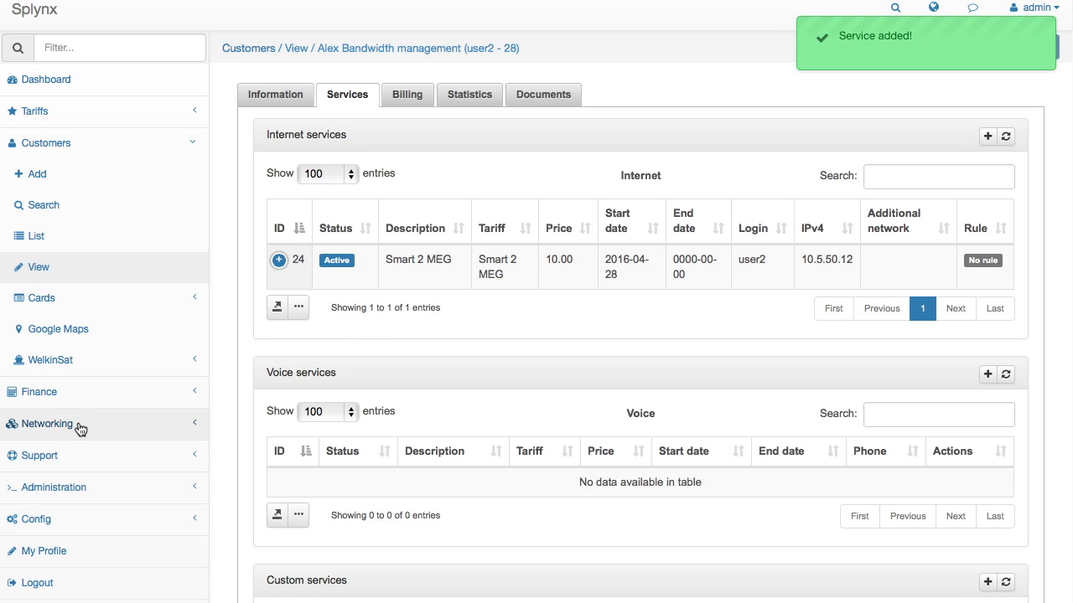
- Rename router 'L2TP test' (10.0.1.175) to 'BW_MGNT' and save
{"action": "left_click", "coordinate": [46, 423]}
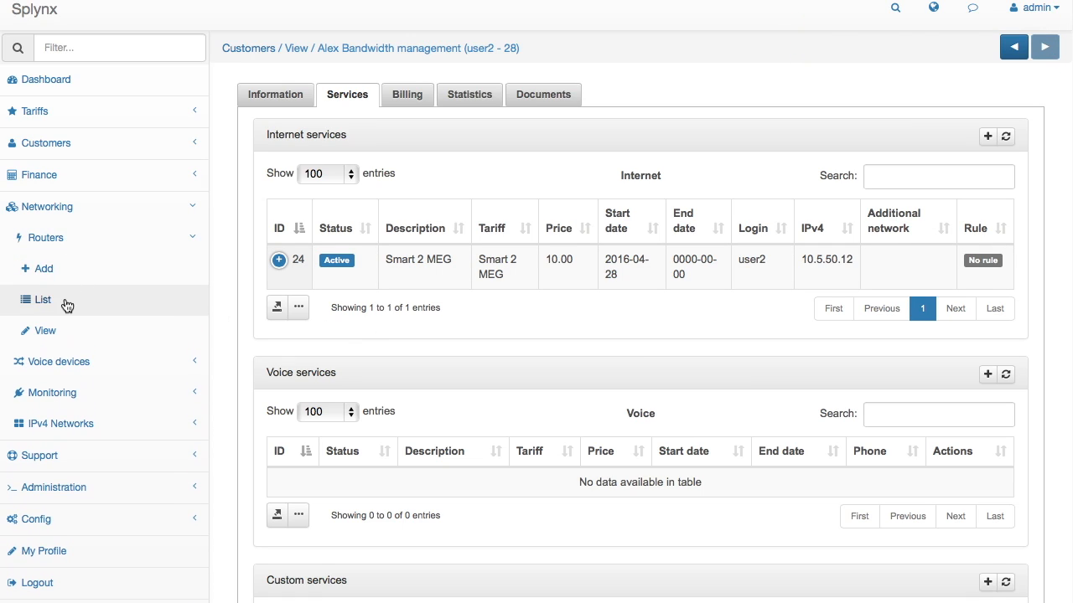
{"action": "left_click", "coordinate": [42, 299]}
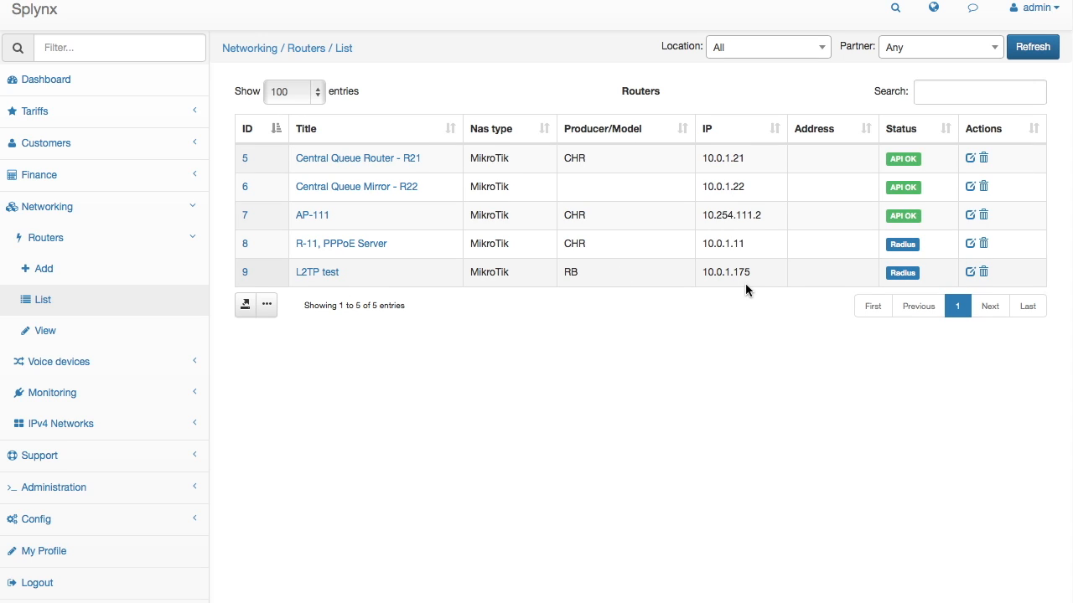
{"action": "mouse_move", "coordinate": [329, 293]}
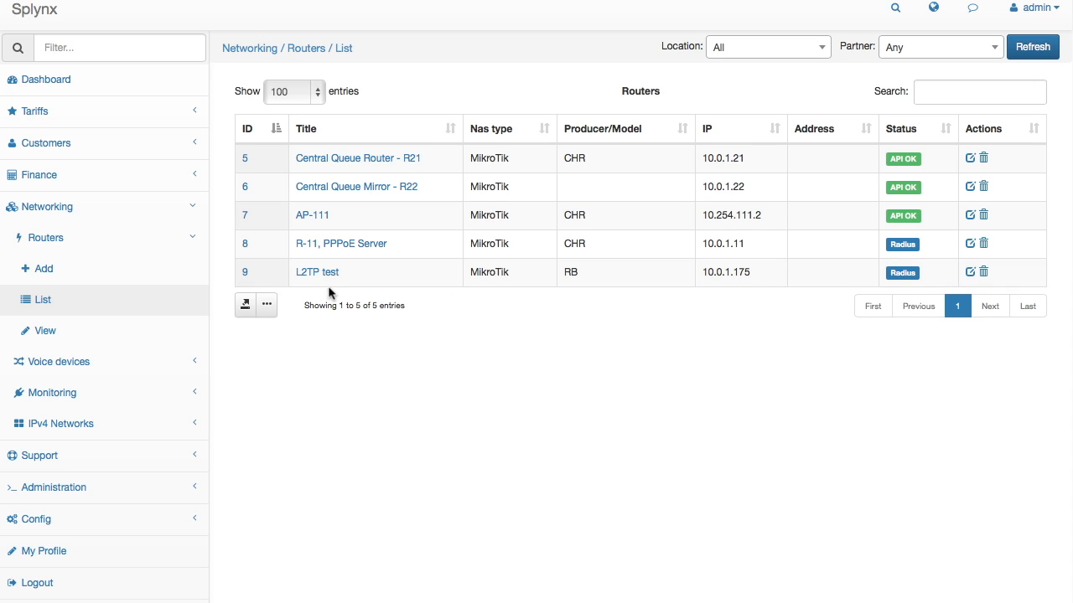
{"action": "left_click", "coordinate": [317, 271]}
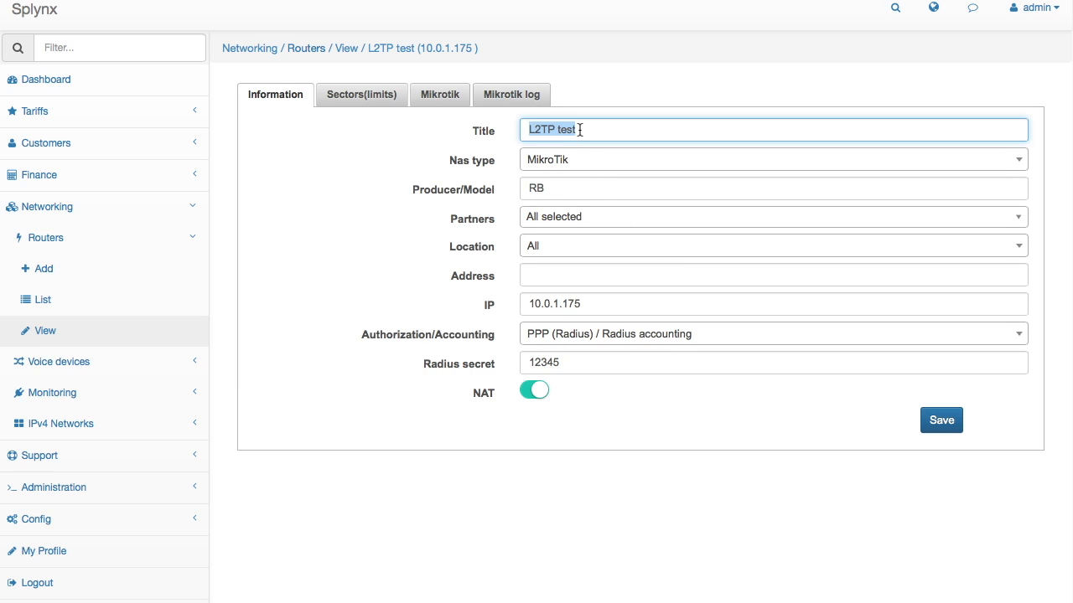
{"action": "type", "text": "BW"}
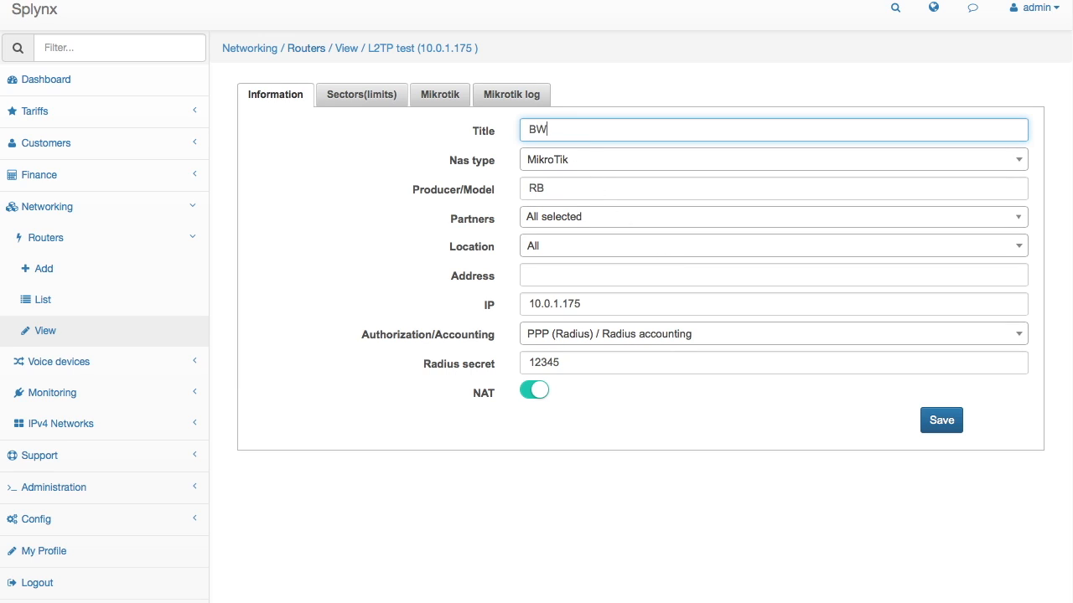
{"action": "type", "text": "_MGNT"}
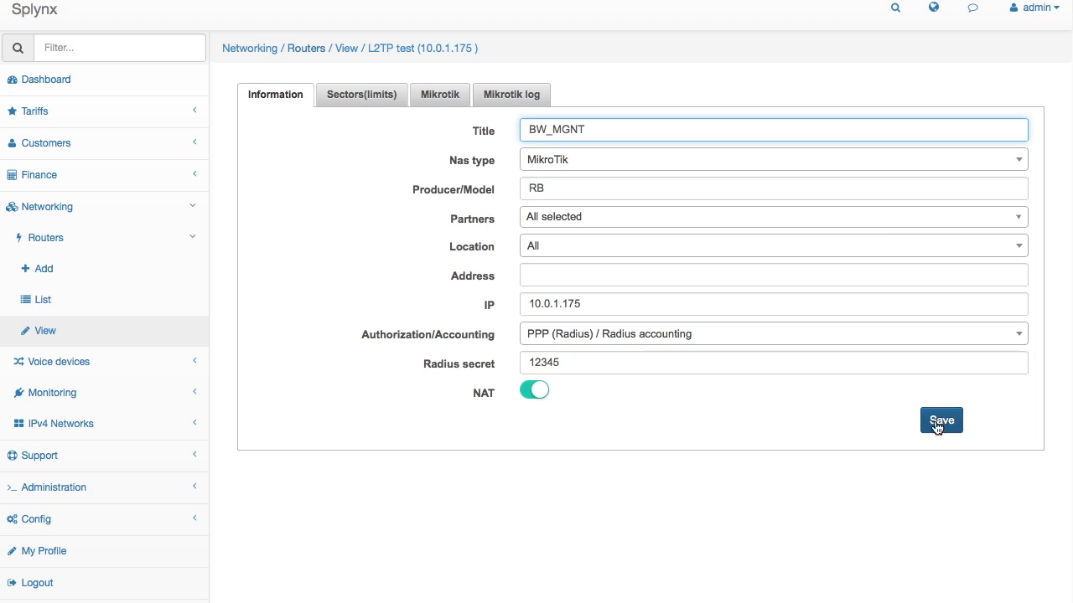
{"action": "left_click", "coordinate": [940, 420]}
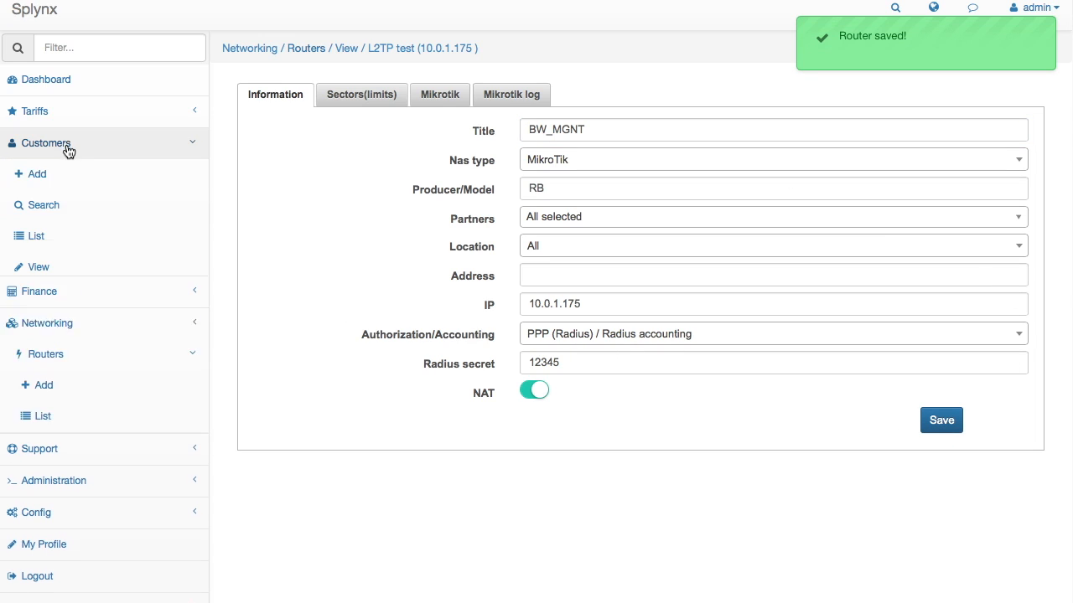
{"action": "left_click", "coordinate": [43, 204]}
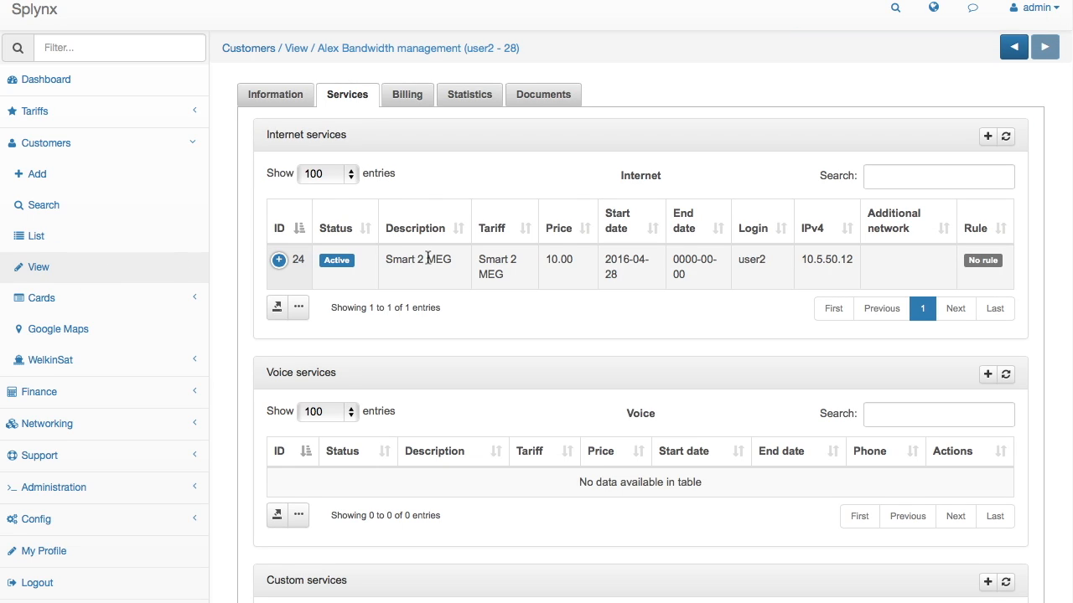
- Reassign user2's Smart 2 MEG service 24 from router R-11 to BW_MGNT and save
{"action": "left_click", "coordinate": [279, 260]}
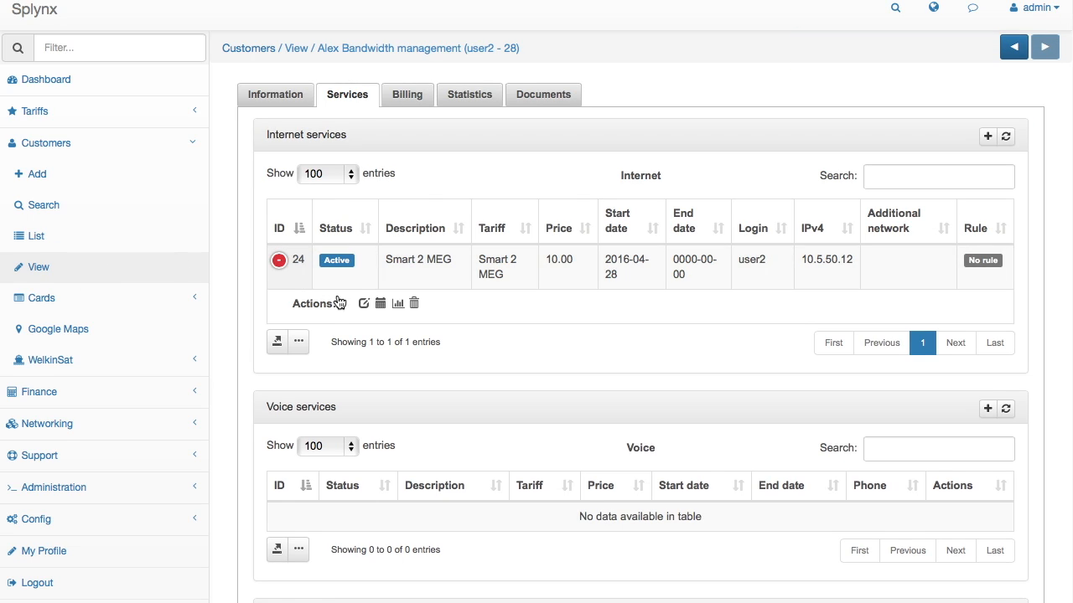
{"action": "left_click", "coordinate": [364, 303]}
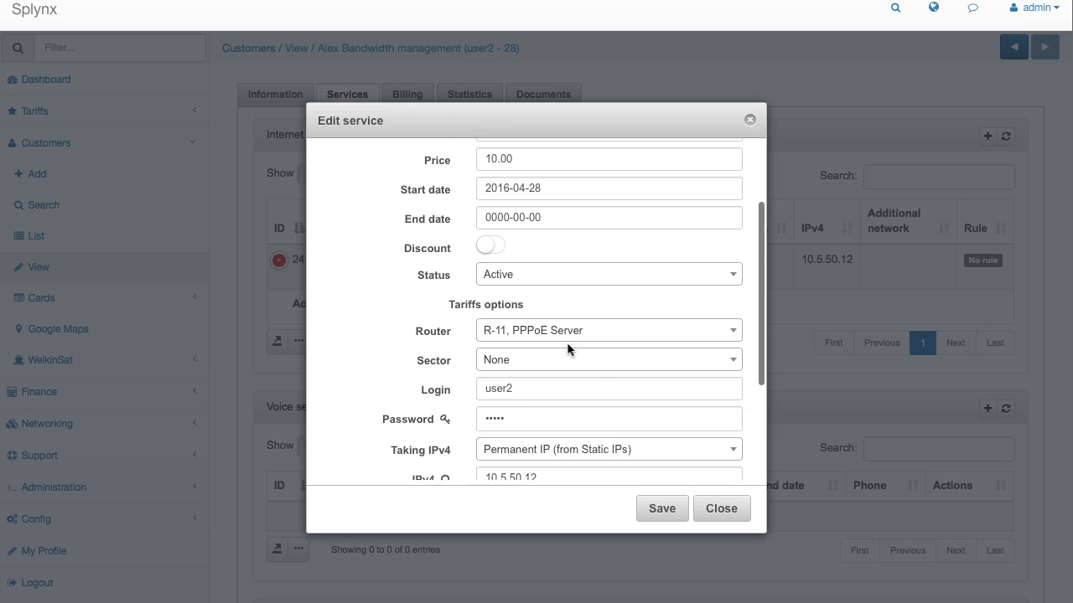
{"action": "left_click", "coordinate": [608, 330]}
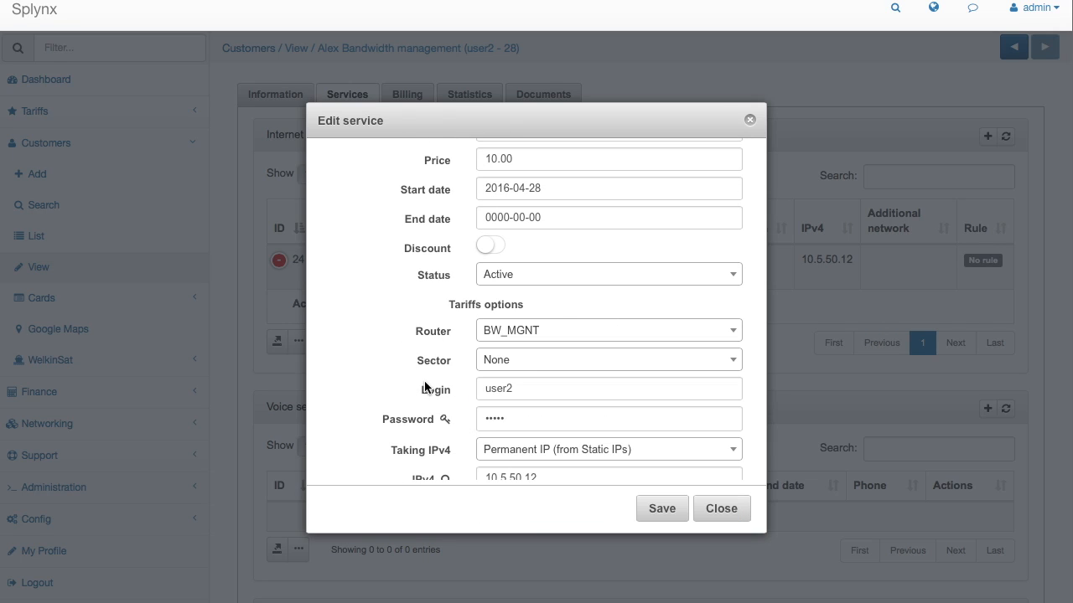
{"action": "left_click", "coordinate": [661, 509]}
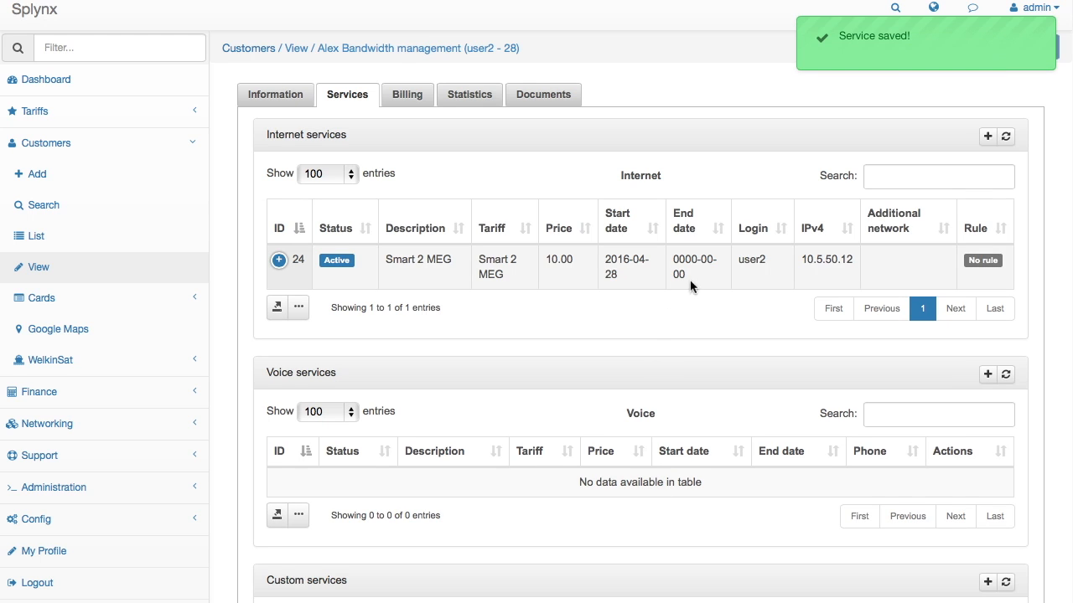
{"action": "mouse_move", "coordinate": [802, 265]}
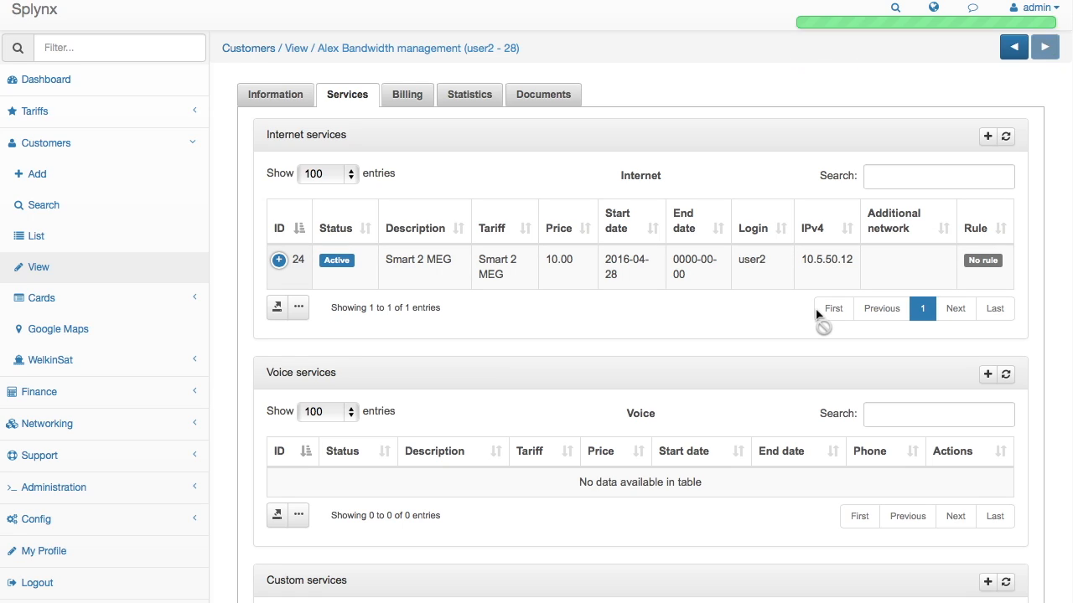
{"action": "mouse_move", "coordinate": [1039, 459]}
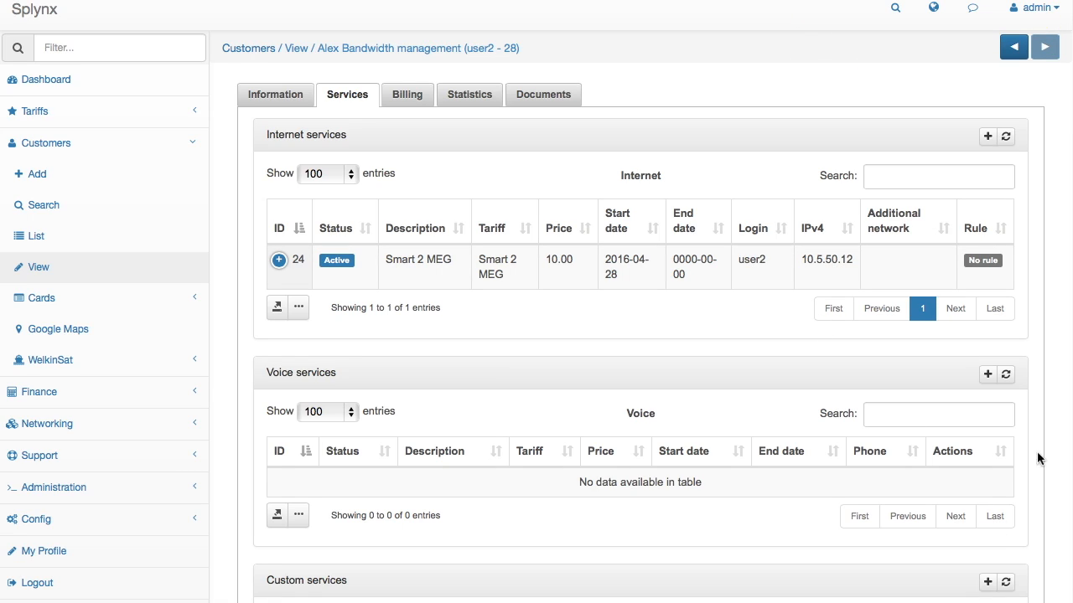
{"action": "mouse_move", "coordinate": [796, 112]}
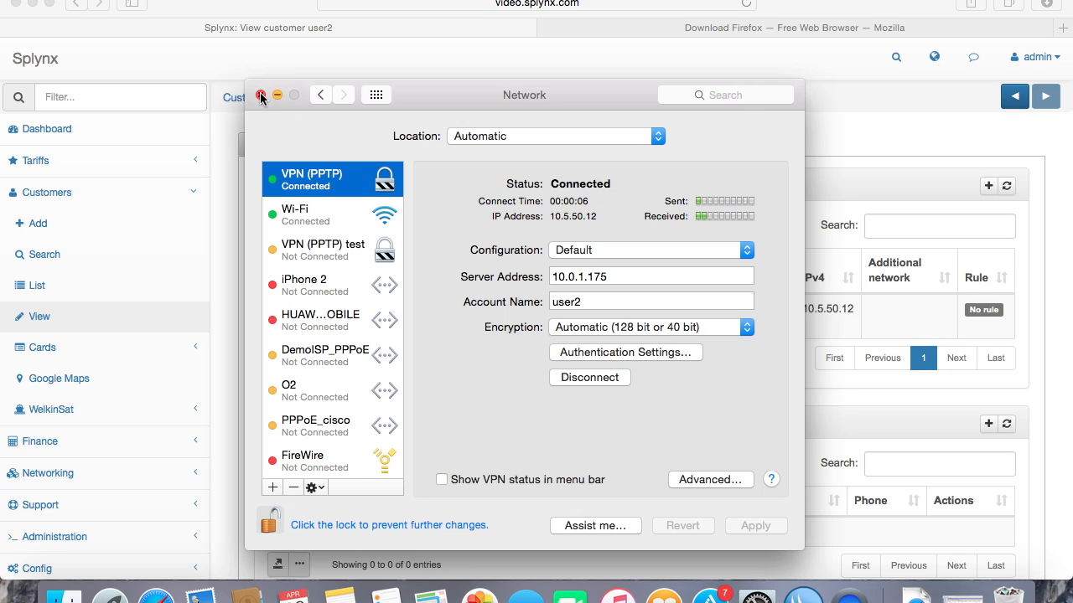
- Close the macOS Network window and view Splynx's online customers, showing user2 at 10.5.50.12
{"action": "left_click", "coordinate": [262, 95]}
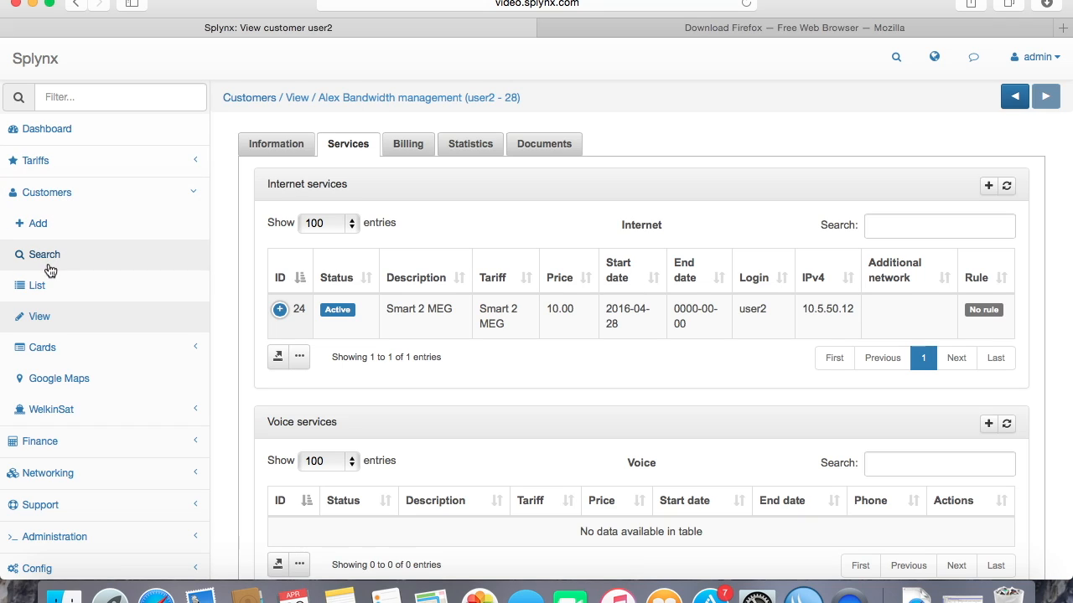
{"action": "left_click", "coordinate": [37, 285]}
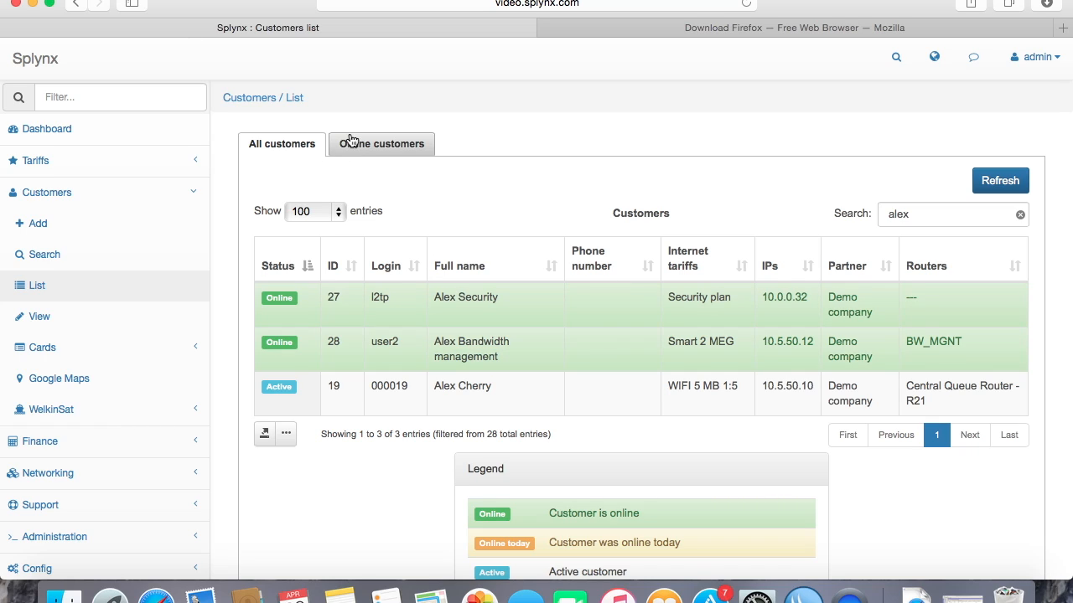
{"action": "left_click", "coordinate": [381, 143]}
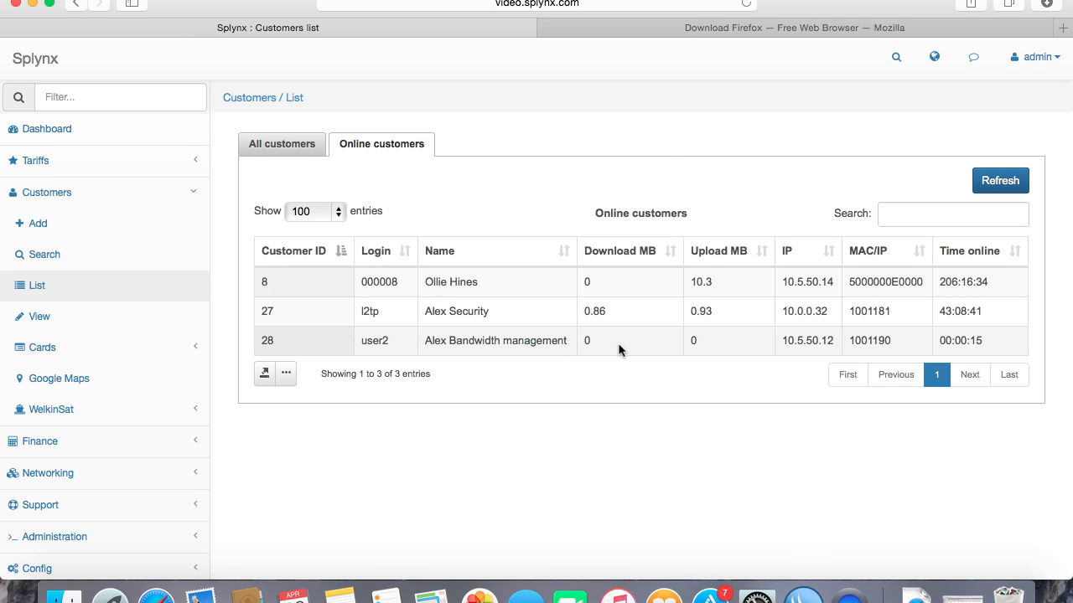
{"action": "mouse_move", "coordinate": [783, 338]}
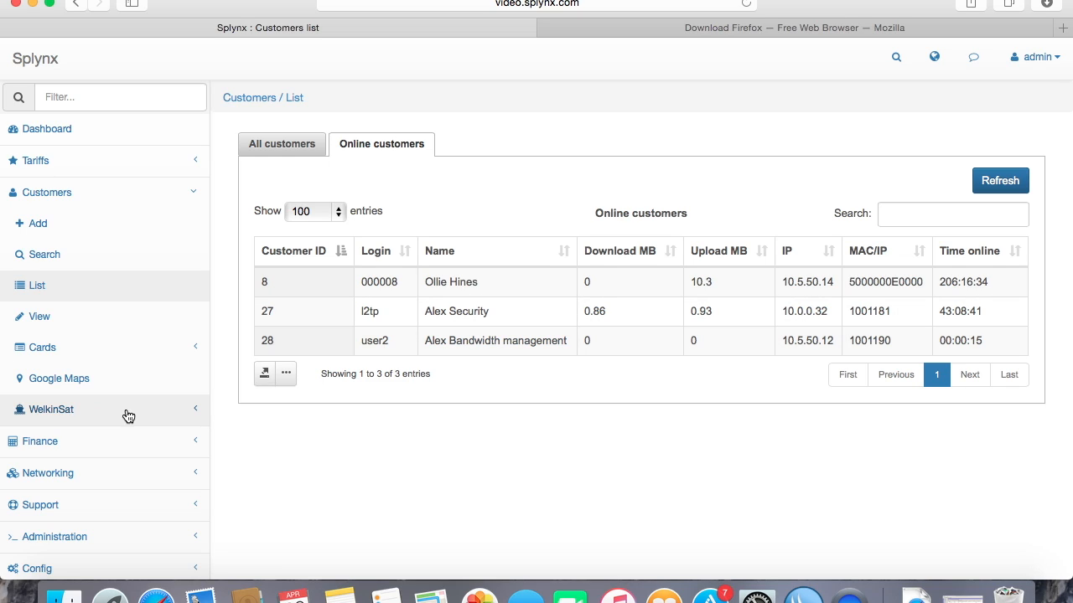
{"action": "left_click", "coordinate": [48, 255]}
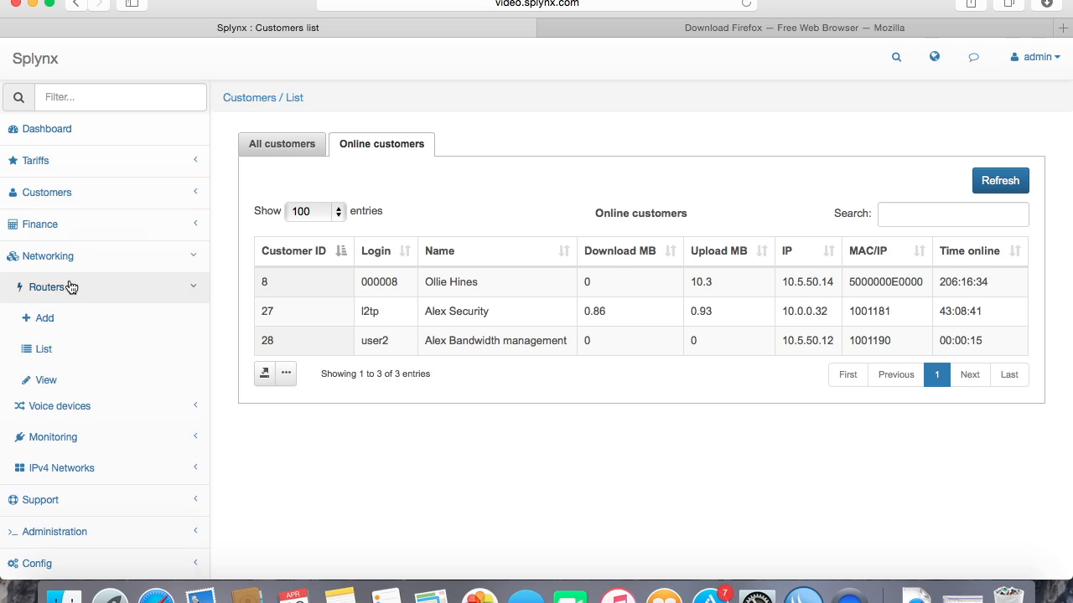
- Open router BW_MGNT (10.0.1.175) from the routers list and view its Mikrotik tab
{"action": "left_click", "coordinate": [41, 348]}
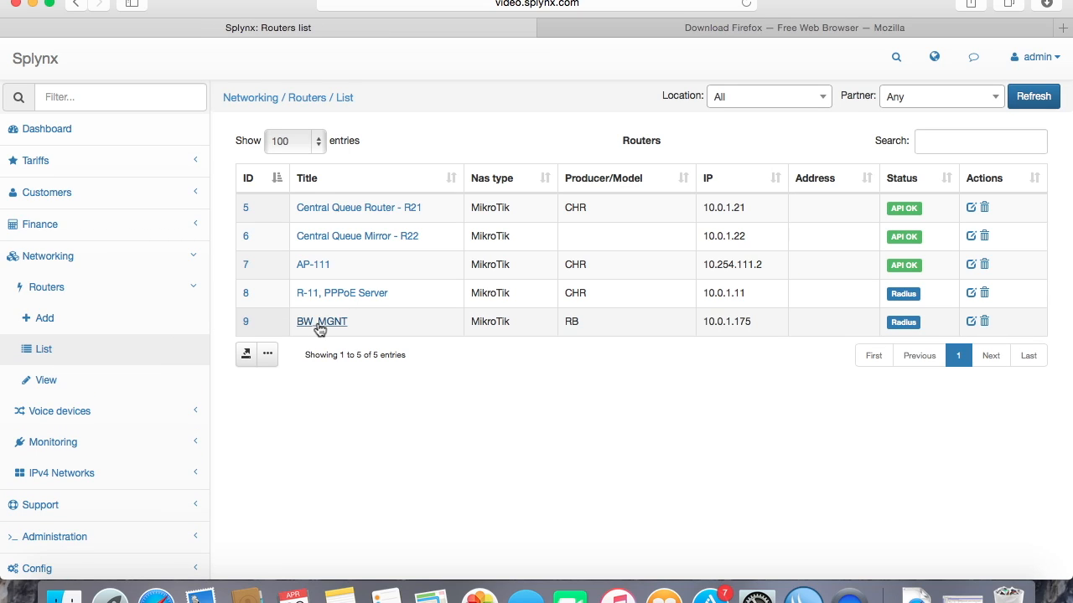
{"action": "left_click", "coordinate": [320, 321]}
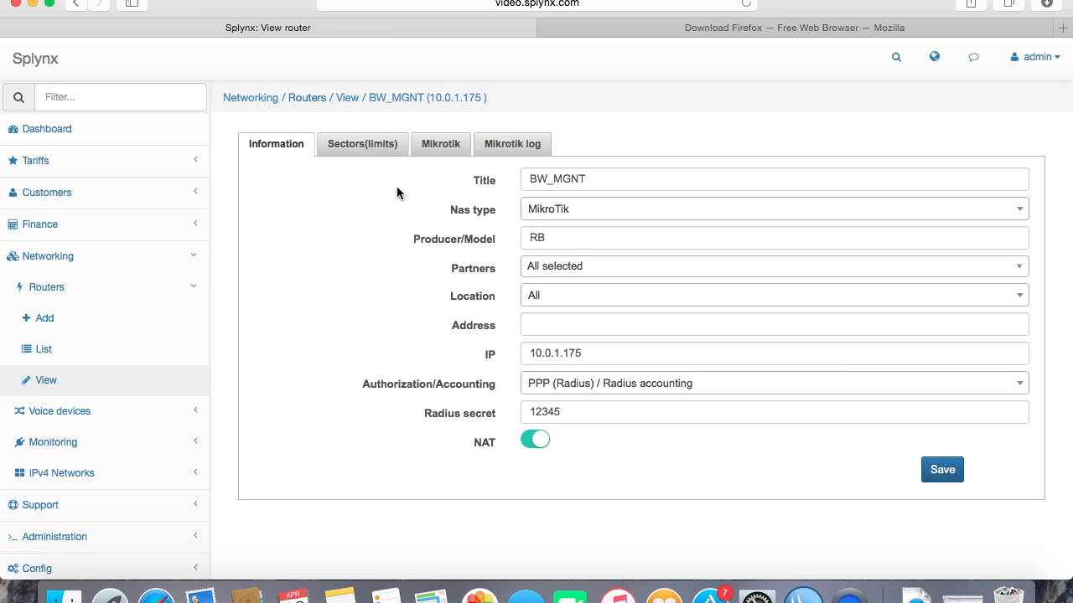
{"action": "left_click", "coordinate": [439, 143]}
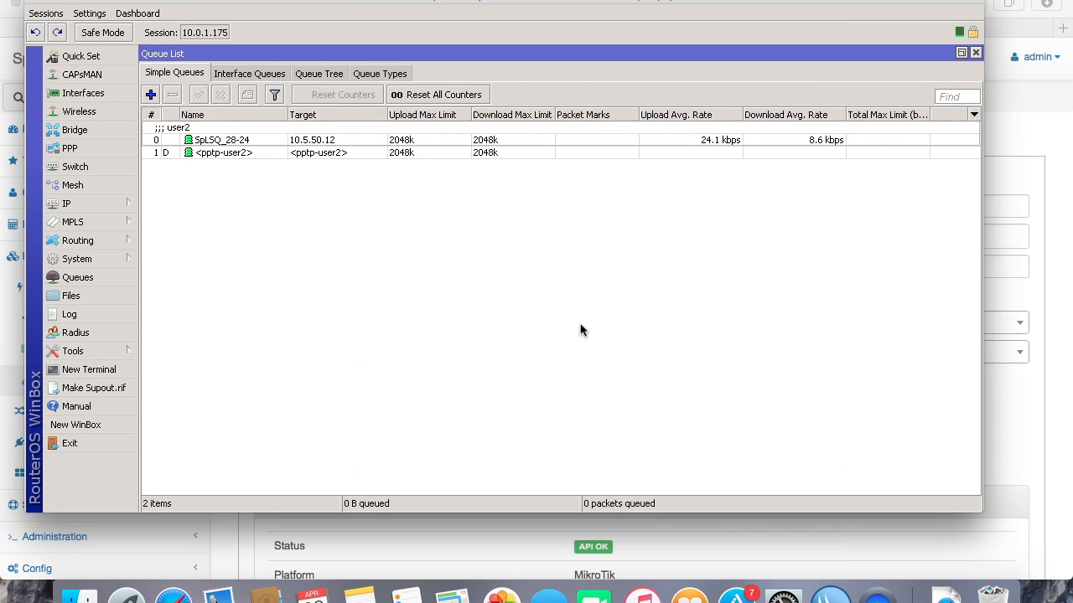
- In WinBox Simple Queues, select pptp-user2 and check the router's Radius server list
{"action": "left_click", "coordinate": [220, 140]}
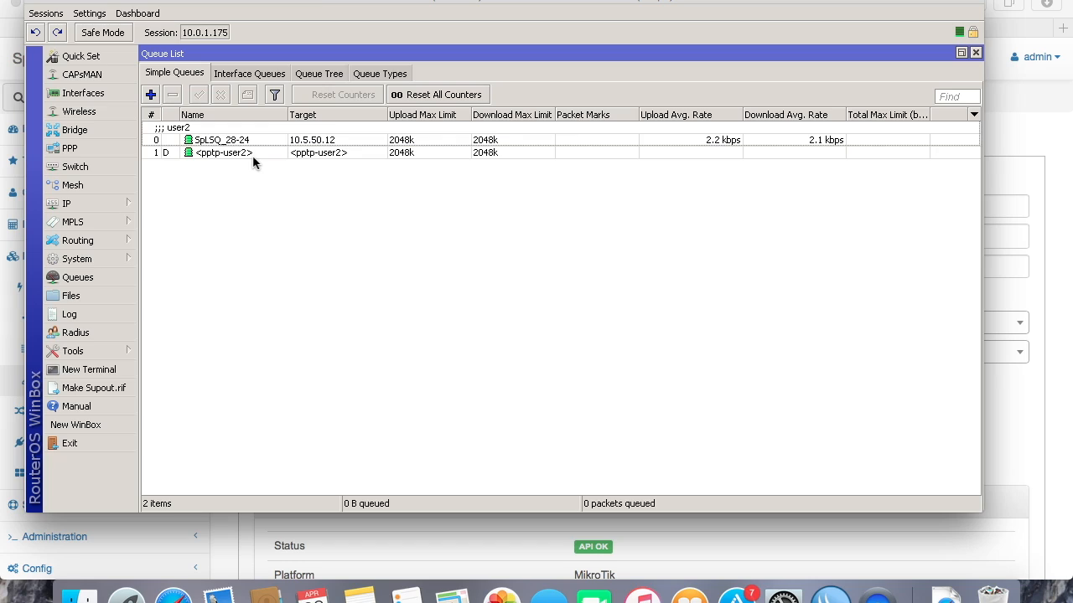
{"action": "left_click", "coordinate": [222, 153]}
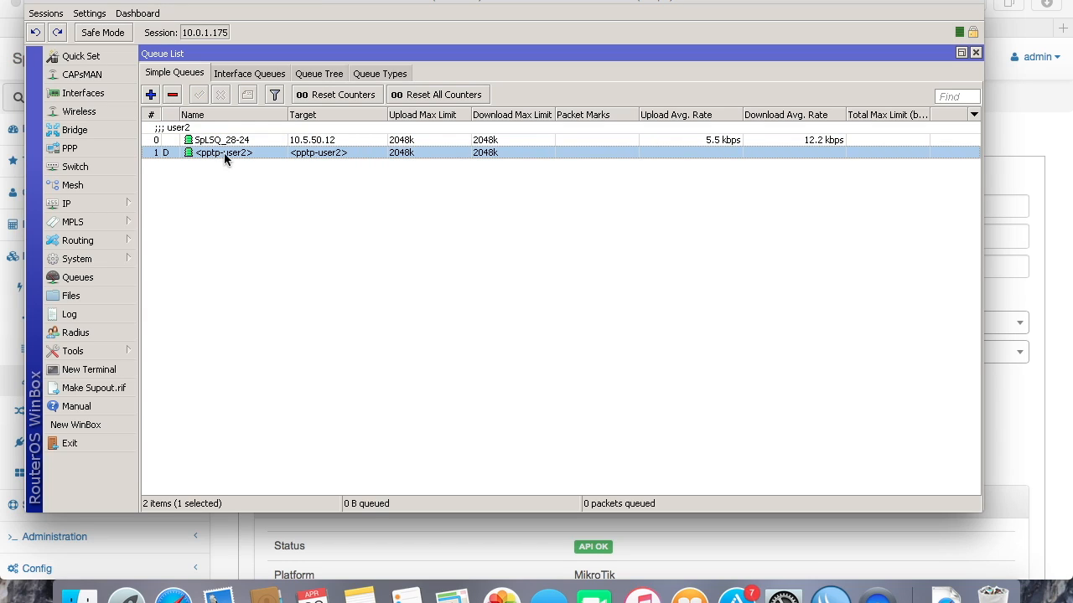
{"action": "mouse_move", "coordinate": [258, 158]}
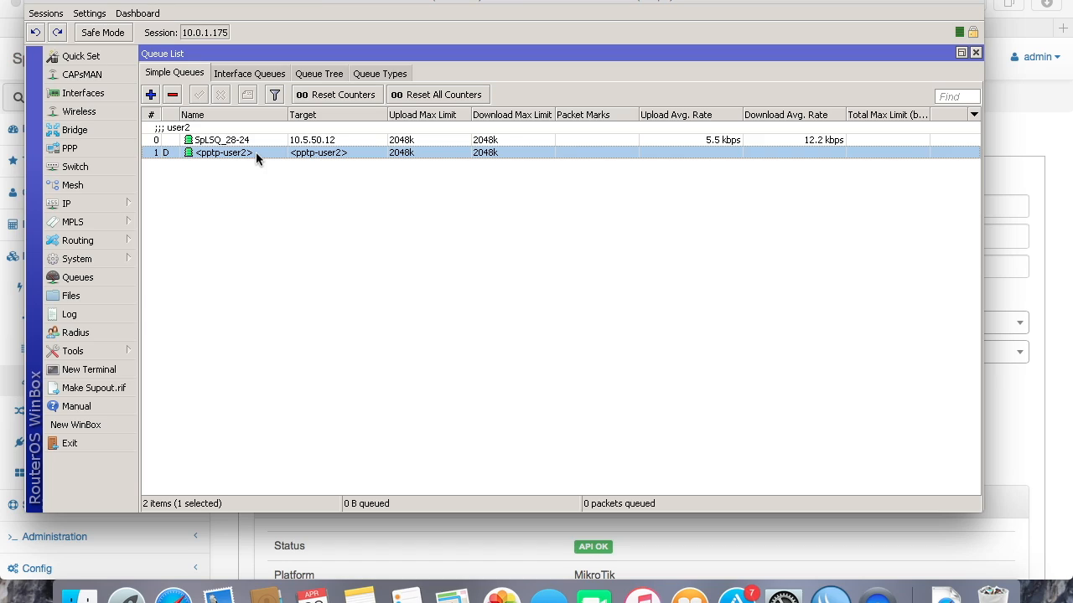
{"action": "left_click", "coordinate": [76, 332]}
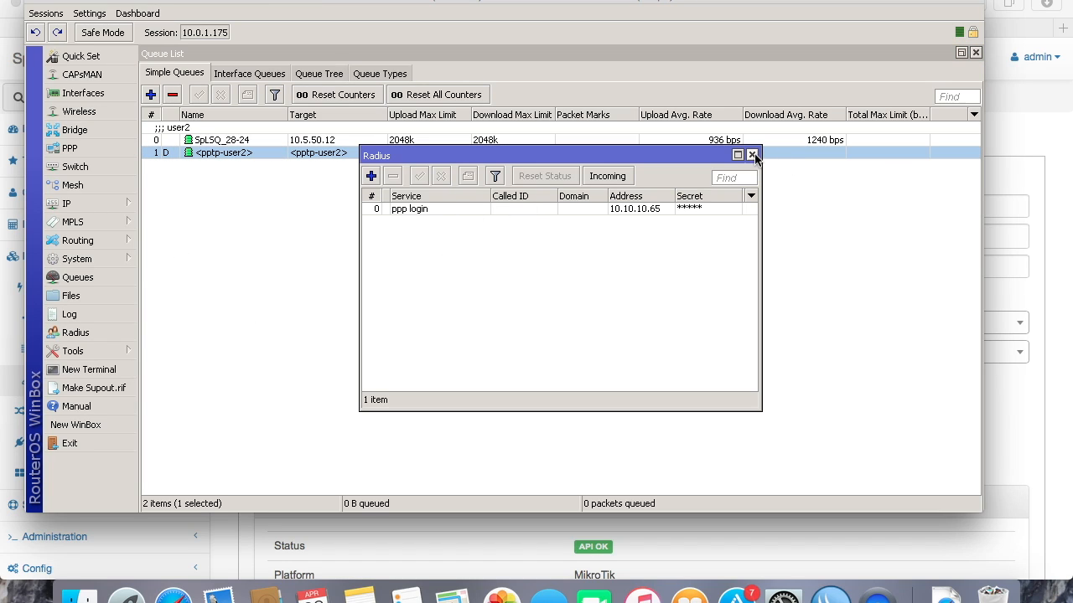
{"action": "left_click", "coordinate": [752, 155]}
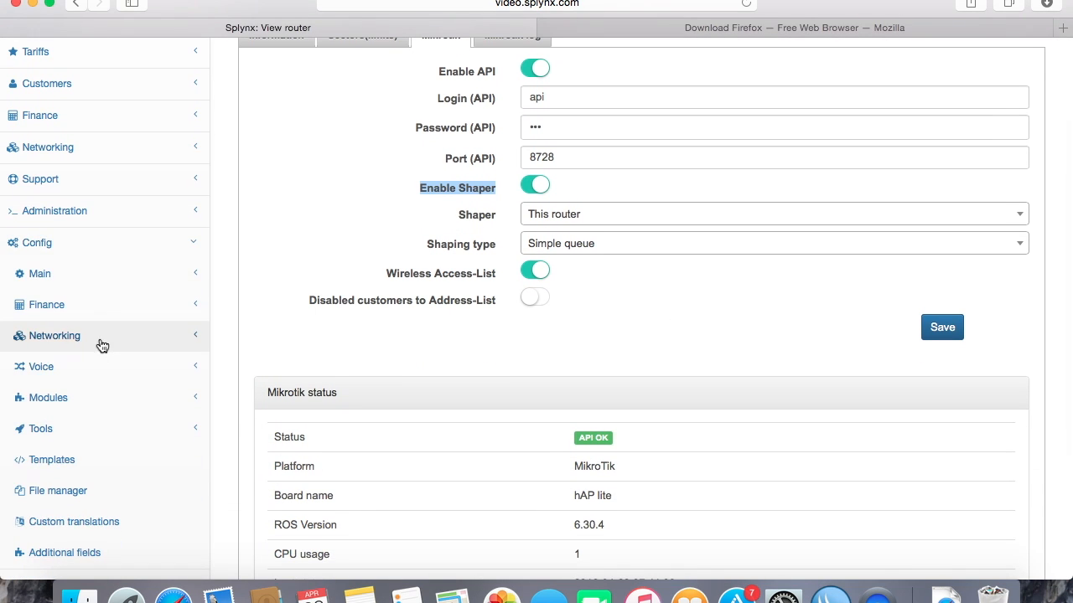
- Load the MikroTik NAS RADIUS config, comment out the burst Rate-Limit line, and save
{"action": "left_click", "coordinate": [54, 335]}
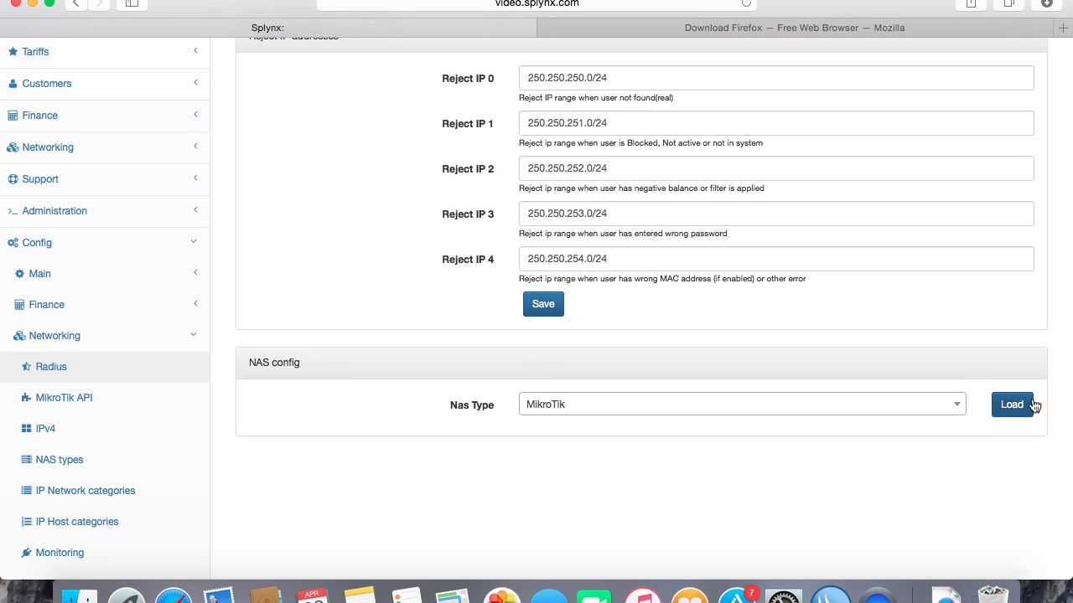
{"action": "left_click", "coordinate": [1011, 404]}
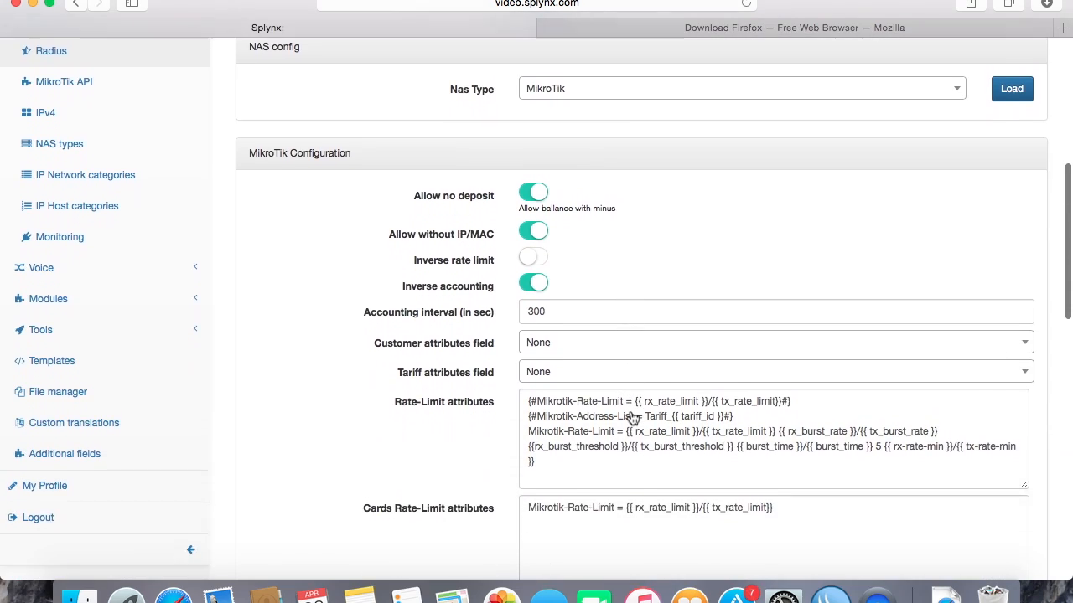
{"action": "scroll", "scroll_direction": "down", "scroll_amount": 3}
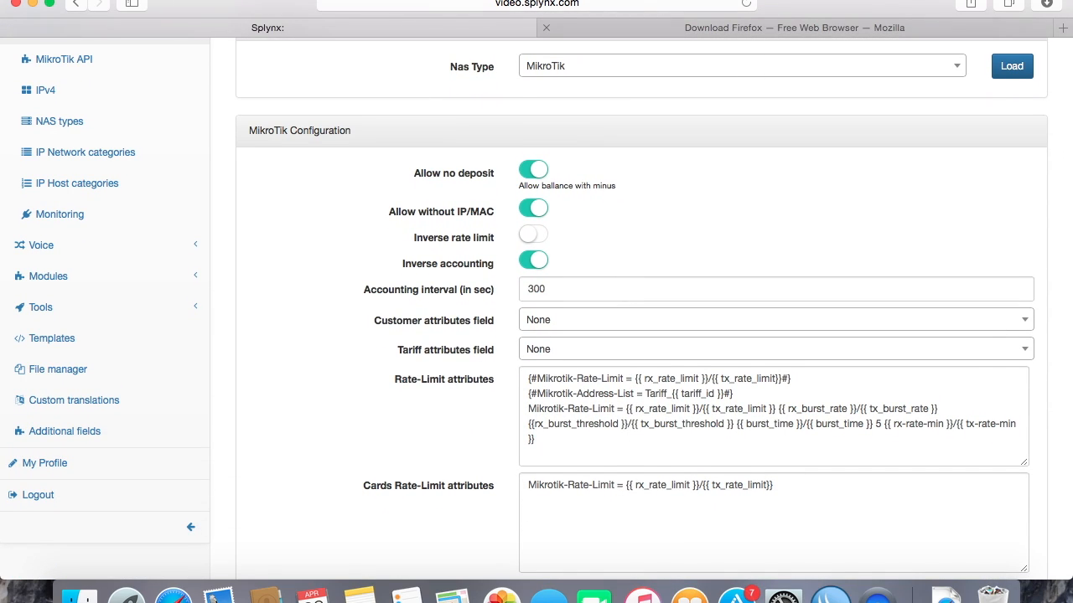
{"action": "mouse_move", "coordinate": [601, 348]}
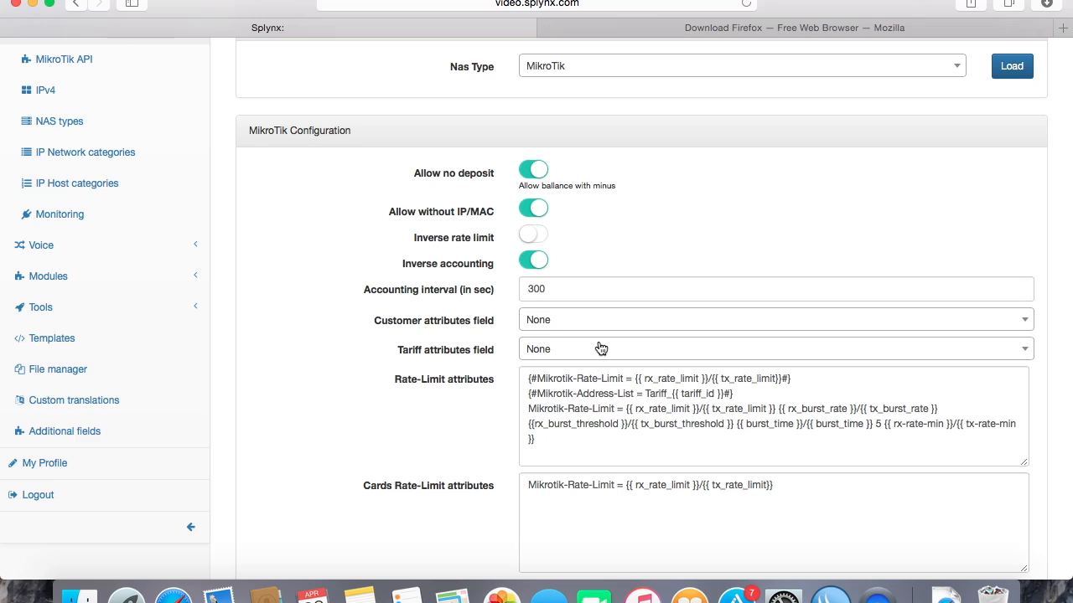
{"action": "mouse_move", "coordinate": [537, 417]}
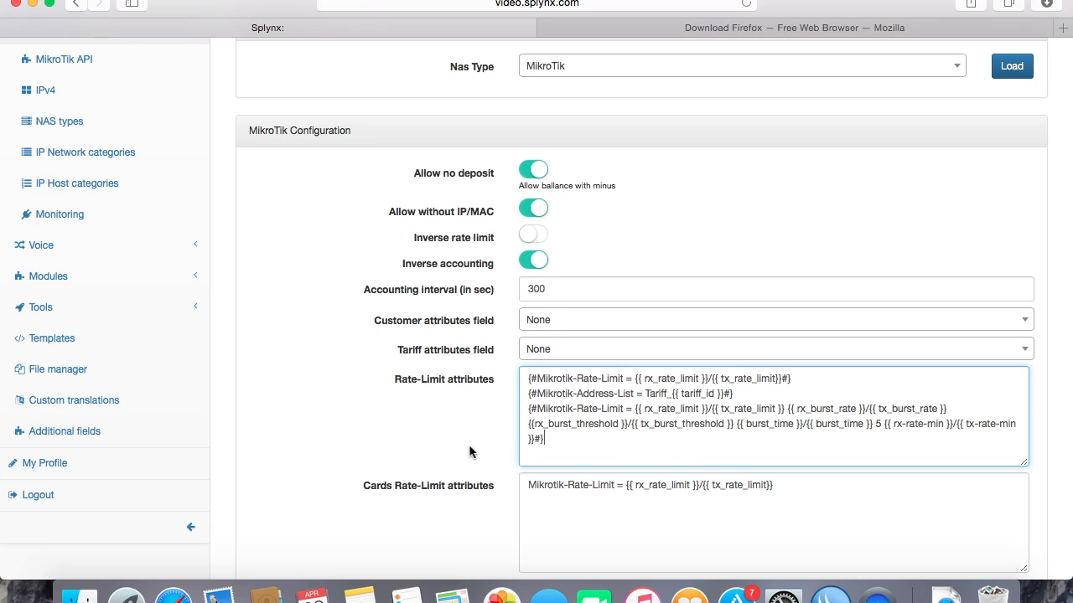
{"action": "scroll", "scroll_direction": "down", "scroll_amount": 3}
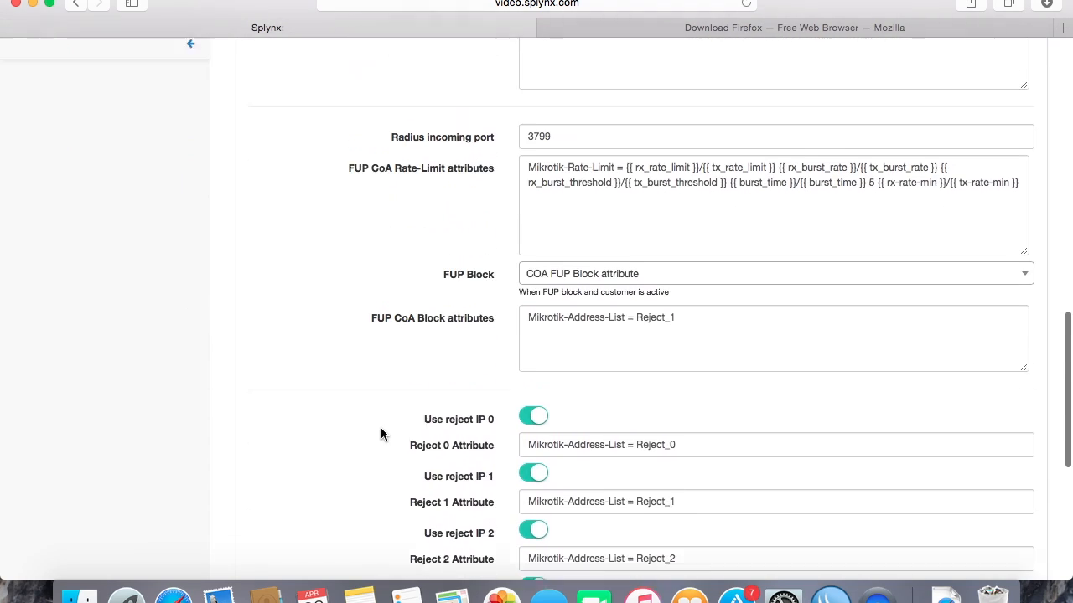
{"action": "scroll", "scroll_direction": "down", "scroll_amount": 3}
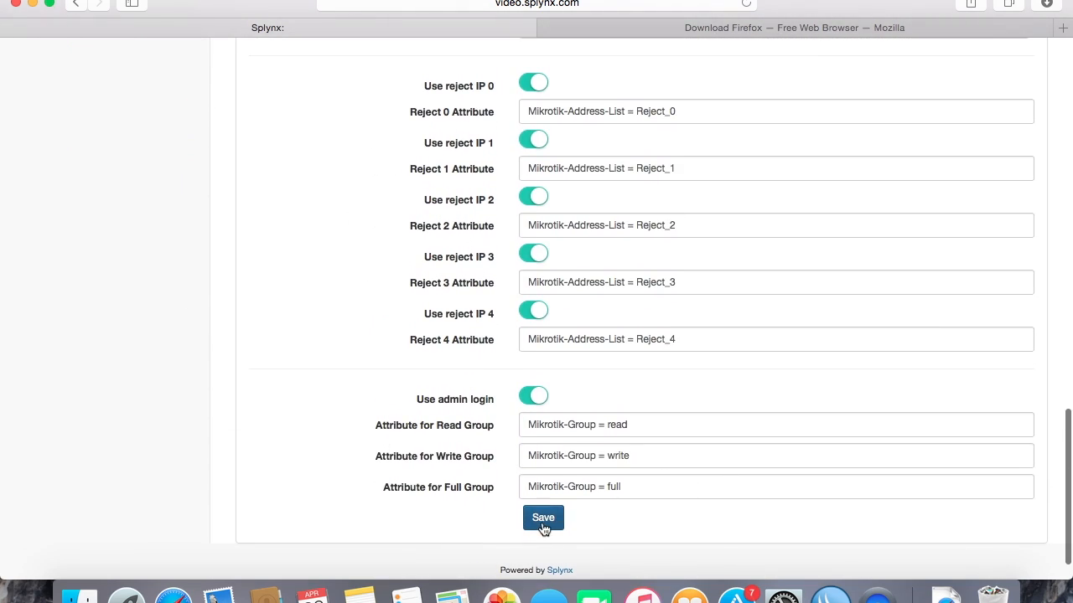
{"action": "left_click", "coordinate": [543, 517]}
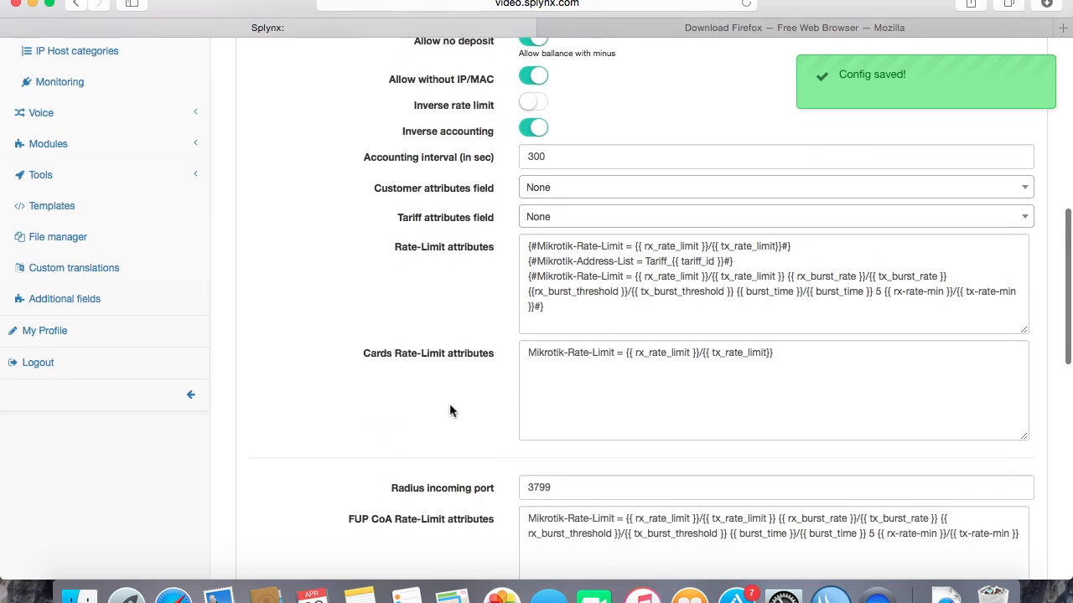
- Disconnect the PPTP VPN session in the macOS network preferences
{"action": "scroll", "scroll_direction": "up", "scroll_amount": 3}
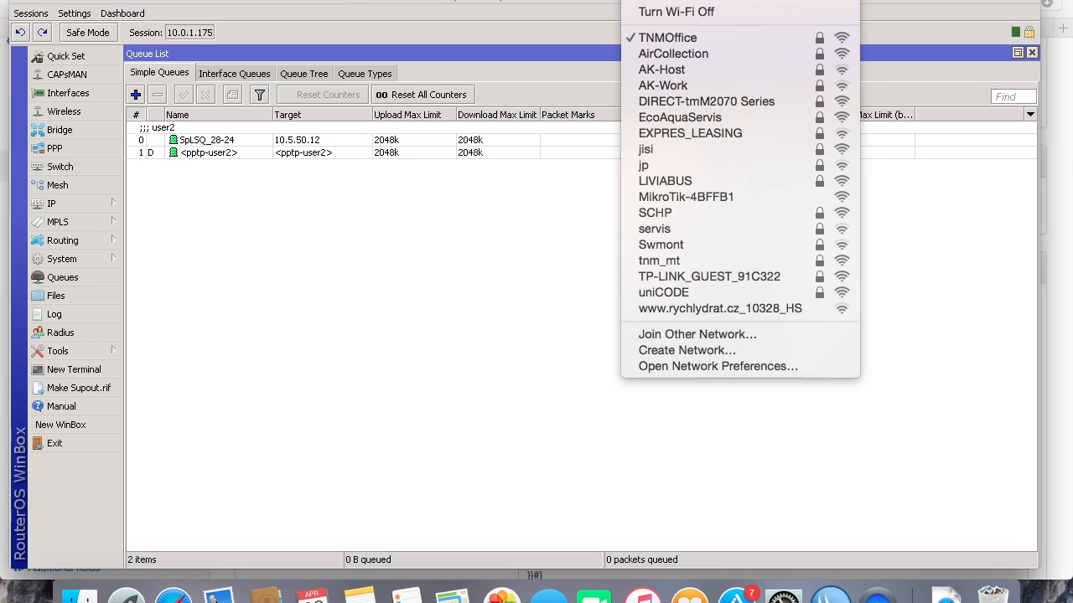
{"action": "left_click", "coordinate": [717, 366]}
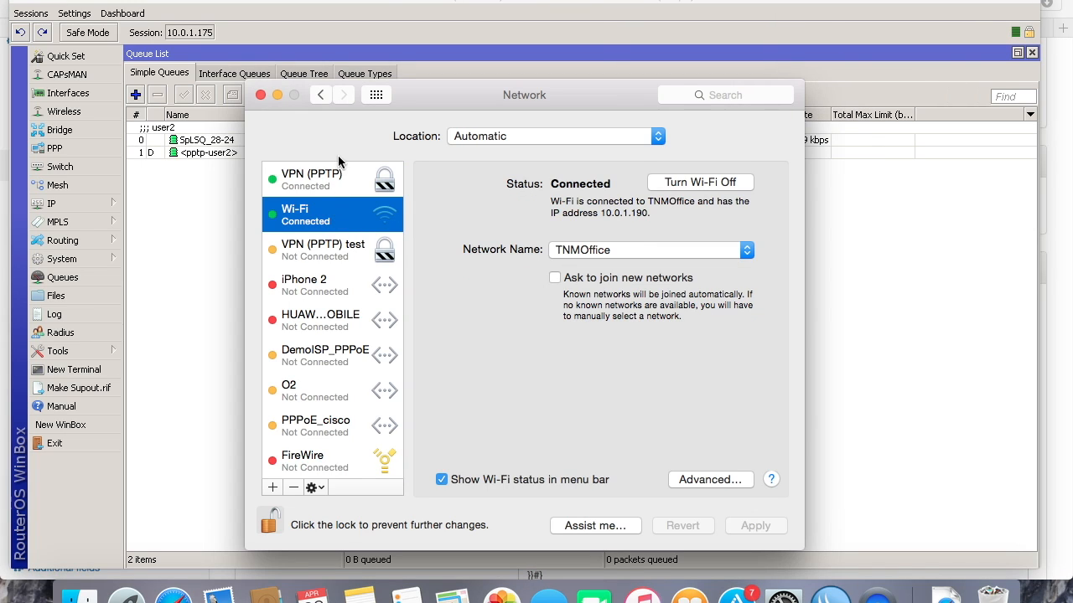
{"action": "left_click", "coordinate": [327, 178]}
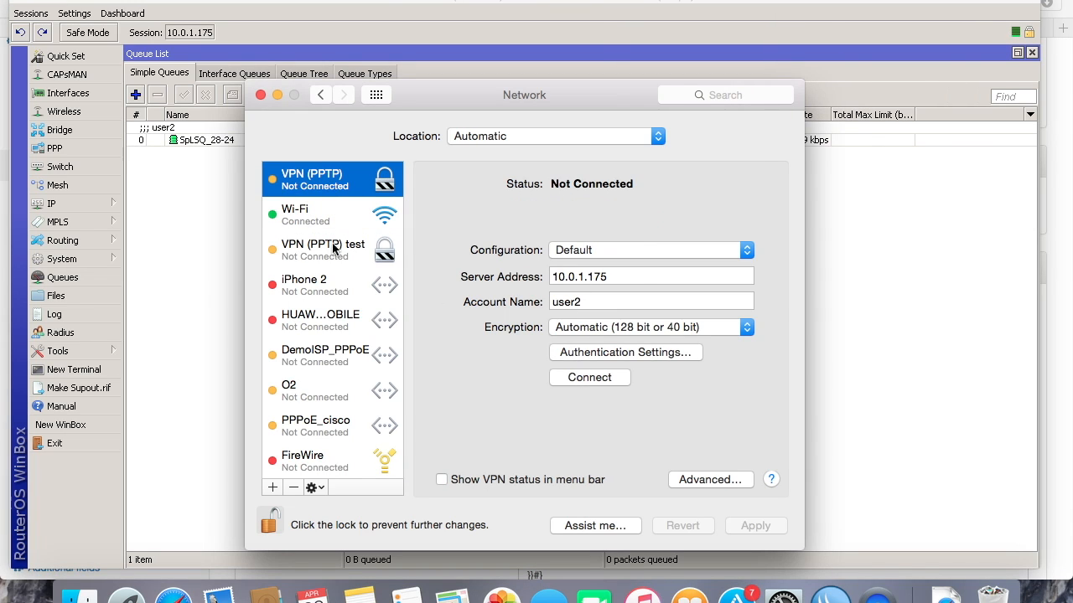
{"action": "left_click", "coordinate": [589, 377]}
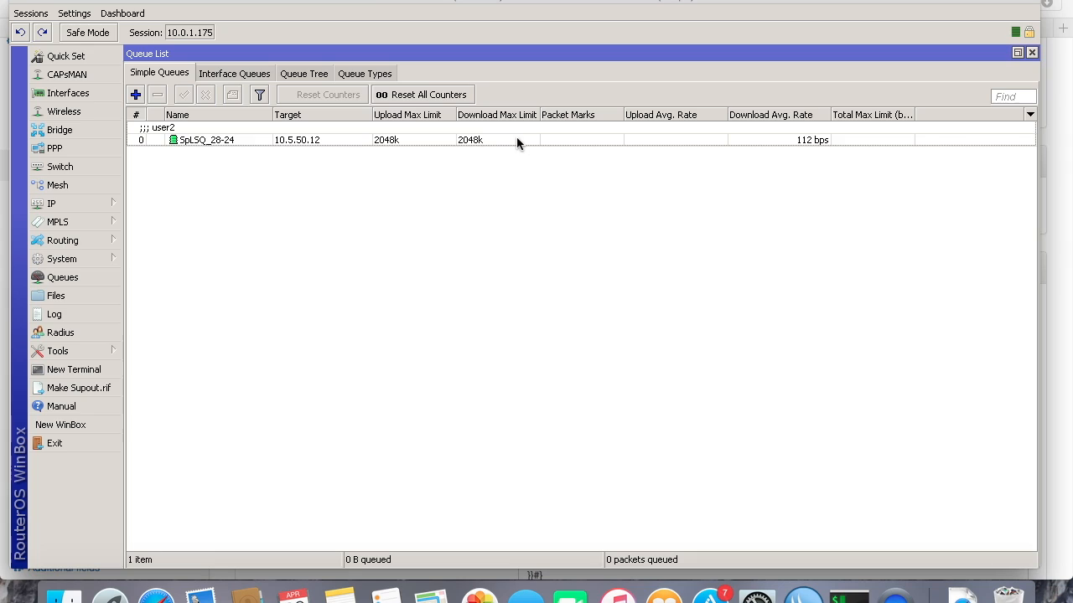
- Switch to the Firefox download page to push download traffic through SpLSQ_28-24
{"action": "left_click", "coordinate": [208, 140]}
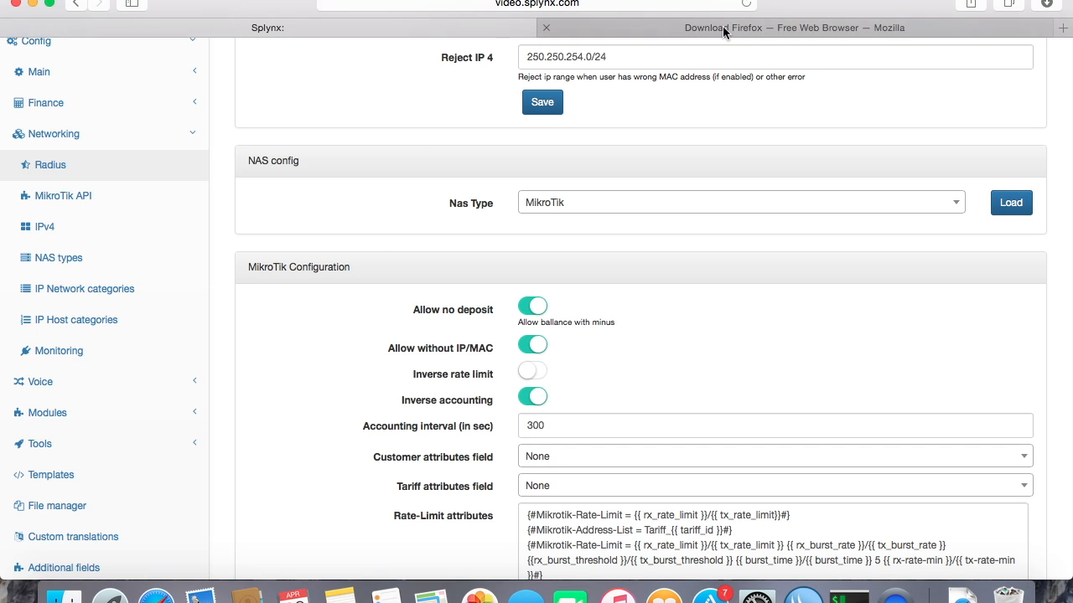
{"action": "left_click", "coordinate": [771, 27]}
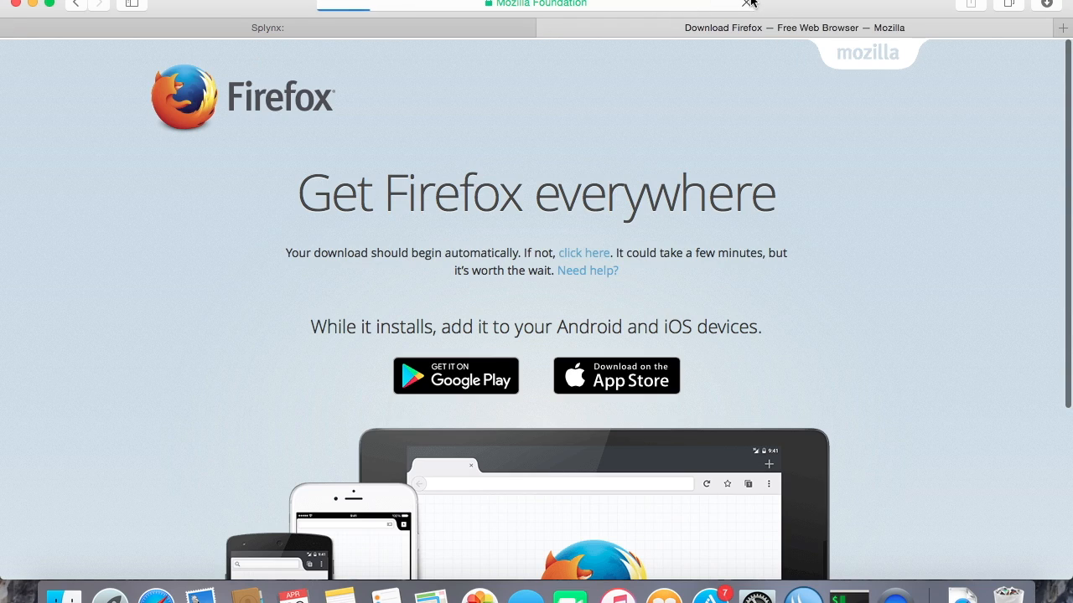
{"action": "mouse_move", "coordinate": [794, 595]}
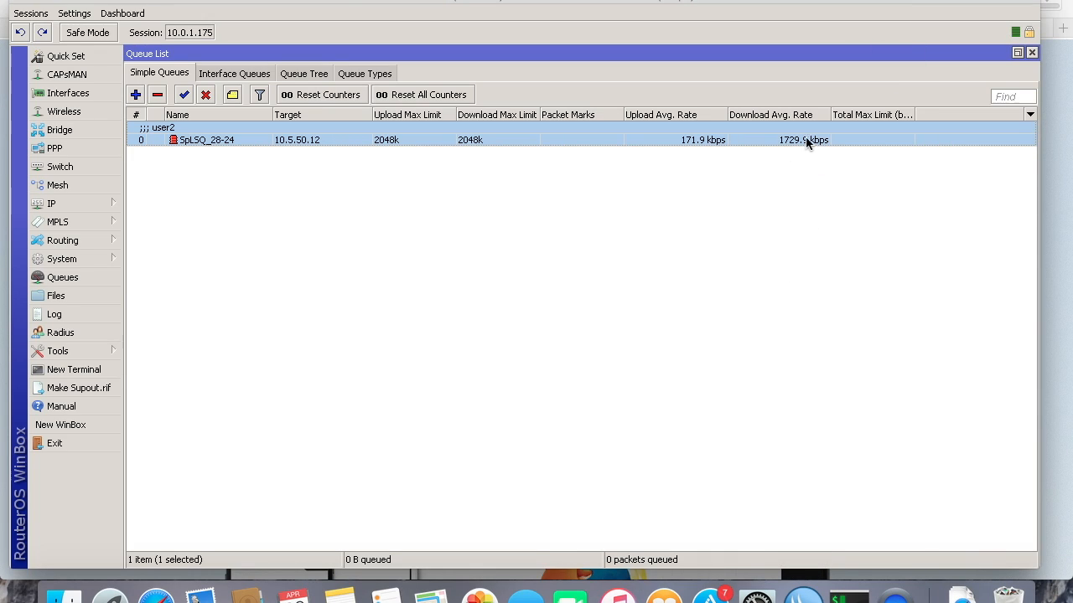
{"action": "mouse_move", "coordinate": [564, 136]}
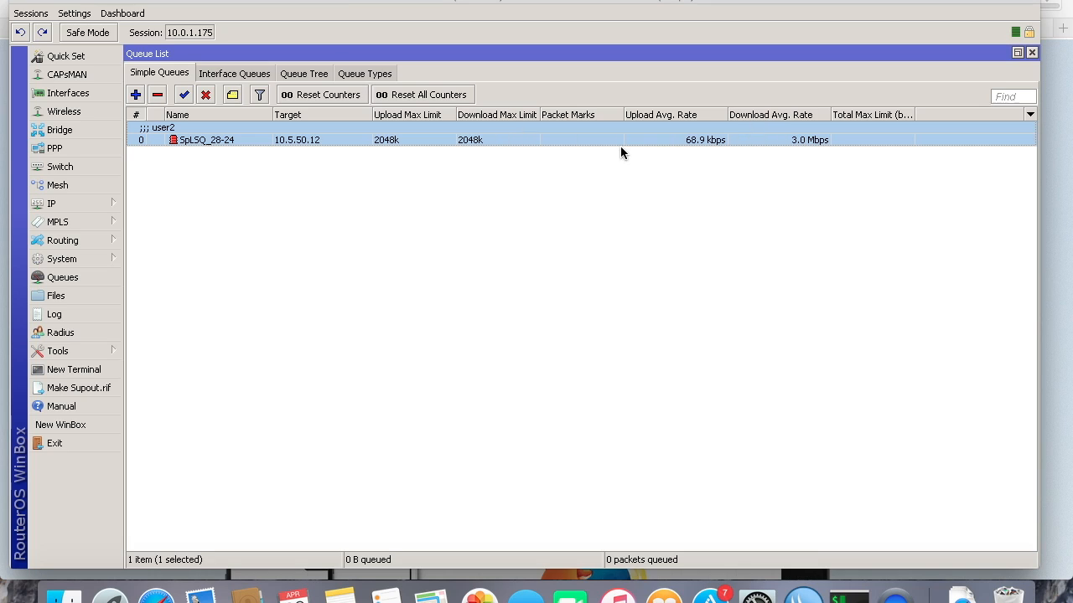
- Review SpLSQ_28-24's burst settings: 3072k limit, 1434k threshold, 60 s time
{"action": "double_click", "coordinate": [207, 139]}
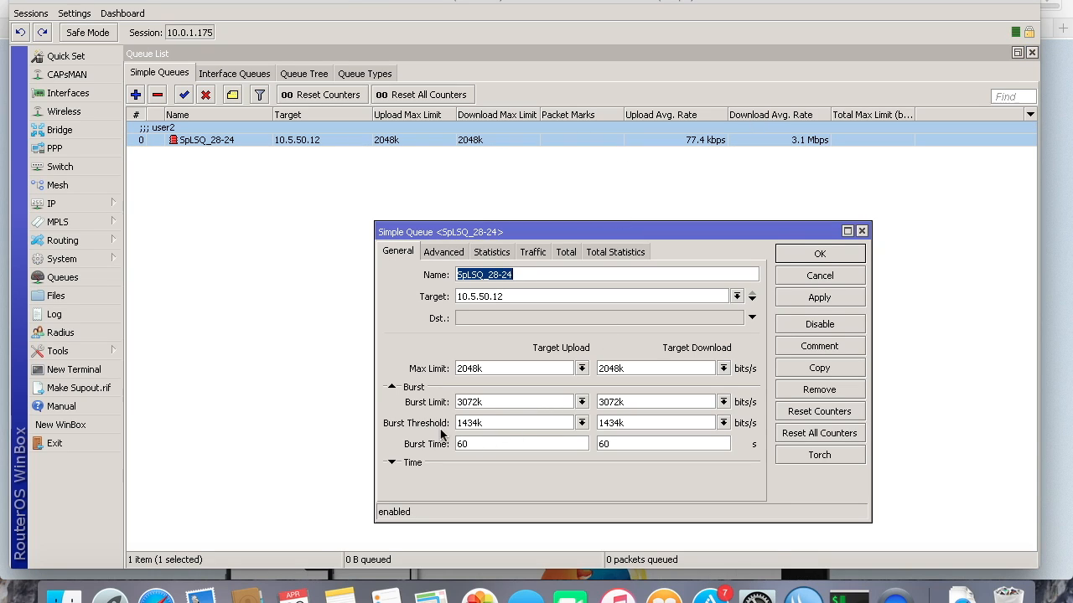
{"action": "mouse_move", "coordinate": [487, 398]}
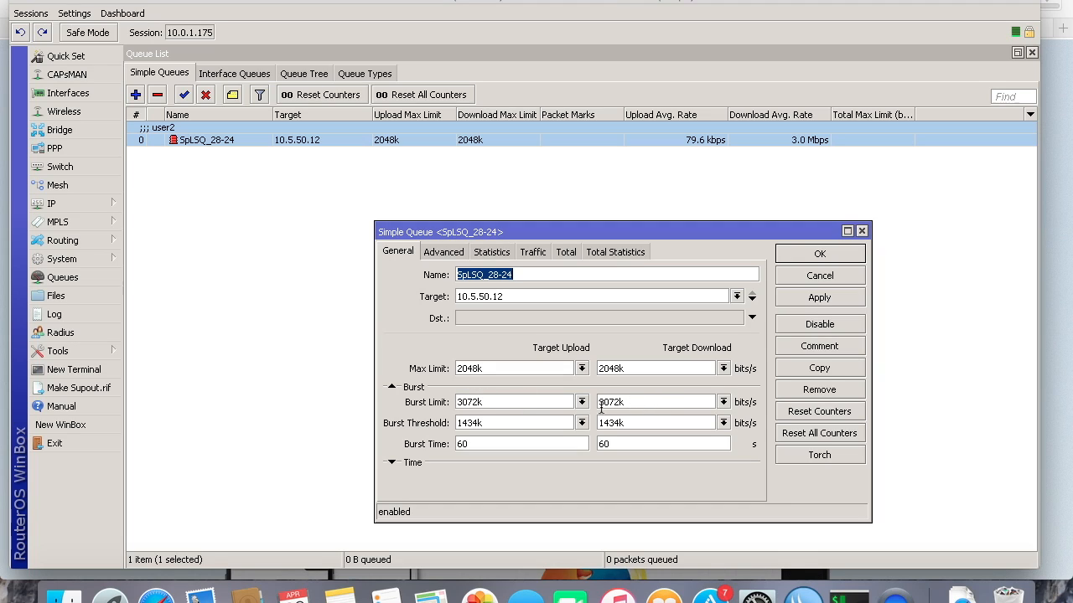
{"action": "mouse_move", "coordinate": [631, 419]}
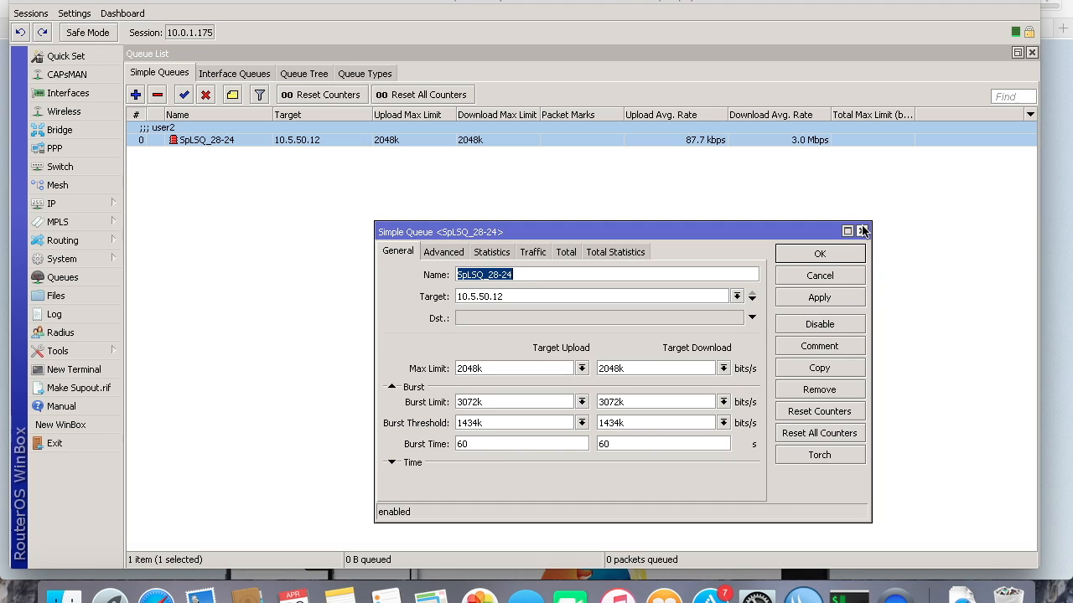
{"action": "left_click", "coordinate": [863, 231]}
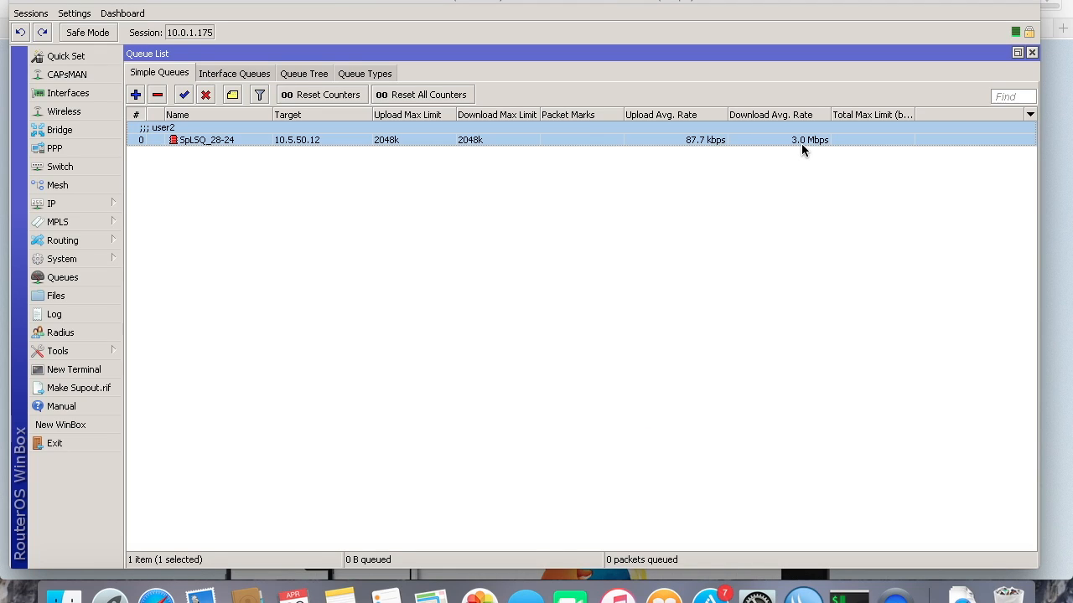
{"action": "mouse_move", "coordinate": [803, 180]}
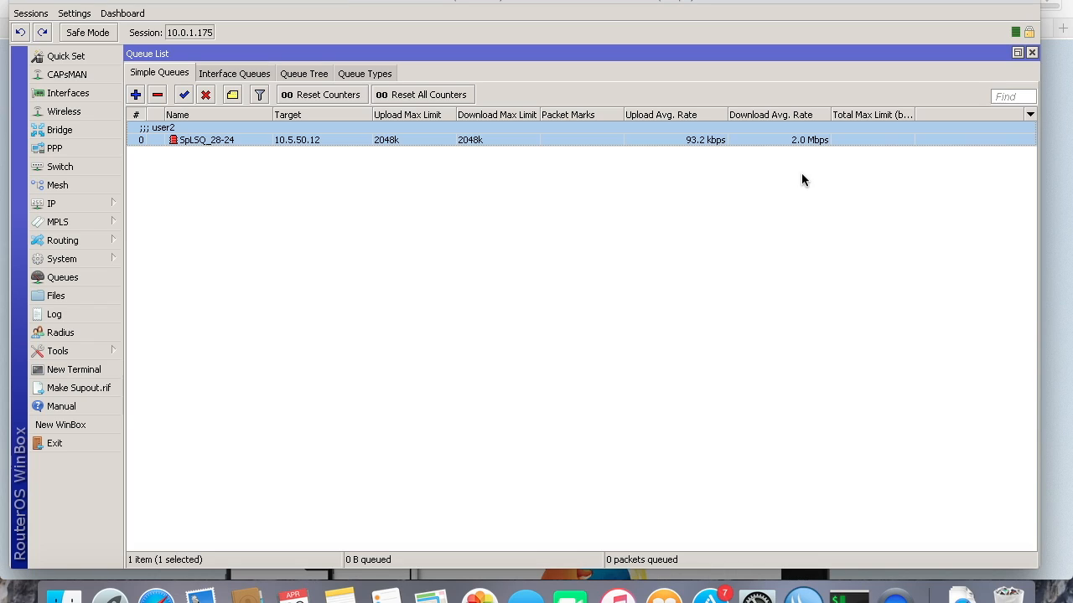
{"action": "mouse_move", "coordinate": [793, 151]}
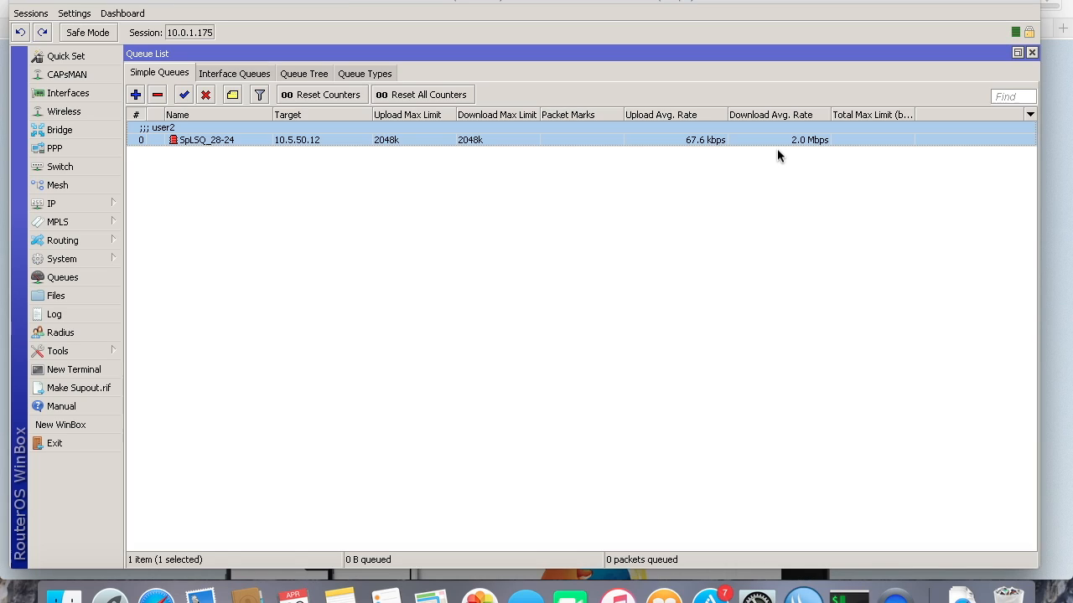
{"action": "mouse_move", "coordinate": [797, 159]}
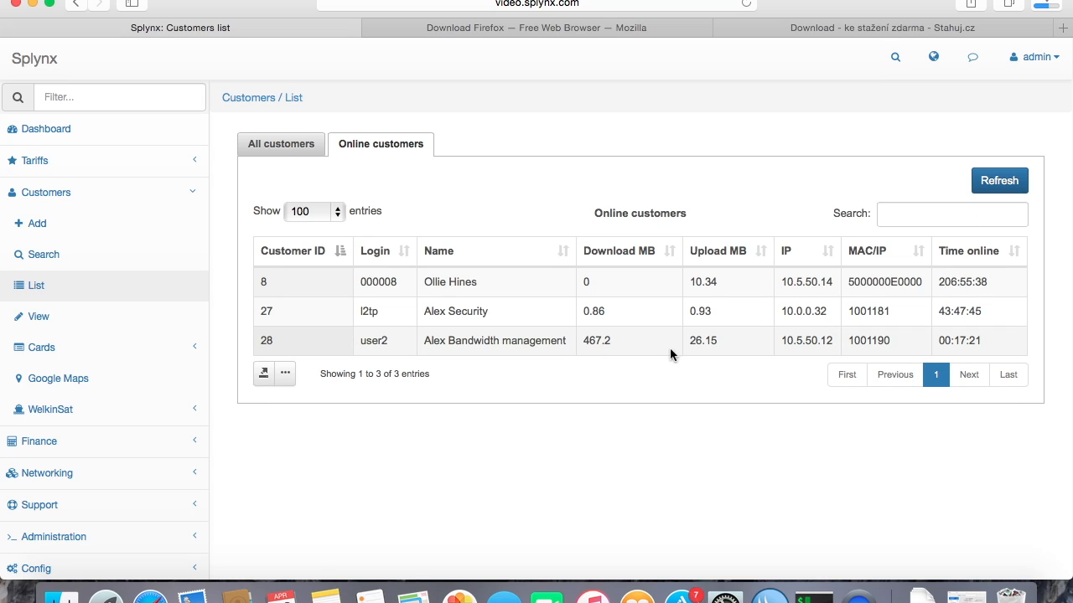
{"action": "mouse_move", "coordinate": [585, 340]}
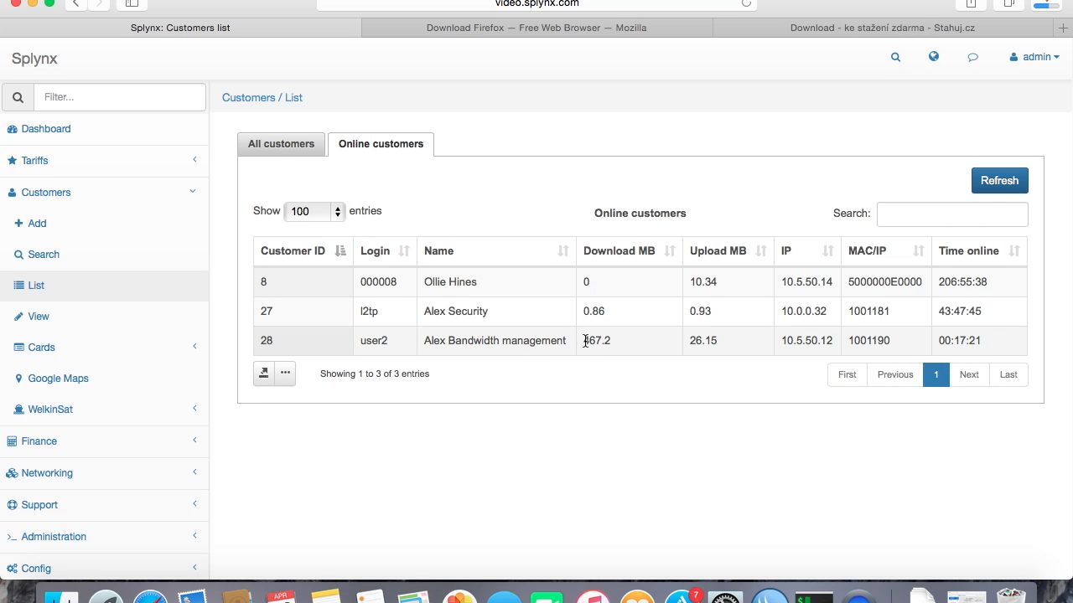
{"action": "mouse_move", "coordinate": [601, 426]}
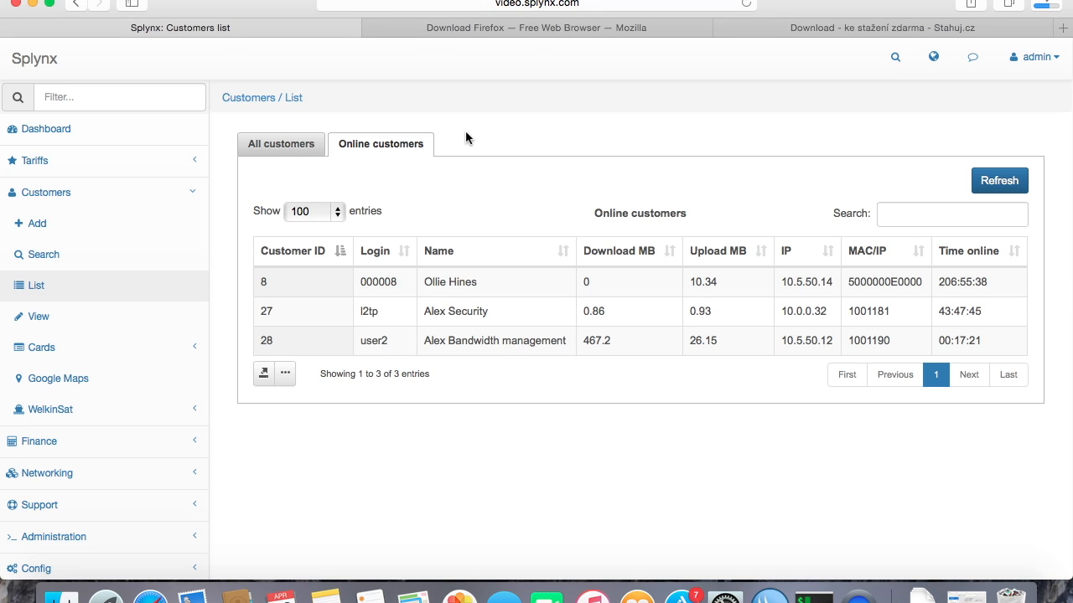
- Open the Splynx tariff plans list, showing Smart 2 MEG at 2048 both ways
{"action": "left_click", "coordinate": [35, 160]}
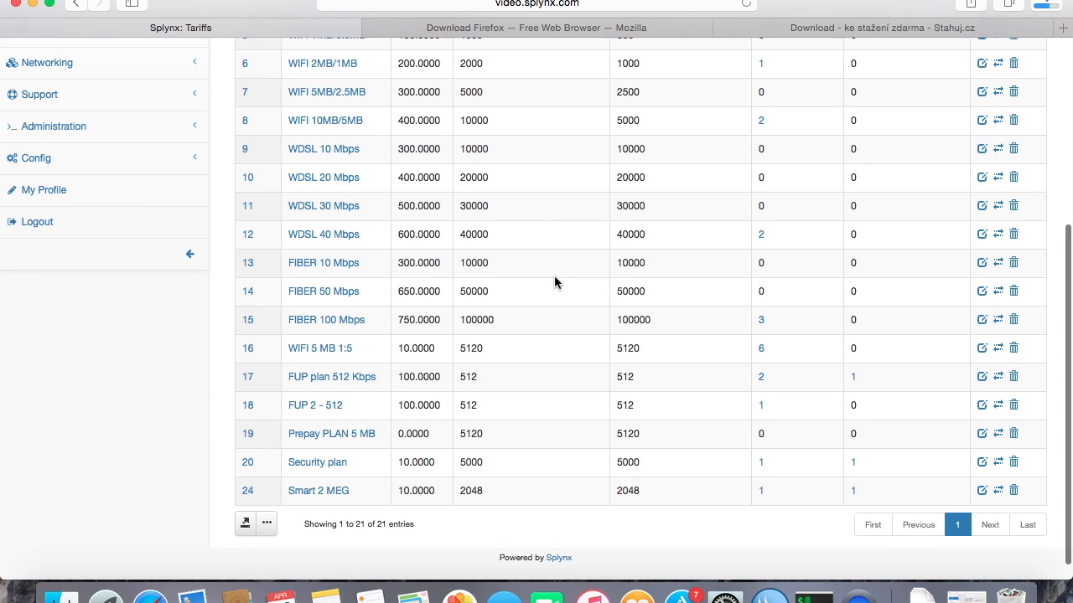
- Set the Night traffic +100 % FUP rule to run from 11:45 to 12:00 and save
{"action": "scroll", "scroll_direction": "up", "scroll_amount": 3}
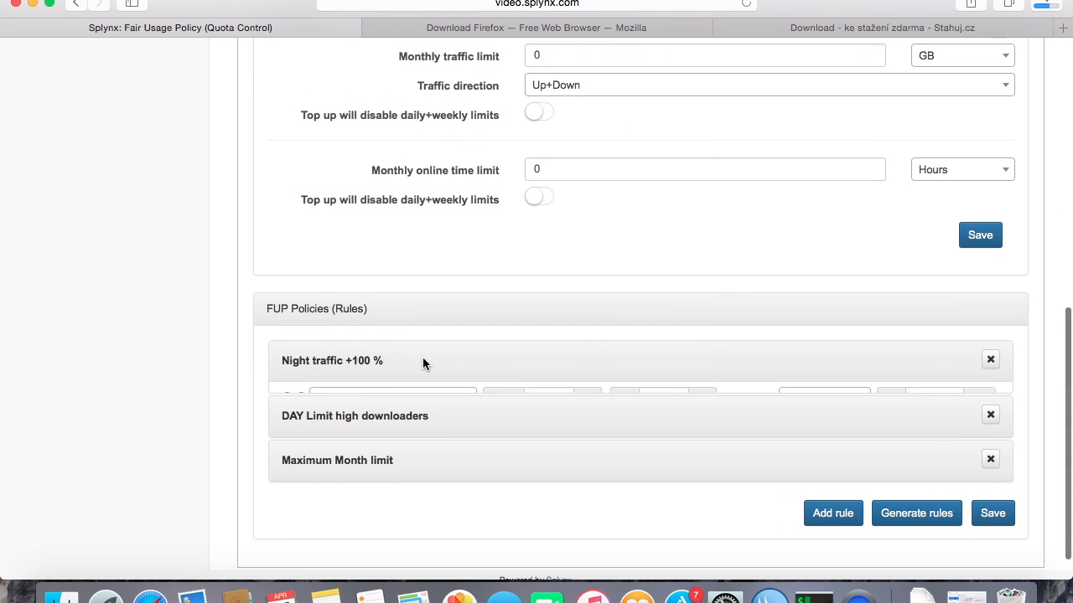
{"action": "left_click", "coordinate": [332, 361]}
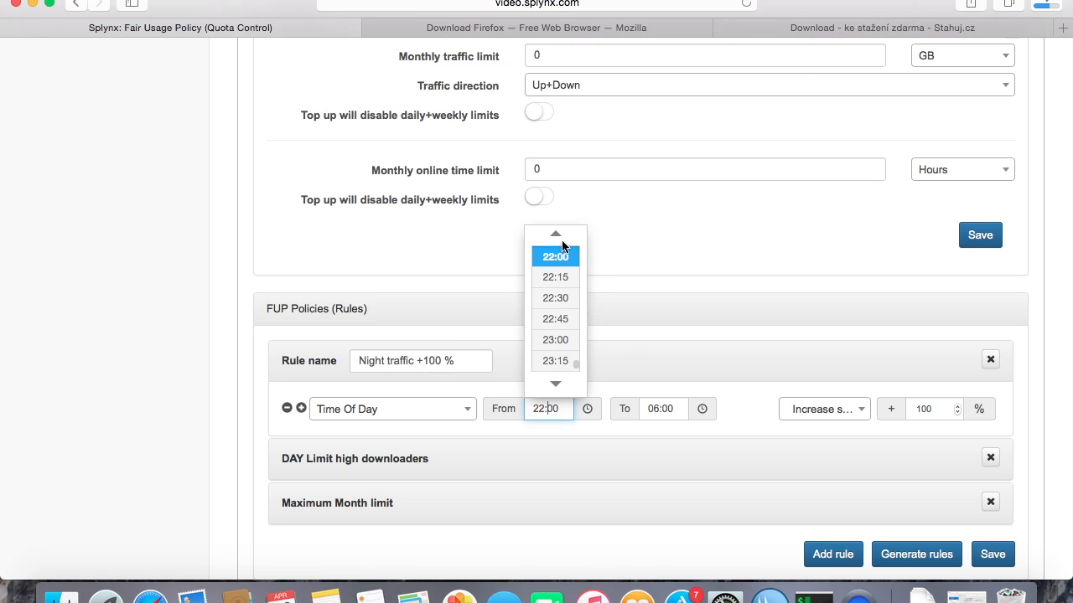
{"action": "left_click", "coordinate": [554, 233]}
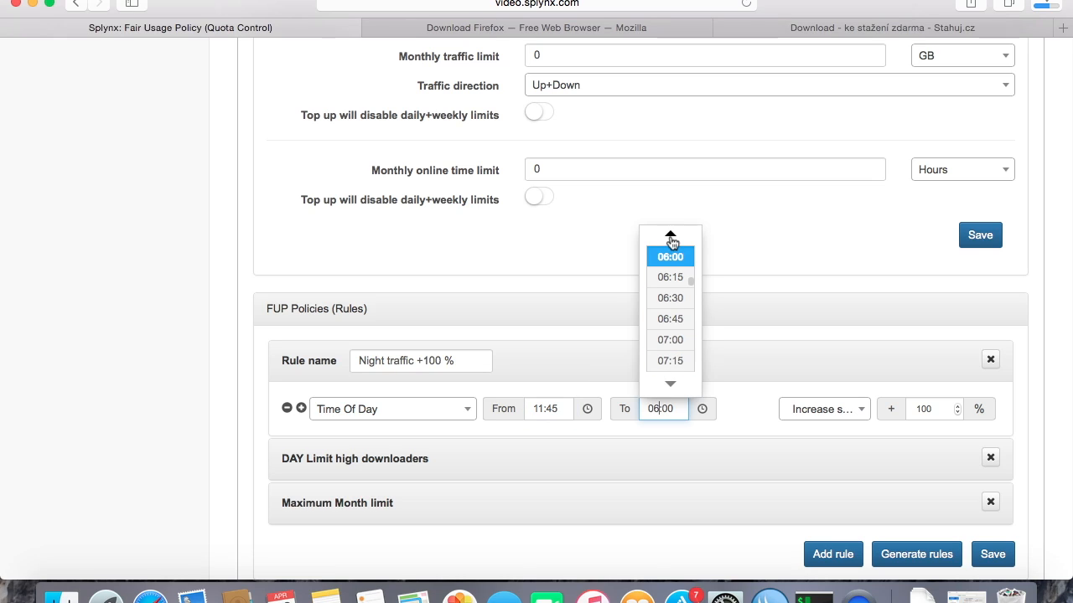
{"action": "left_click", "coordinate": [670, 235]}
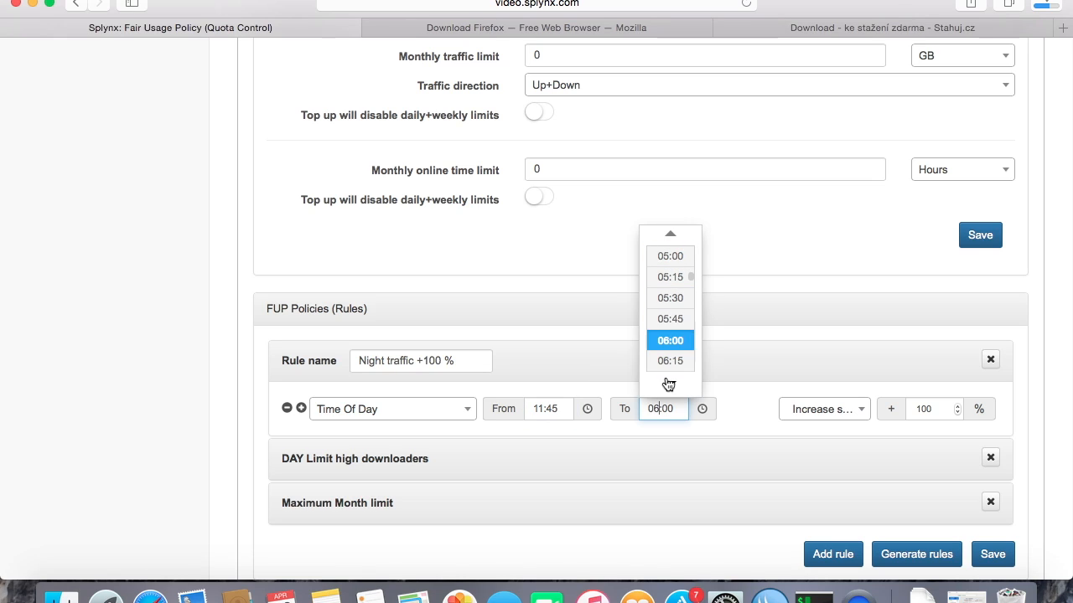
{"action": "scroll", "scroll_direction": "down", "scroll_amount": 3}
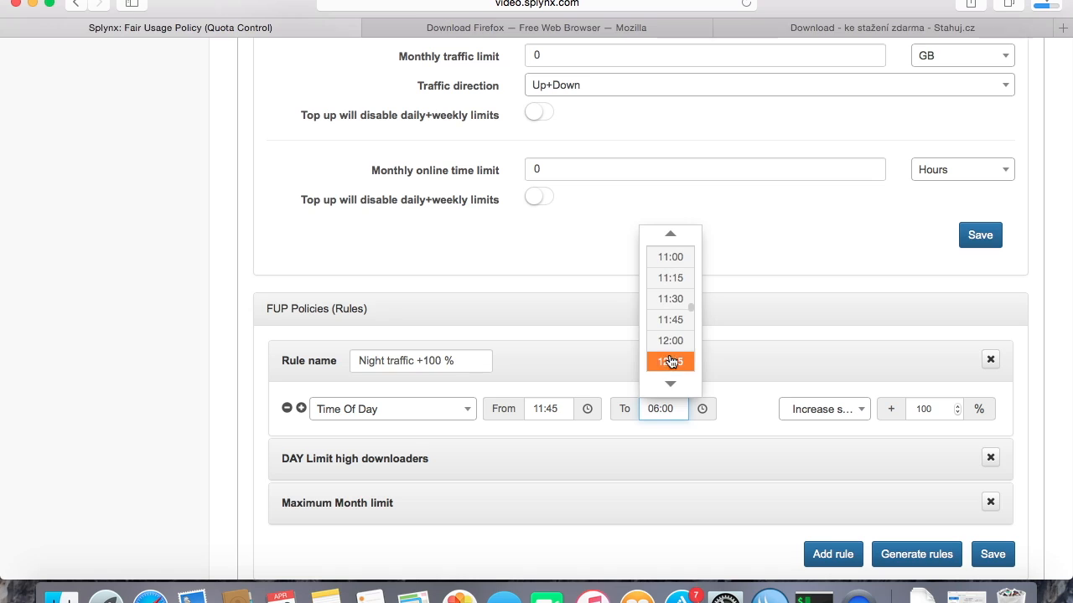
{"action": "left_click", "coordinate": [669, 341]}
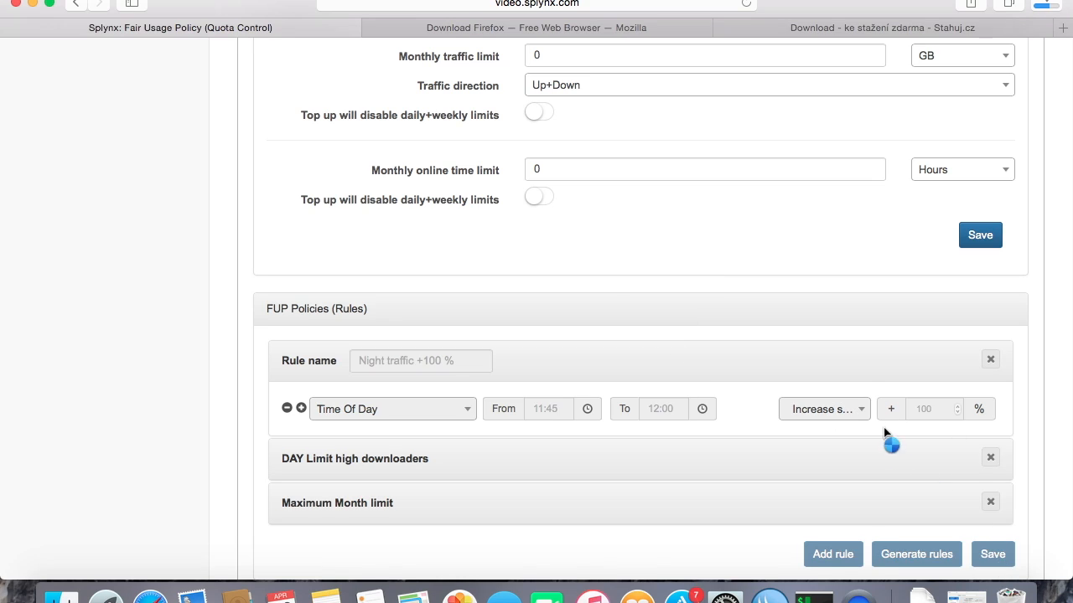
{"action": "left_click", "coordinate": [992, 554]}
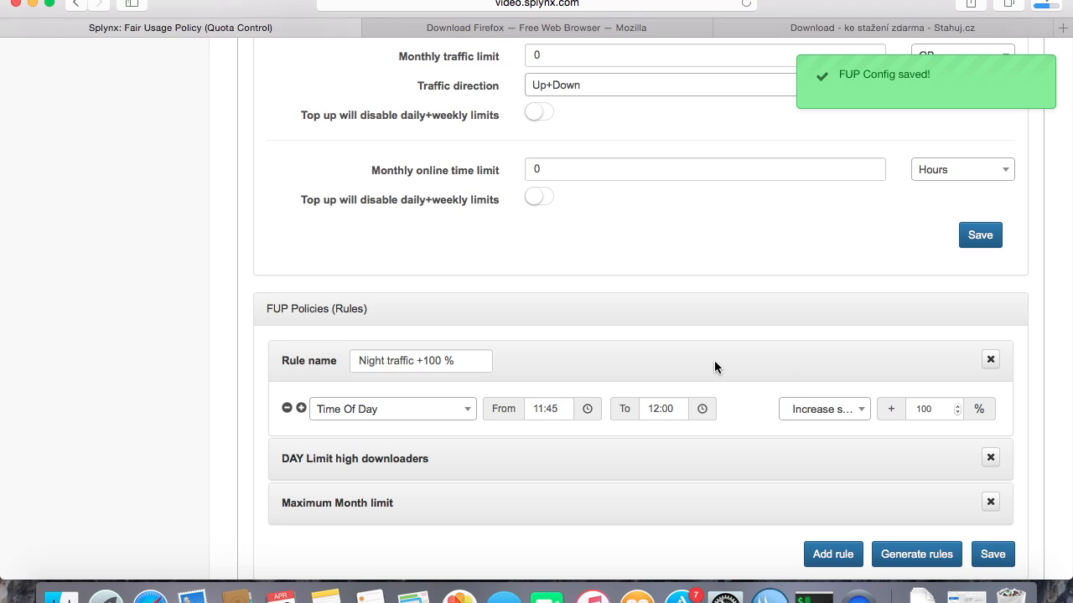
{"action": "mouse_move", "coordinate": [875, 147]}
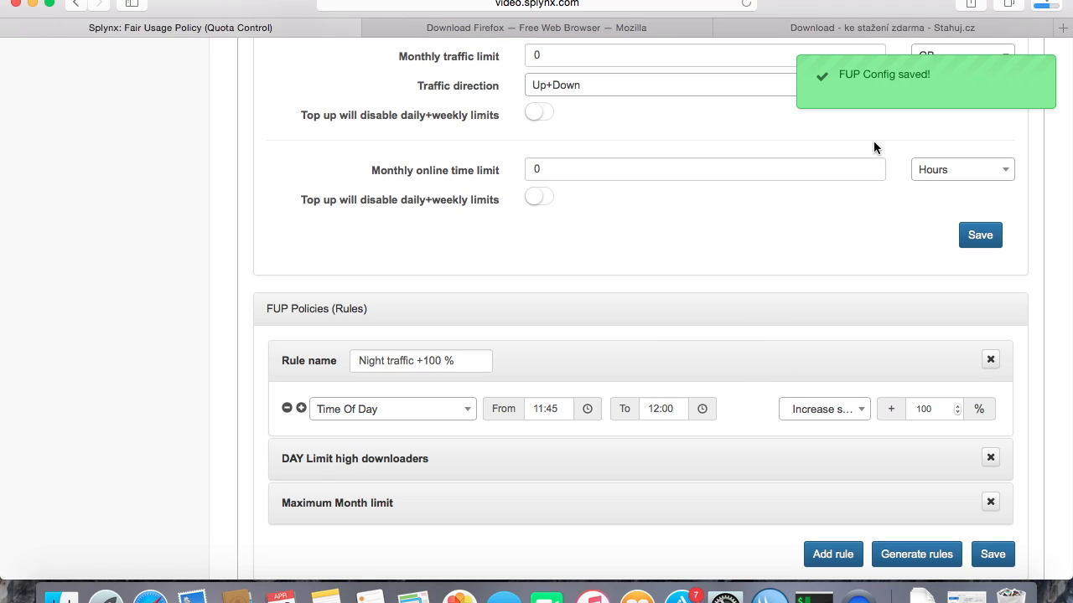
{"action": "mouse_move", "coordinate": [653, 471]}
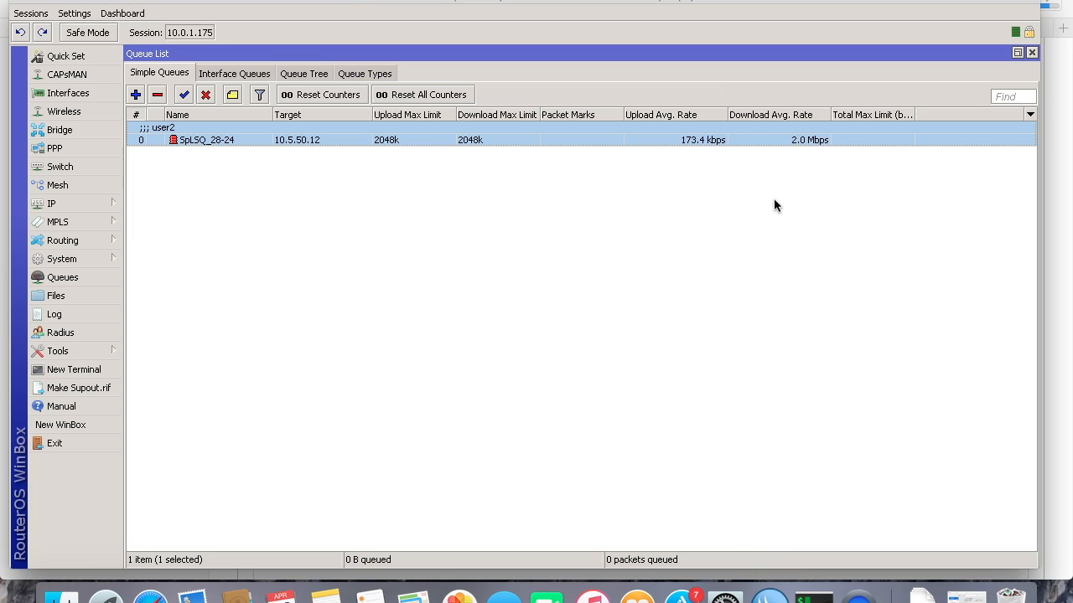
{"action": "mouse_move", "coordinate": [530, 152]}
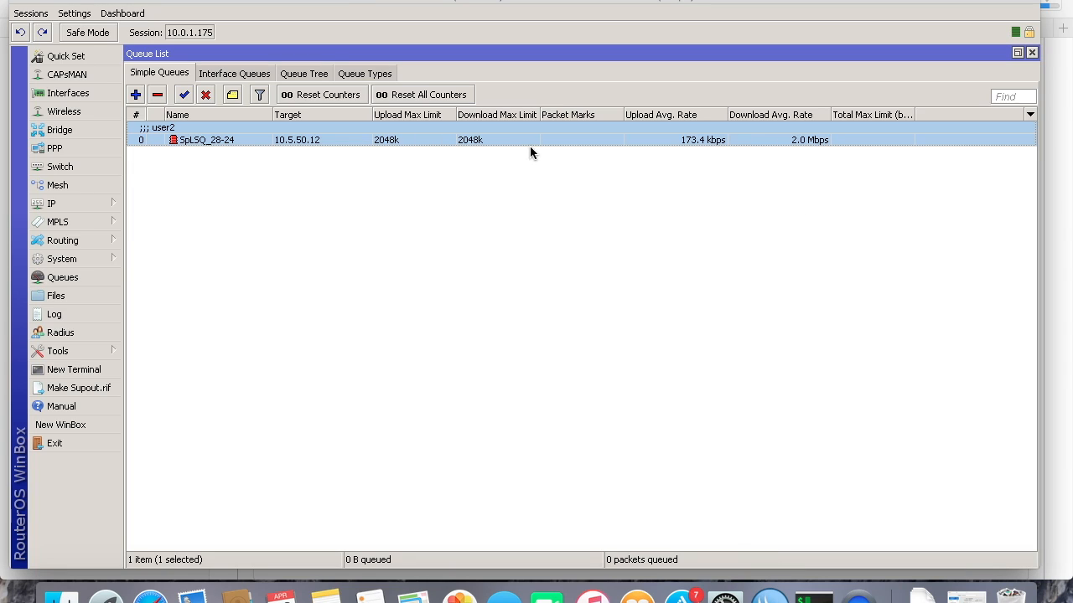
{"action": "mouse_move", "coordinate": [598, 176]}
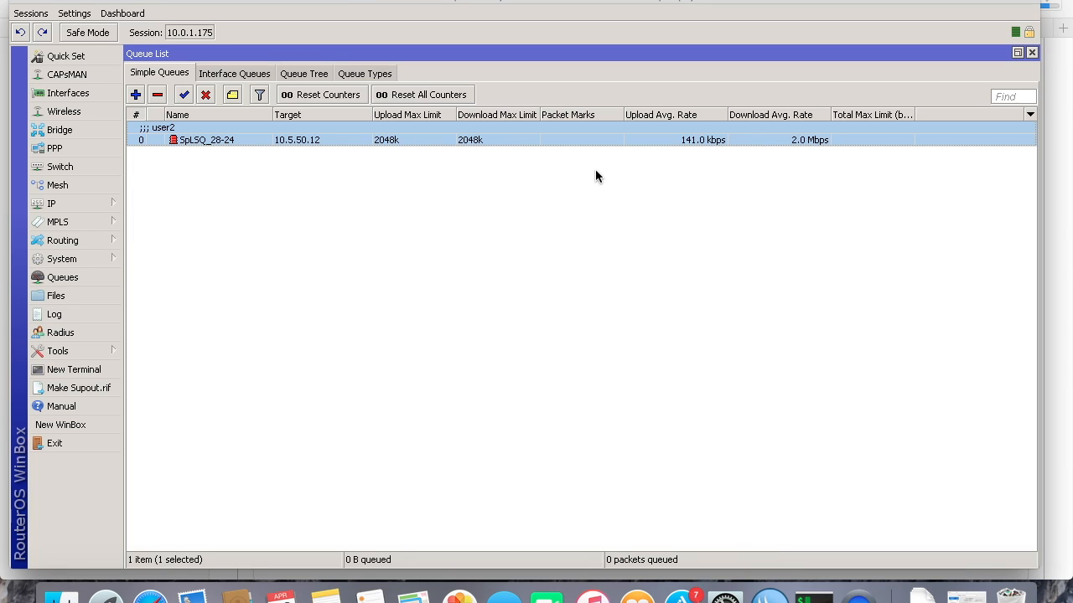
{"action": "mouse_move", "coordinate": [1059, 181]}
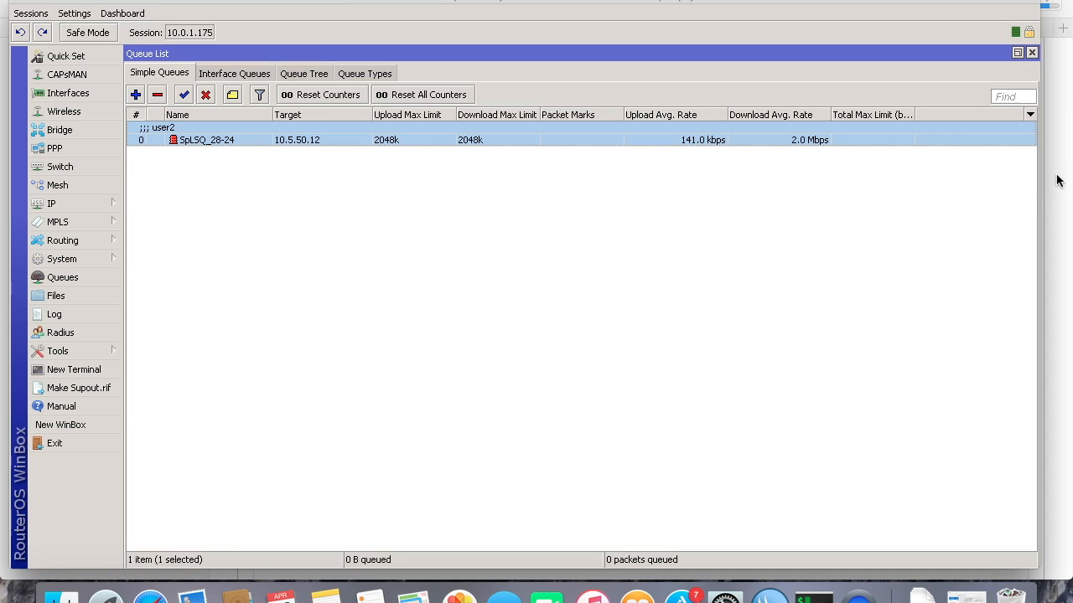
{"action": "mouse_move", "coordinate": [775, 23]}
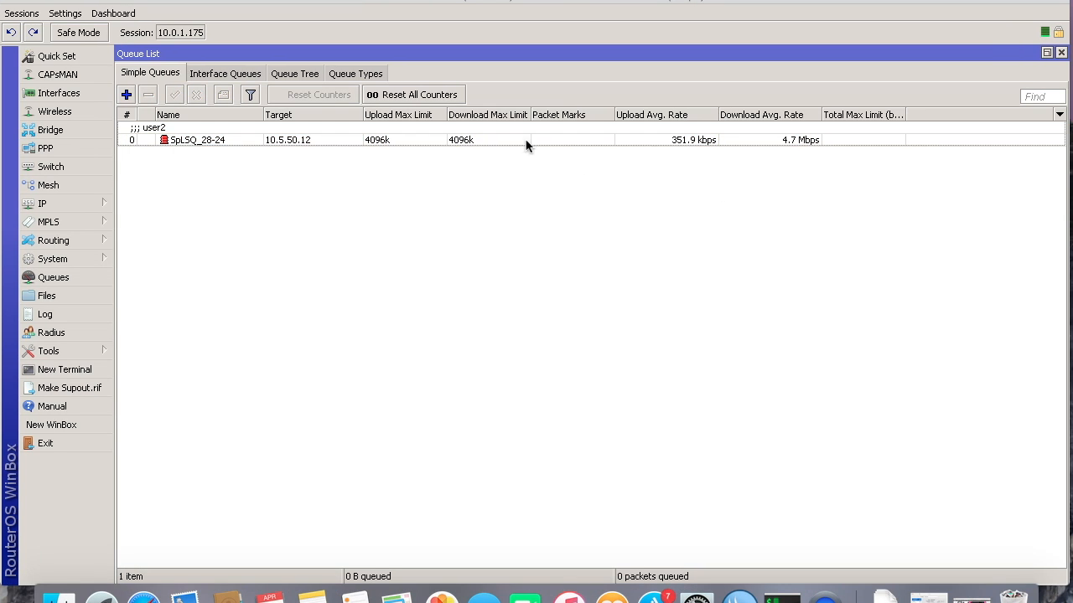
{"action": "mouse_move", "coordinate": [500, 140]}
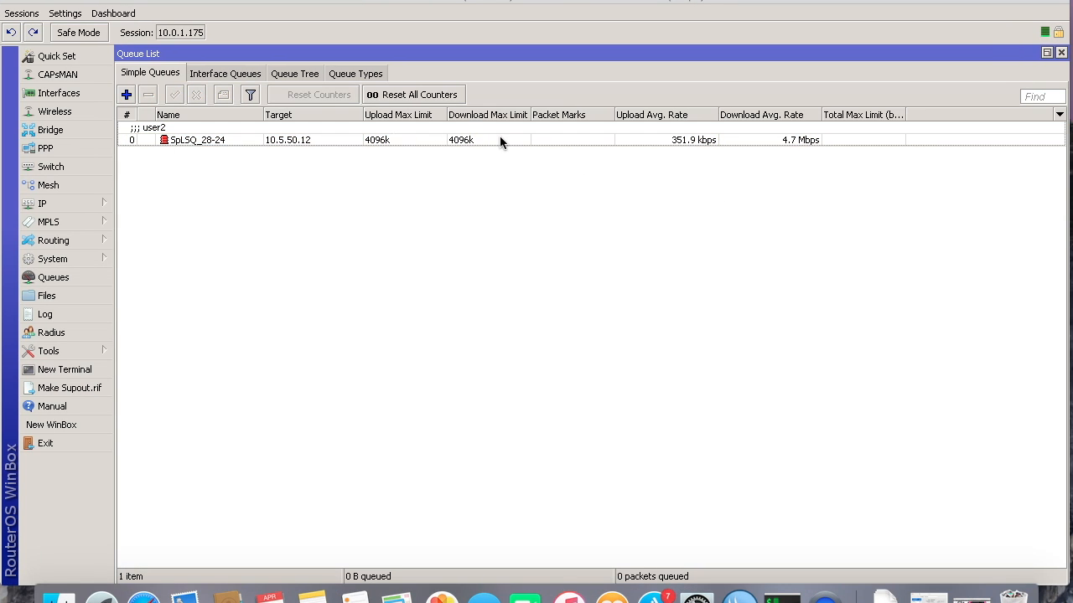
- Open the SpLSQ_28-24 queue properties to confirm its new 4096k limits
{"action": "left_click", "coordinate": [198, 140]}
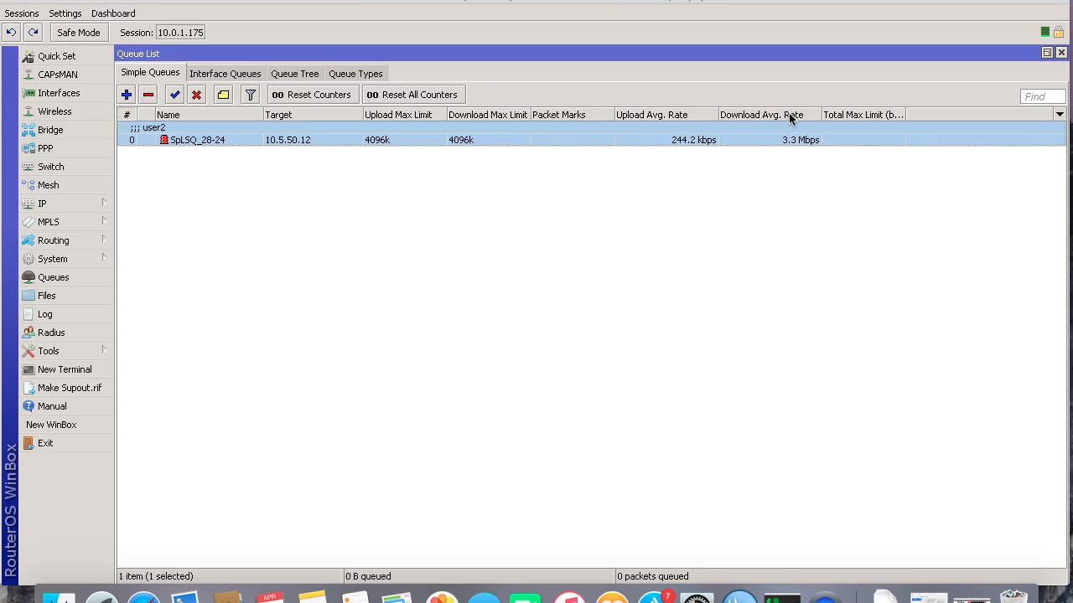
{"action": "double_click", "coordinate": [197, 140]}
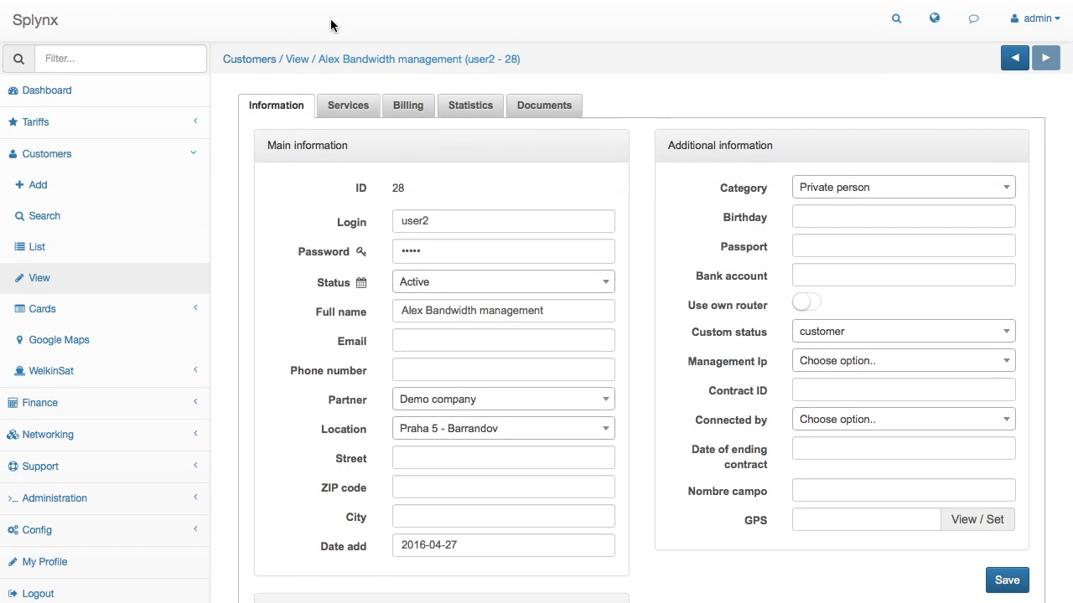
{"action": "mouse_move", "coordinate": [722, 300]}
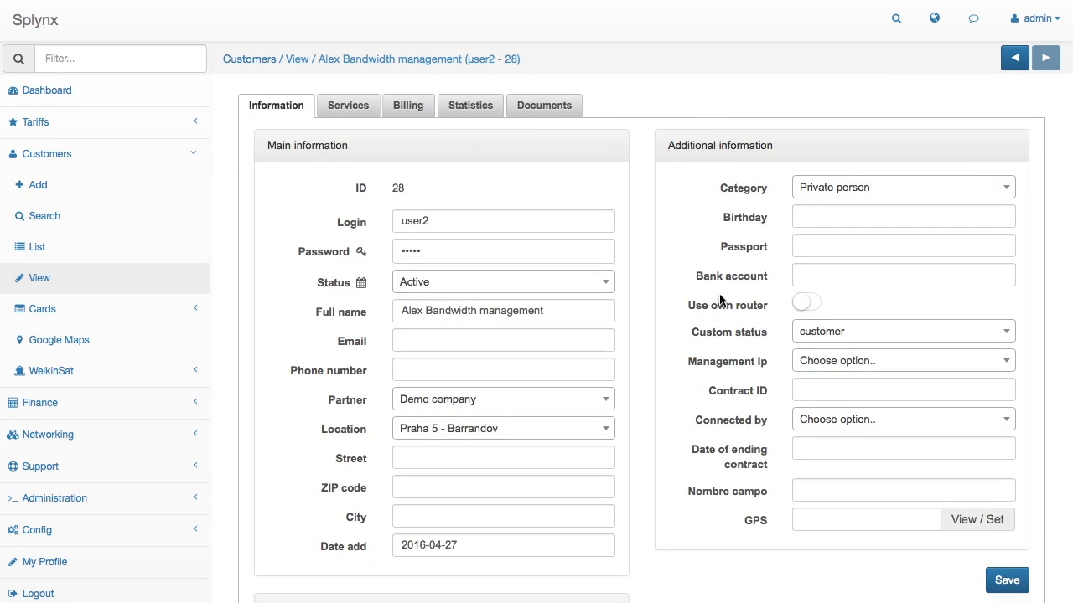
- Open user2 from the customers list and view its Services tab with the Night traffic rule
{"action": "left_click", "coordinate": [37, 246]}
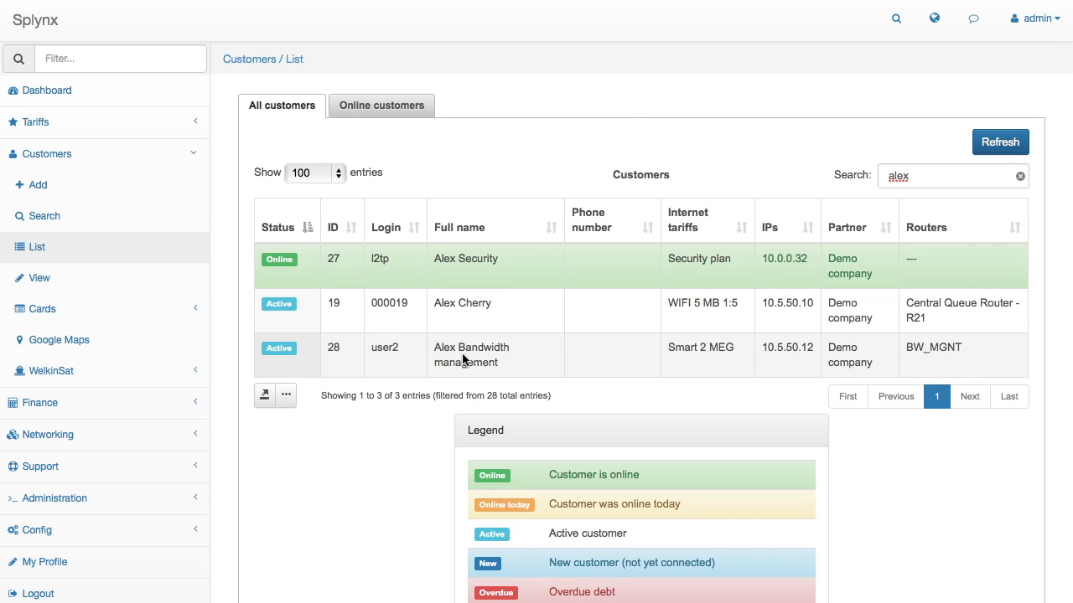
{"action": "left_click", "coordinate": [471, 354]}
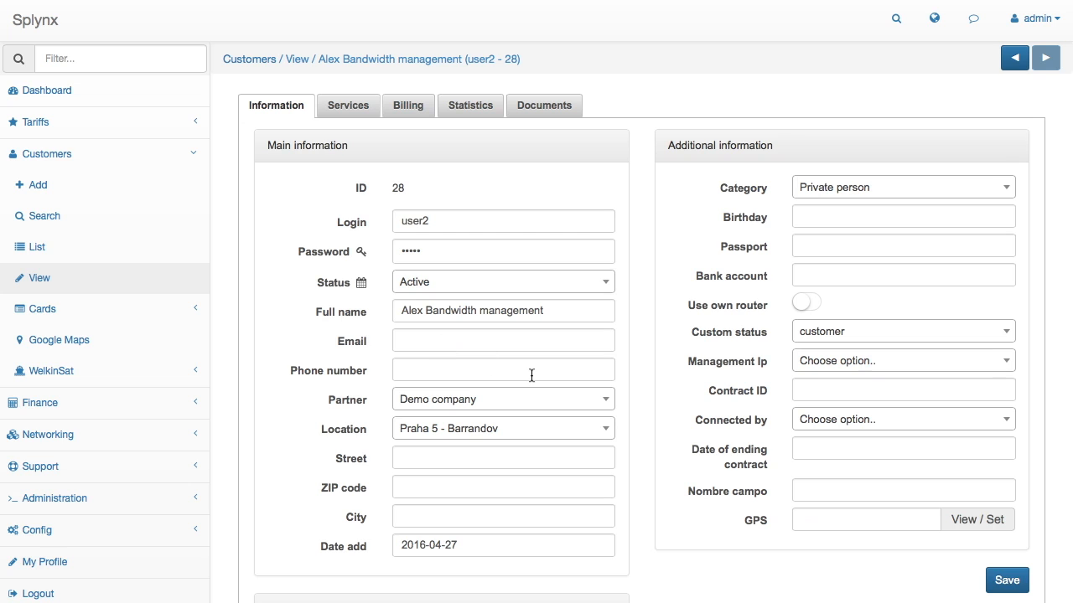
{"action": "mouse_move", "coordinate": [596, 200]}
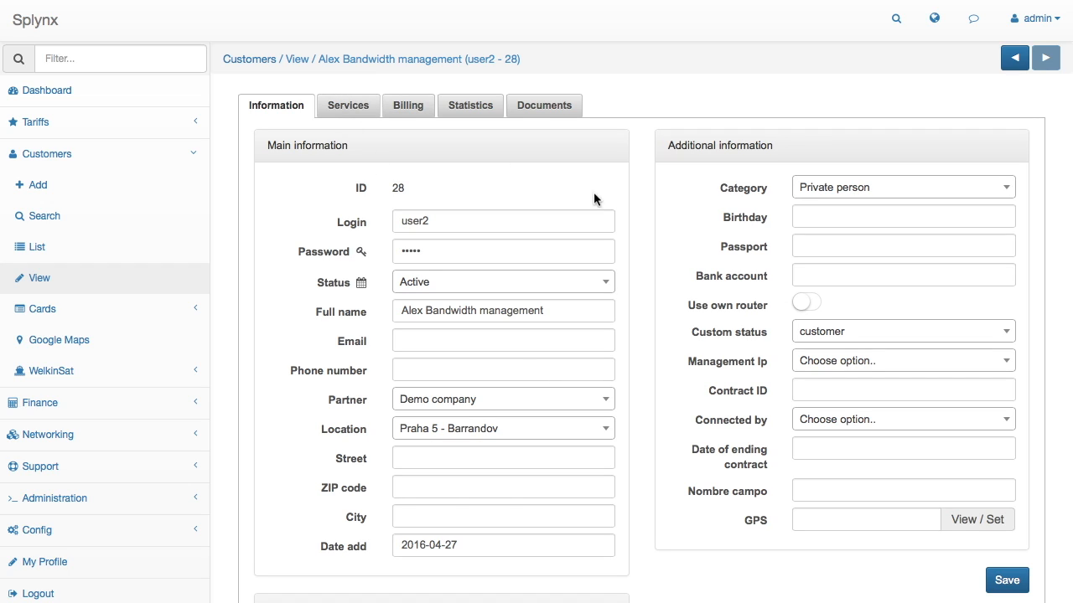
{"action": "left_click", "coordinate": [348, 104]}
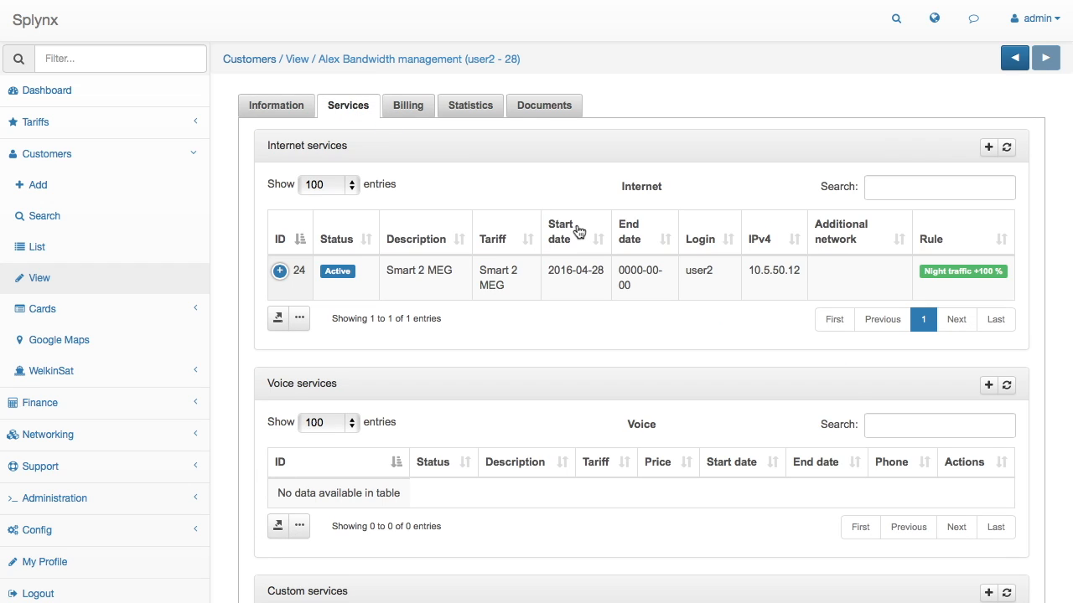
{"action": "mouse_move", "coordinate": [620, 245]}
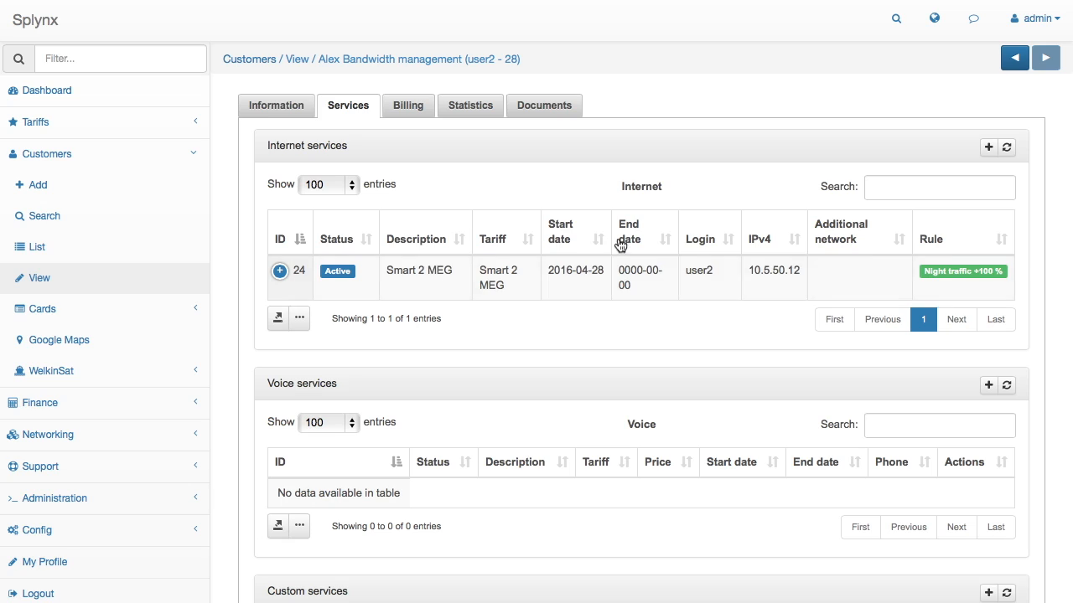
{"action": "mouse_move", "coordinate": [941, 275]}
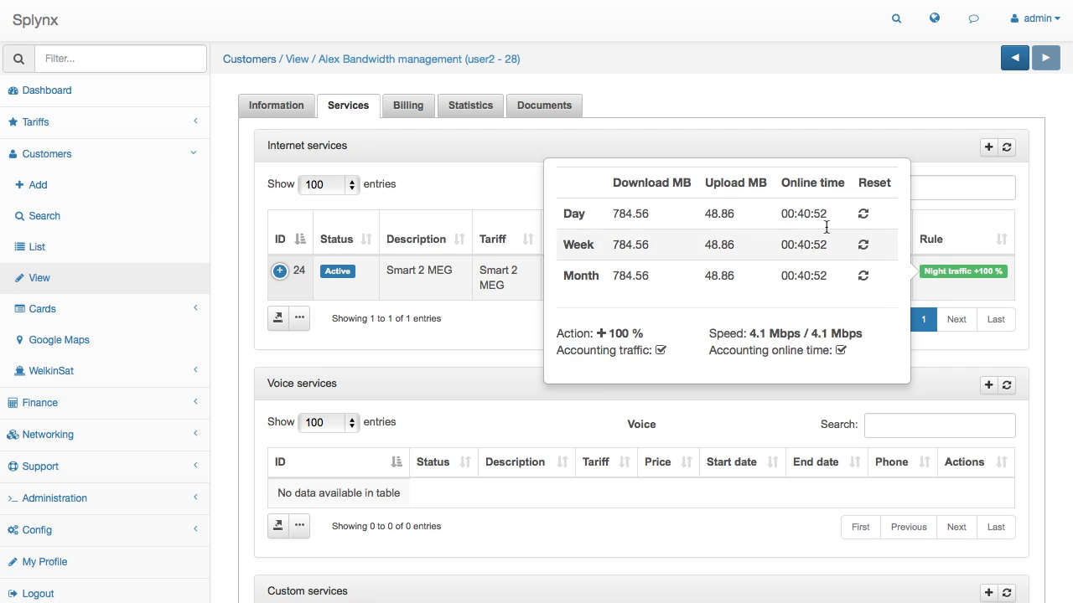
{"action": "mouse_move", "coordinate": [616, 264]}
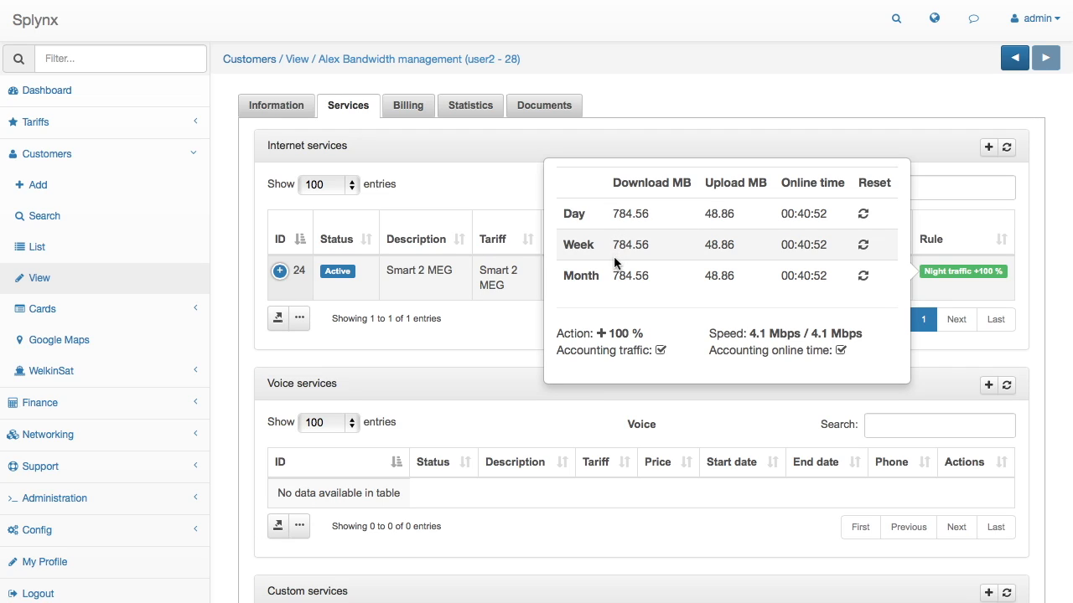
{"action": "mouse_move", "coordinate": [741, 341]}
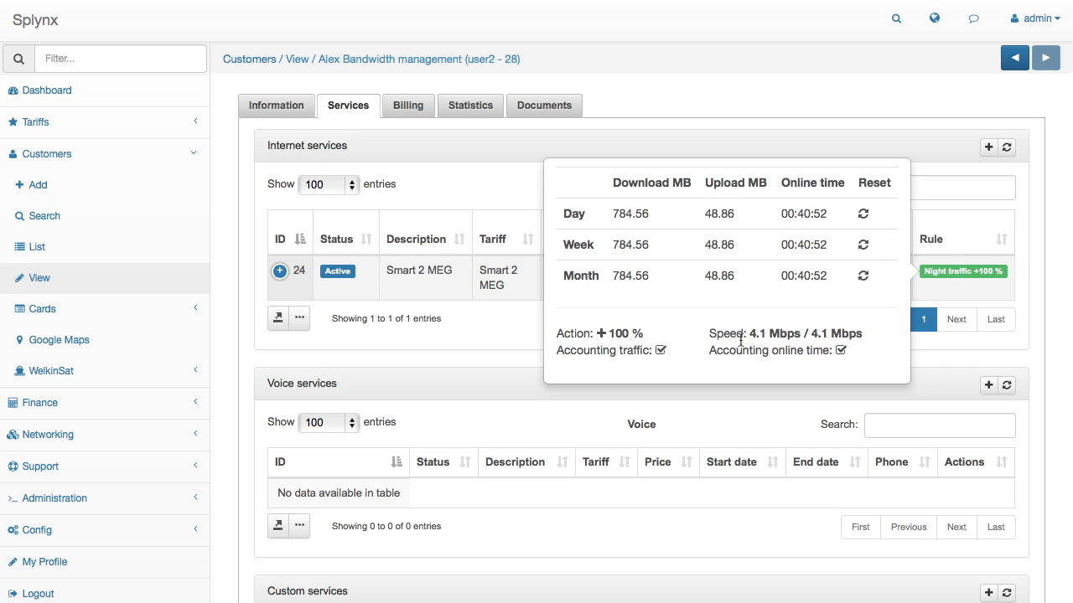
{"action": "mouse_move", "coordinate": [856, 326]}
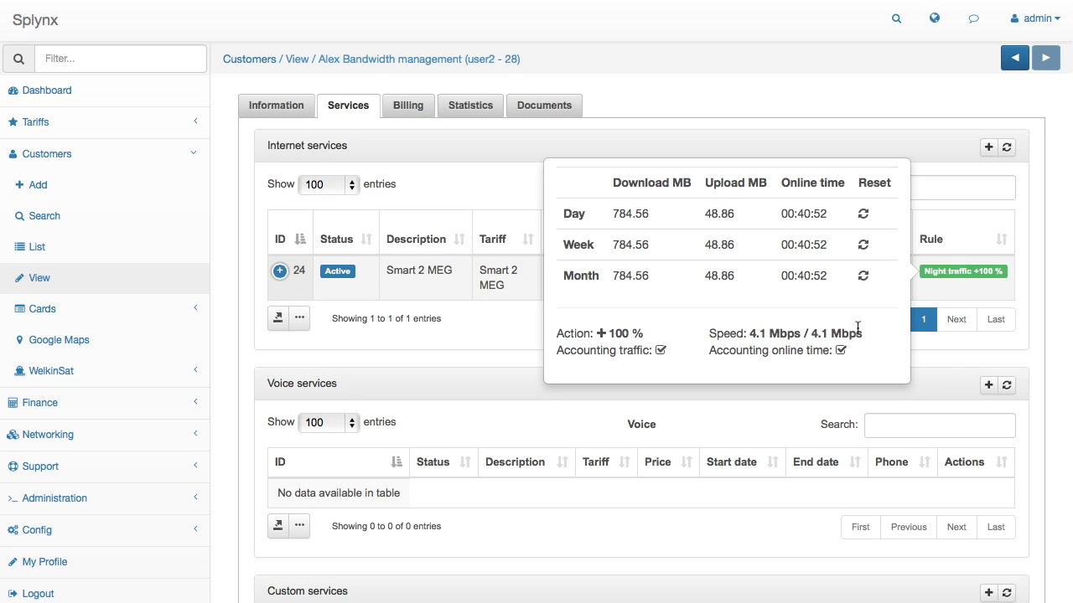